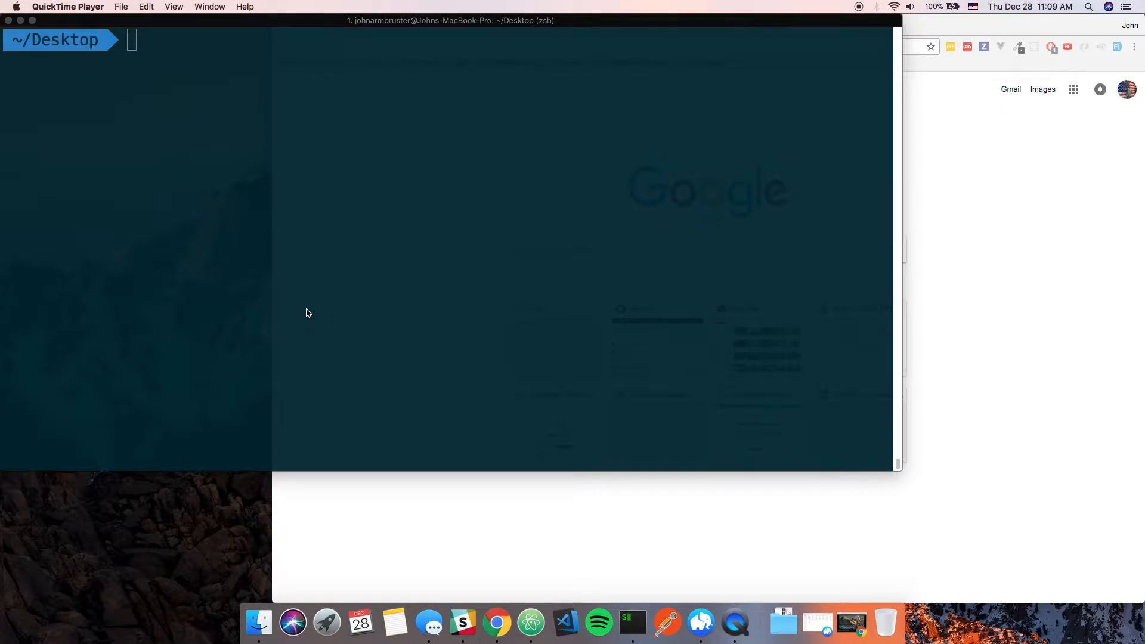
{"action": "mouse_move", "coordinate": [305, 300]}
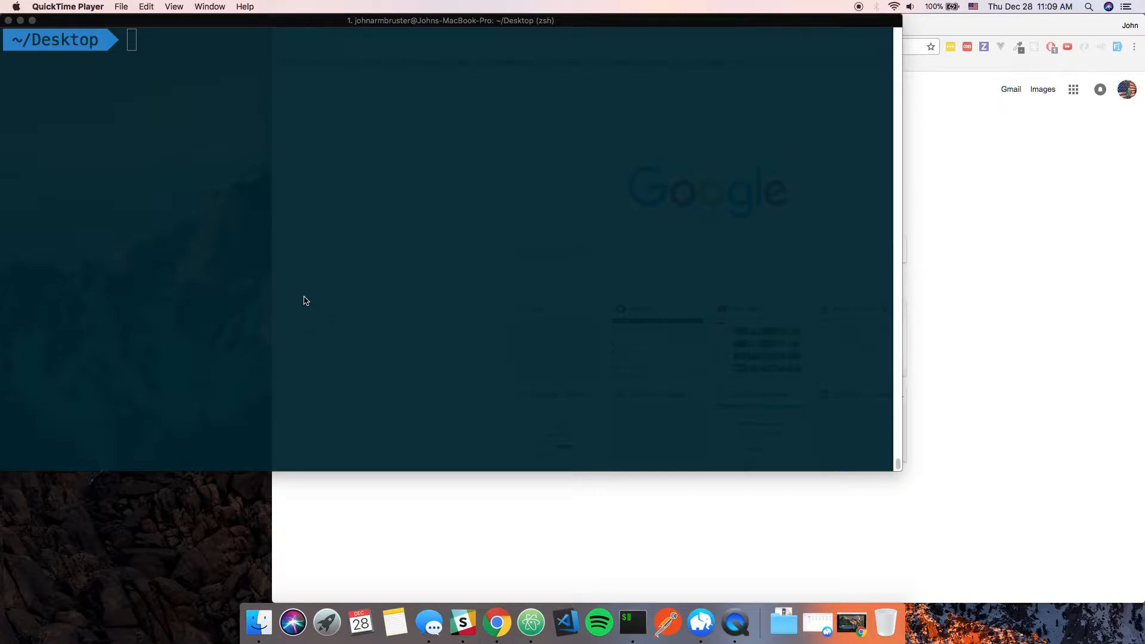
Step: Run 'sudo npm install -g dbconfig' and enter the admin password to install it globally
{"action": "type", "text": "sudo"}
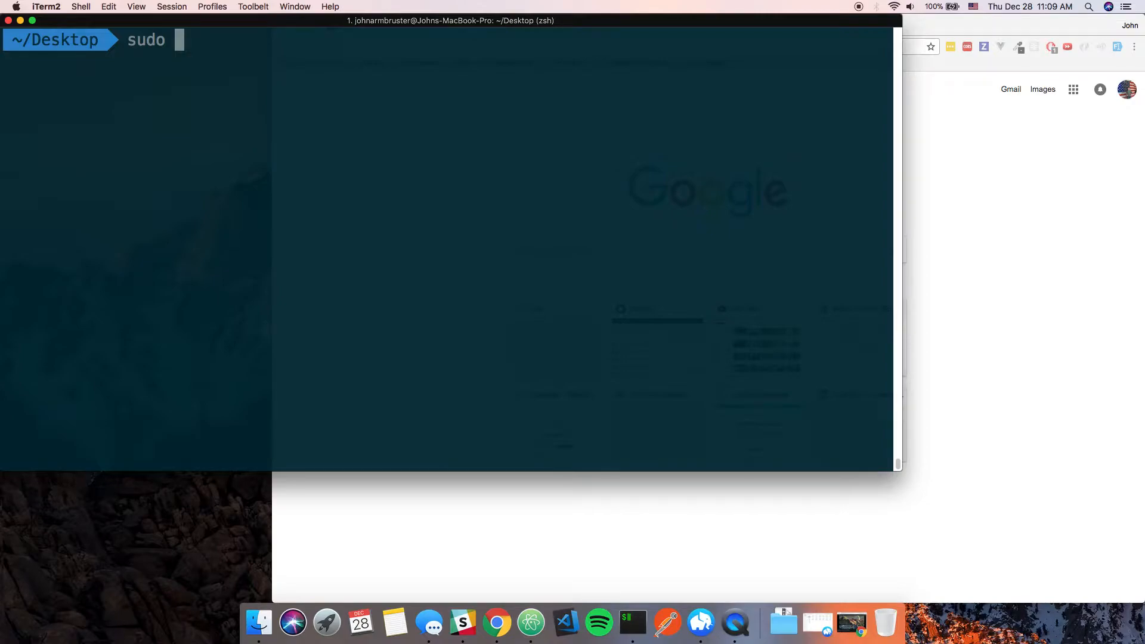
{"action": "type", "text": "npm i"}
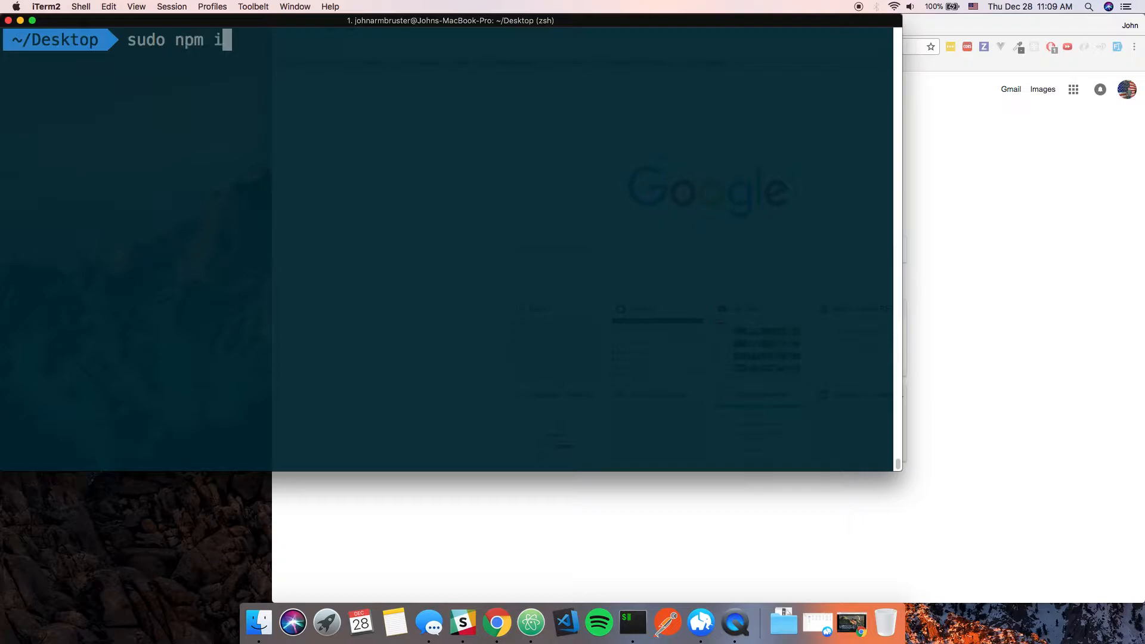
{"action": "key", "text": "enter"}
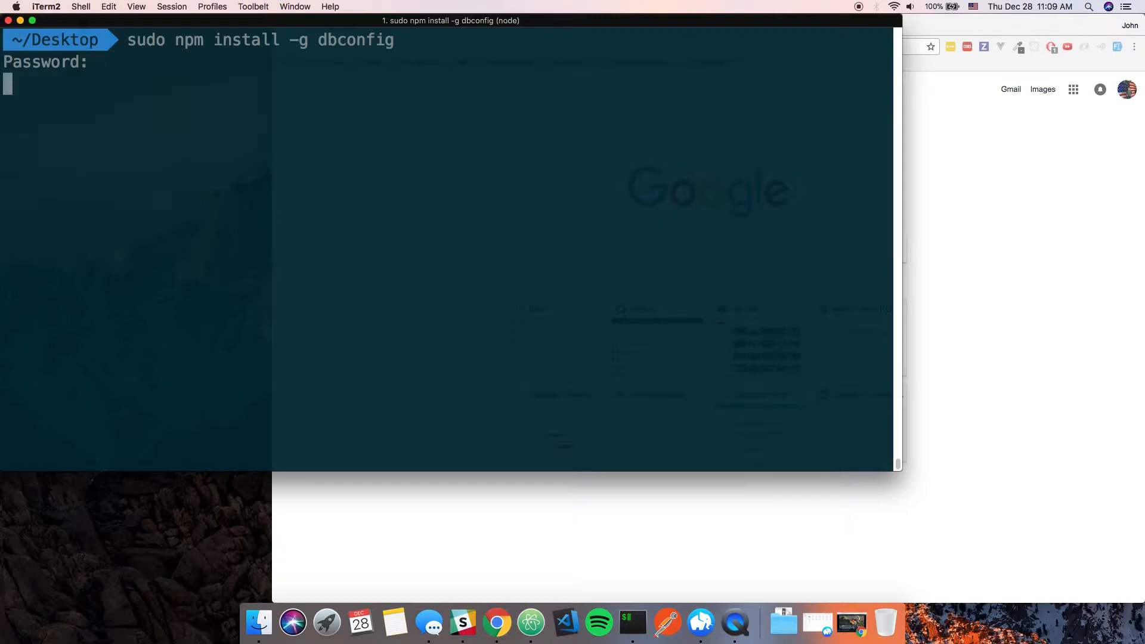
{"action": "key", "text": "enter"}
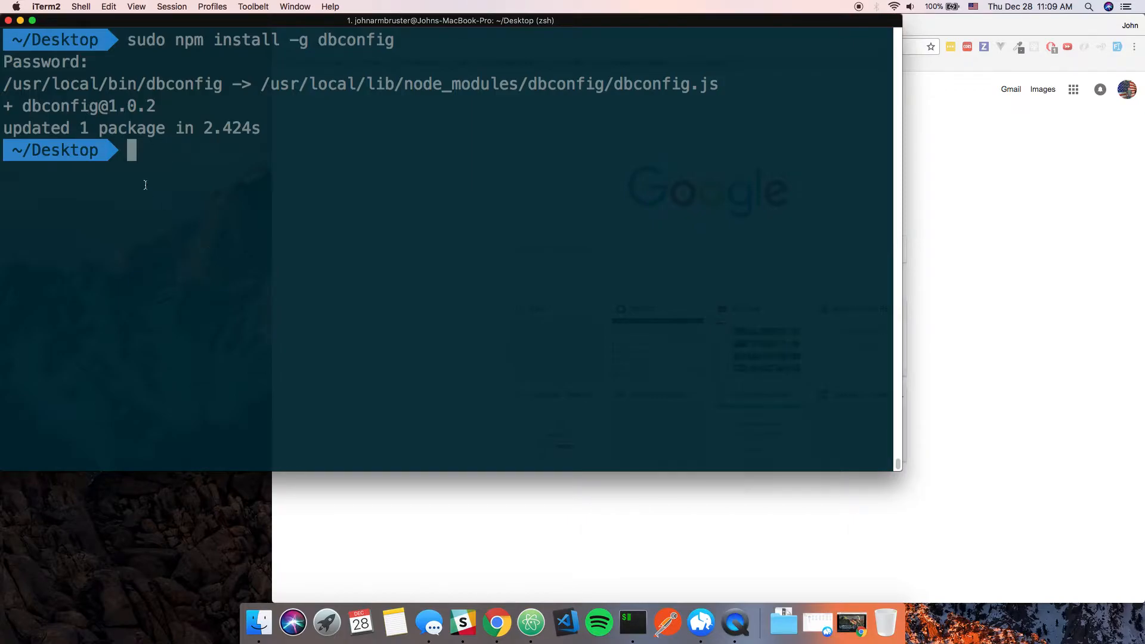
{"action": "mouse_move", "coordinate": [204, 192]}
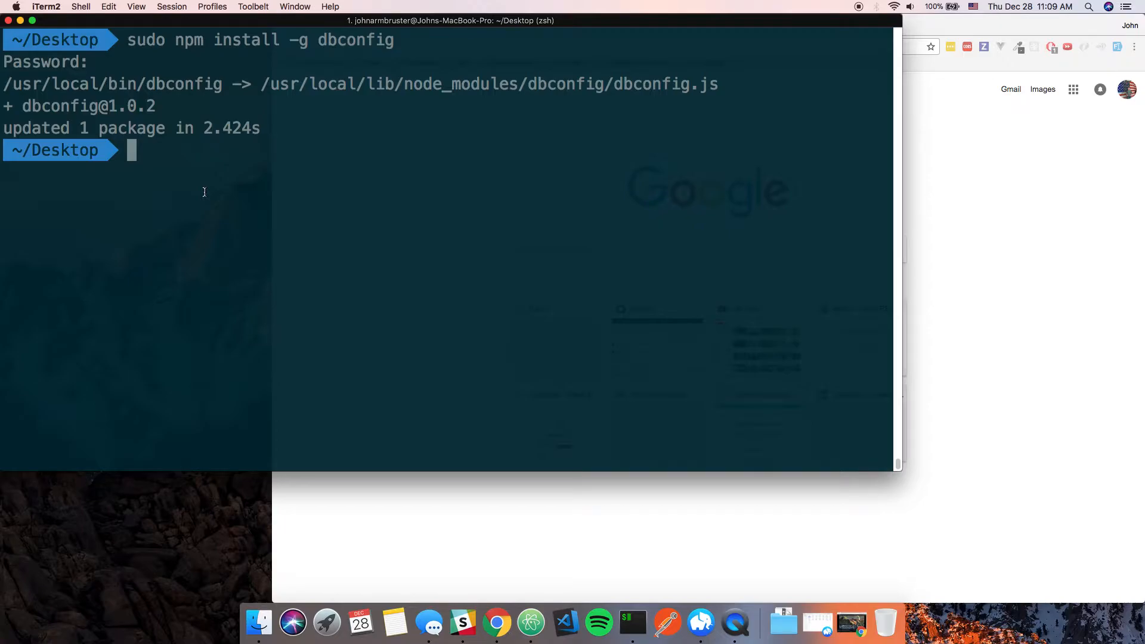
Step: Launch dbconfig and name the new project fullstackreact
{"action": "type", "text": "dbconfig"}
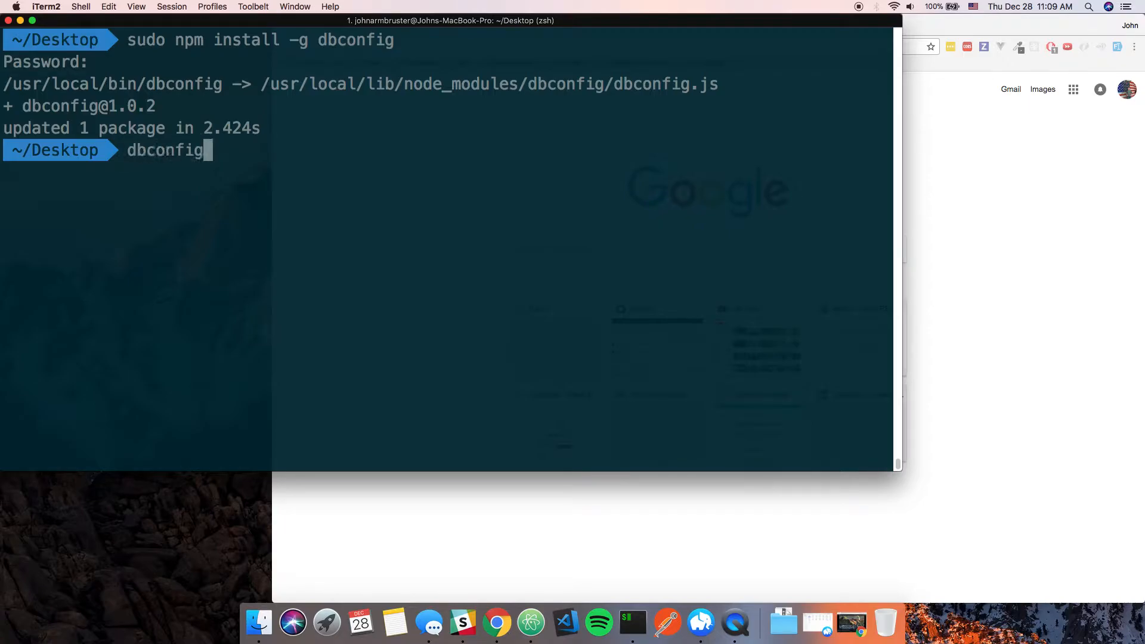
{"action": "key", "text": "enter"}
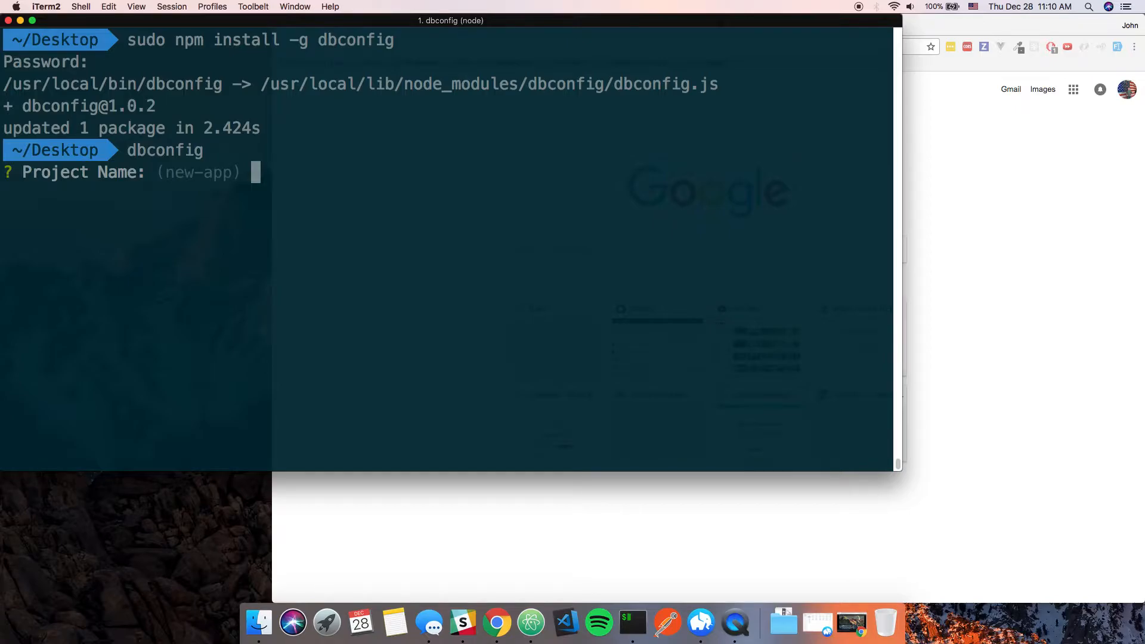
{"action": "type", "text": "fullstack"}
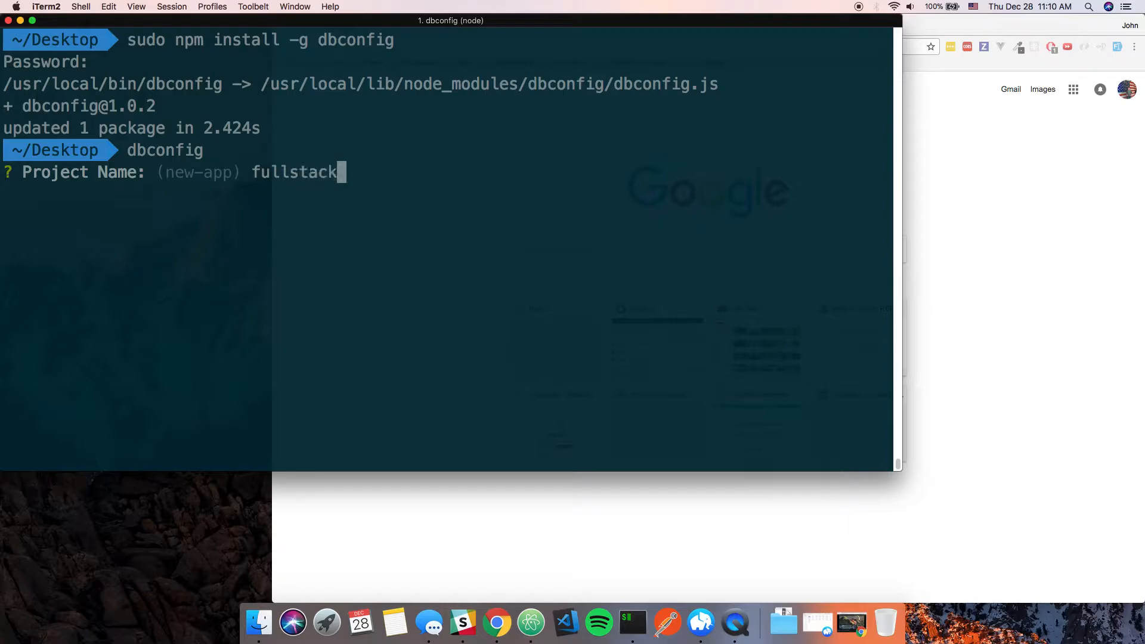
{"action": "type", "text": "react"}
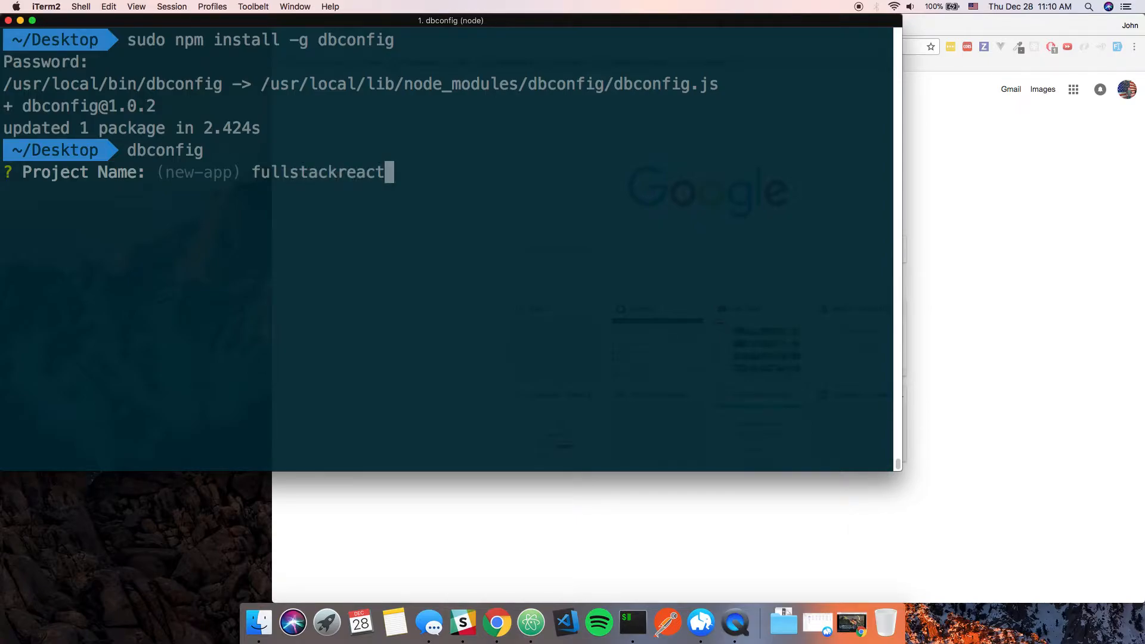
{"action": "key", "text": "enter"}
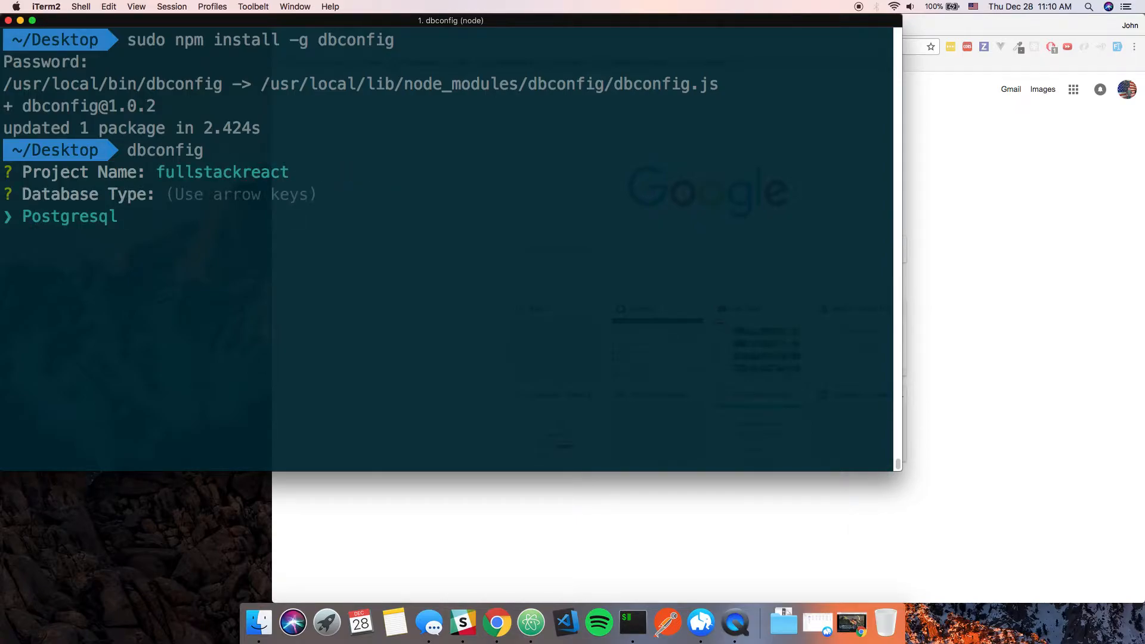
Step: Choose Postgresql and enter dellstore2 as the database name
{"action": "key", "text": "enter"}
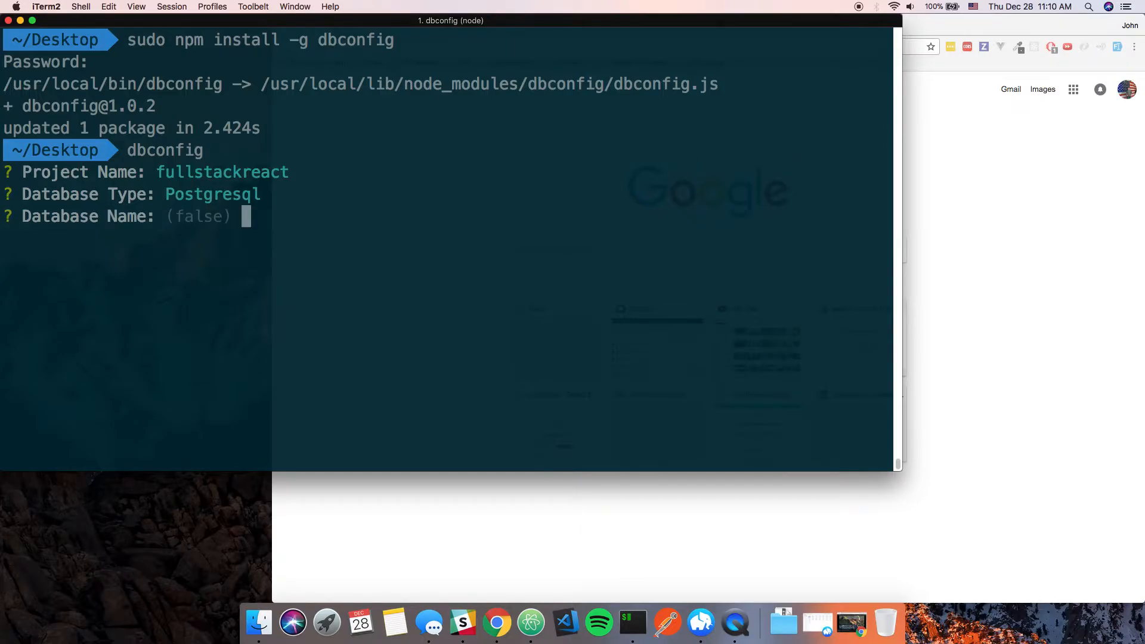
{"action": "type", "text": "de"}
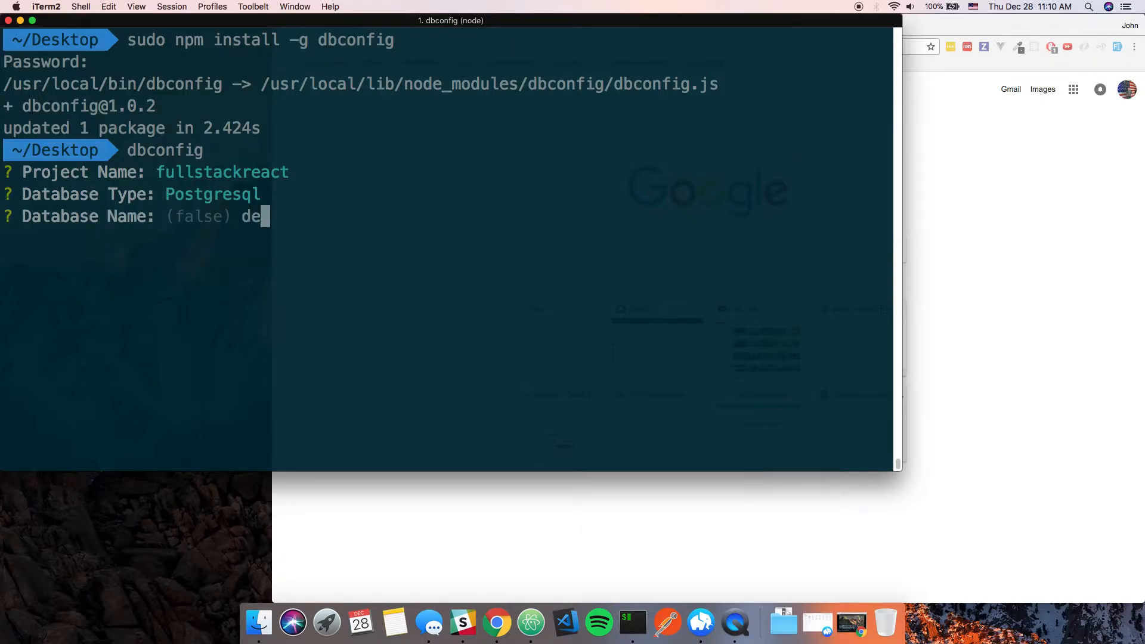
{"action": "type", "text": "llstore"}
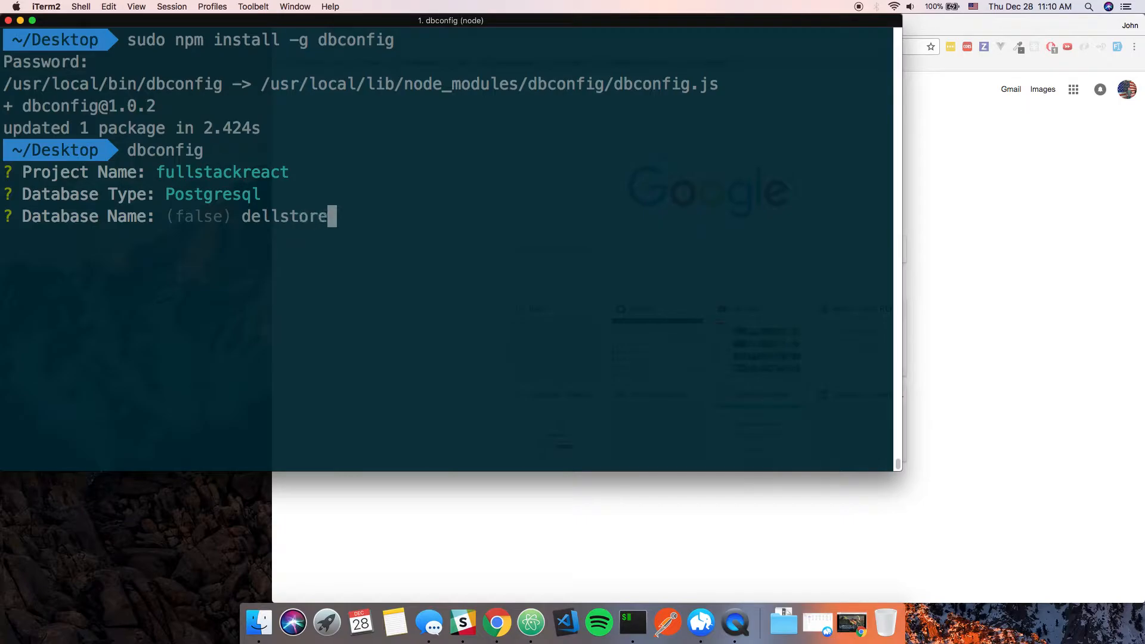
{"action": "type", "text": "2"}
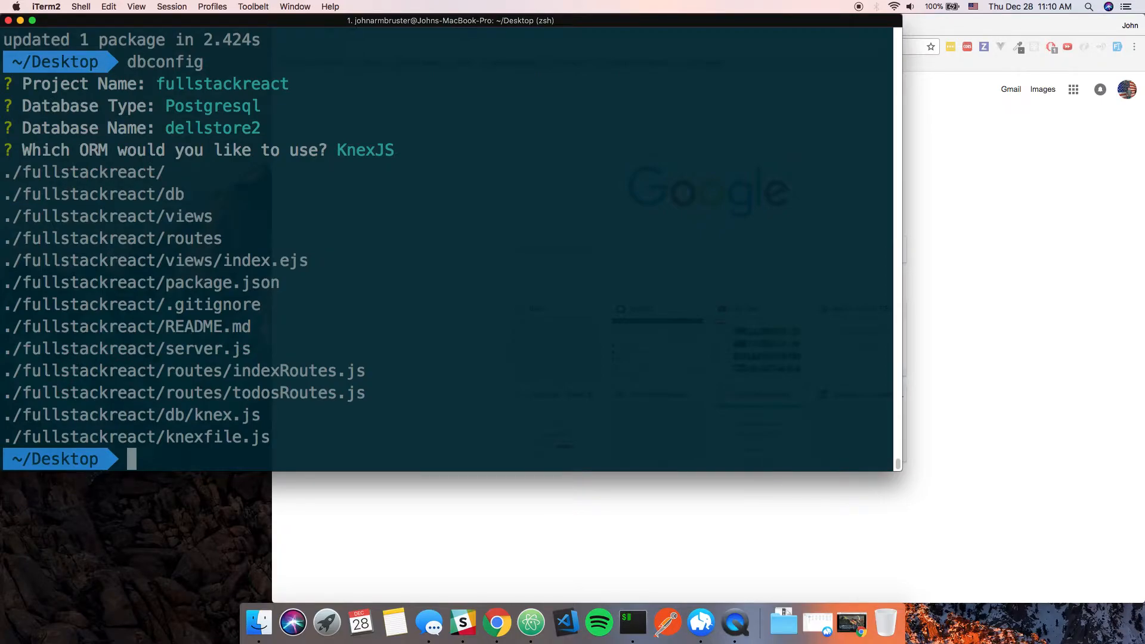
Step: Change into fullstackreact and run npm install for its 165 dependencies
{"action": "type", "text": "cd"}
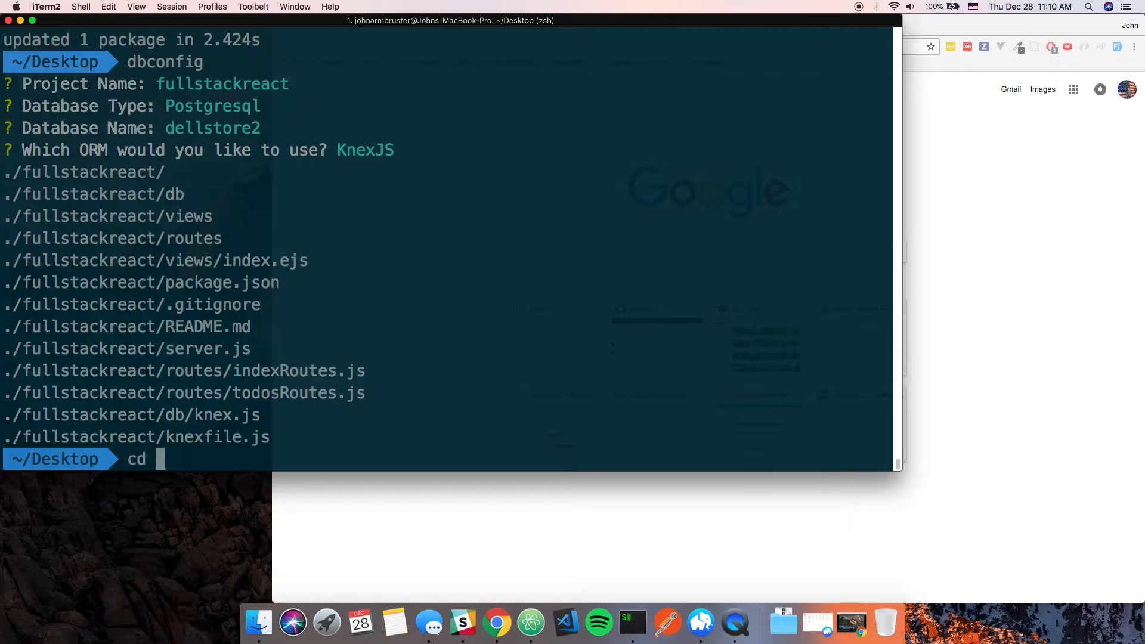
{"action": "type", "text": "fullstackreact/"}
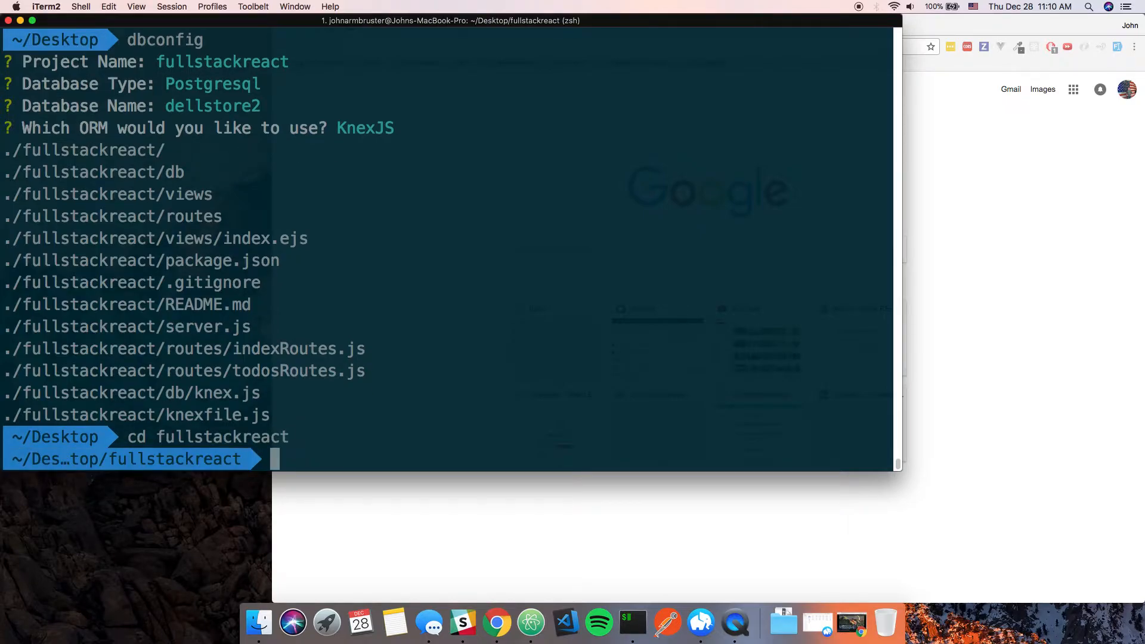
{"action": "type", "text": "npm install"}
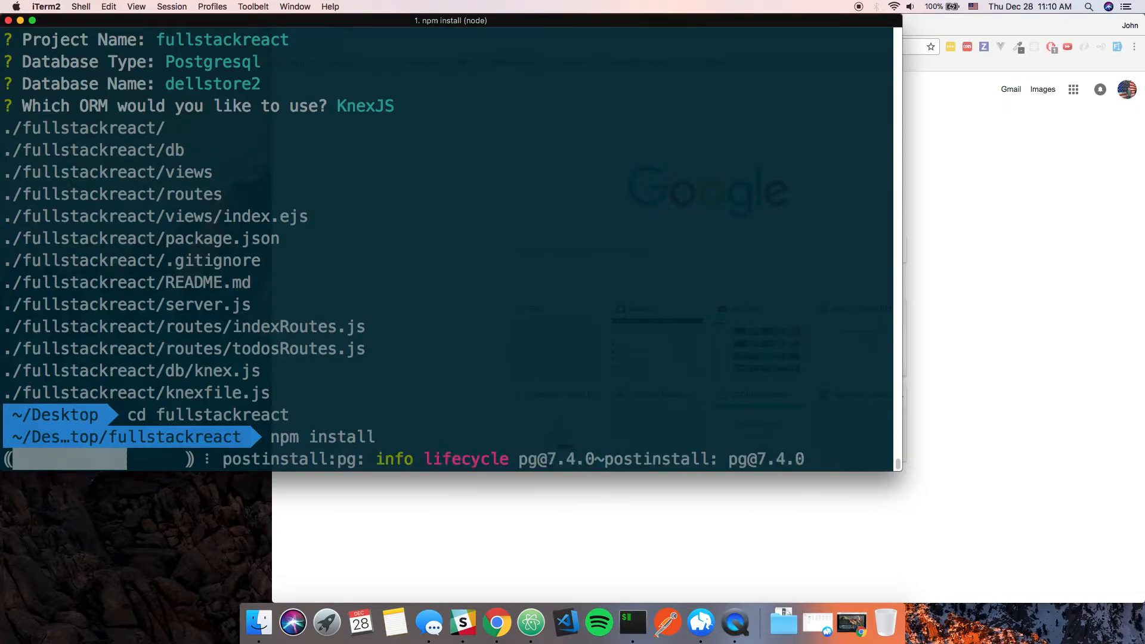
Step: Open the fullstackreact folder in Atom with 'atom .'
{"action": "type", "text": "atom ."}
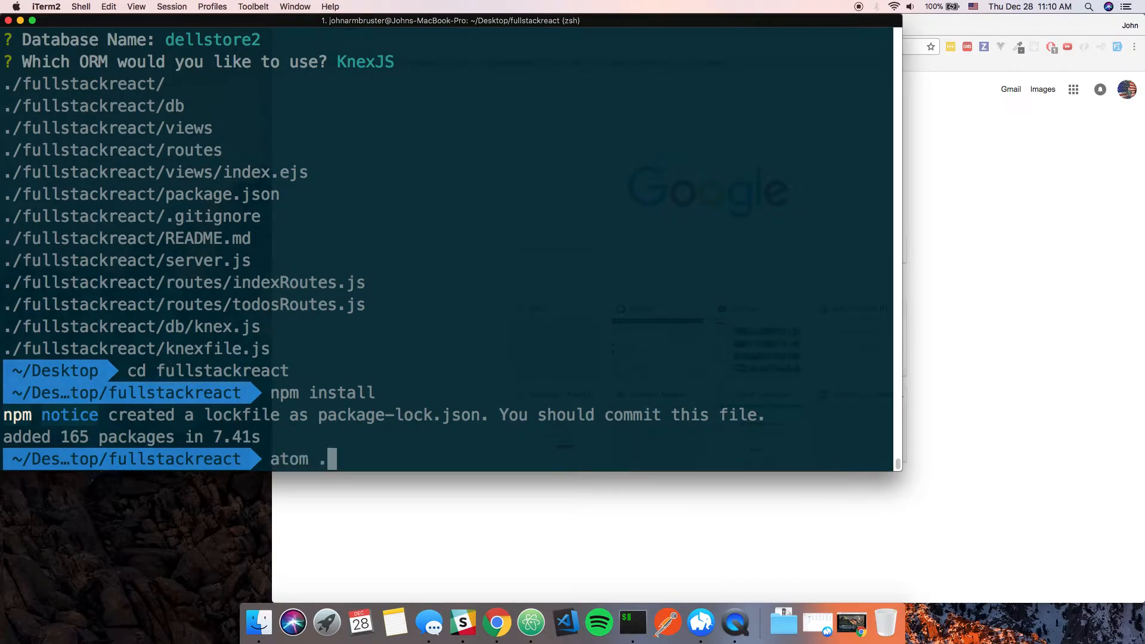
{"action": "key", "text": "enter"}
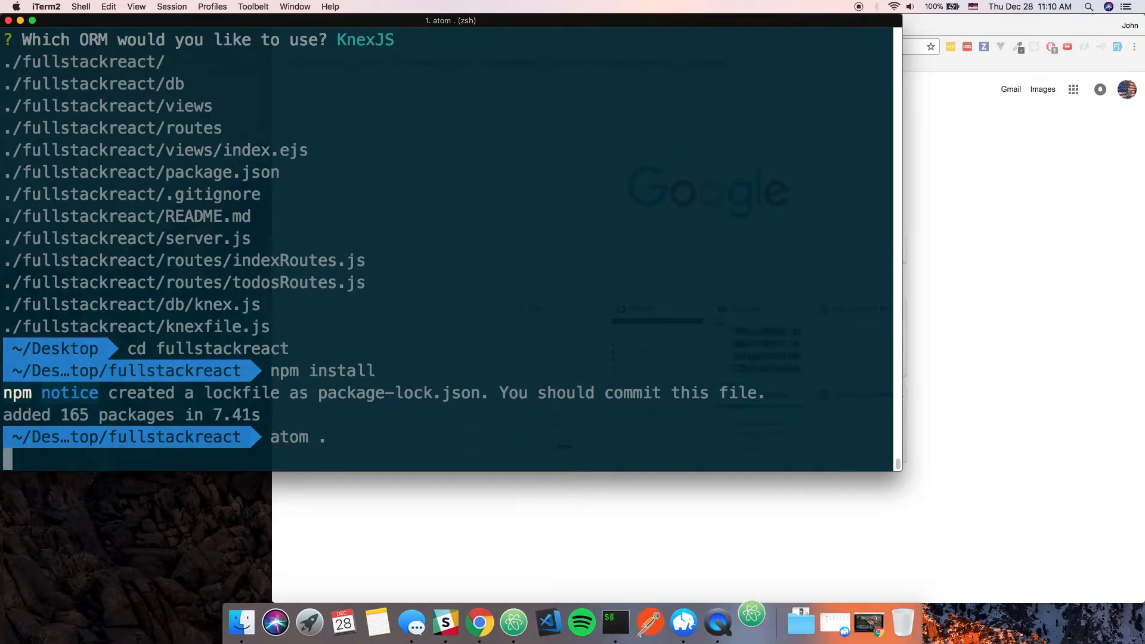
{"action": "key", "text": "enter"}
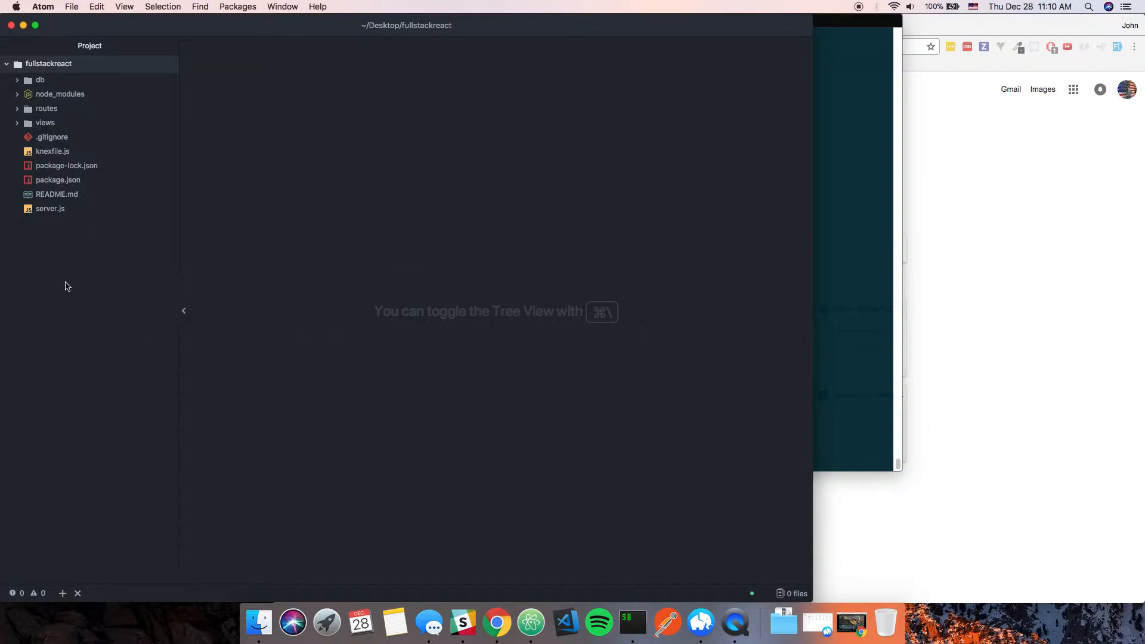
{"action": "mouse_move", "coordinate": [52, 222]}
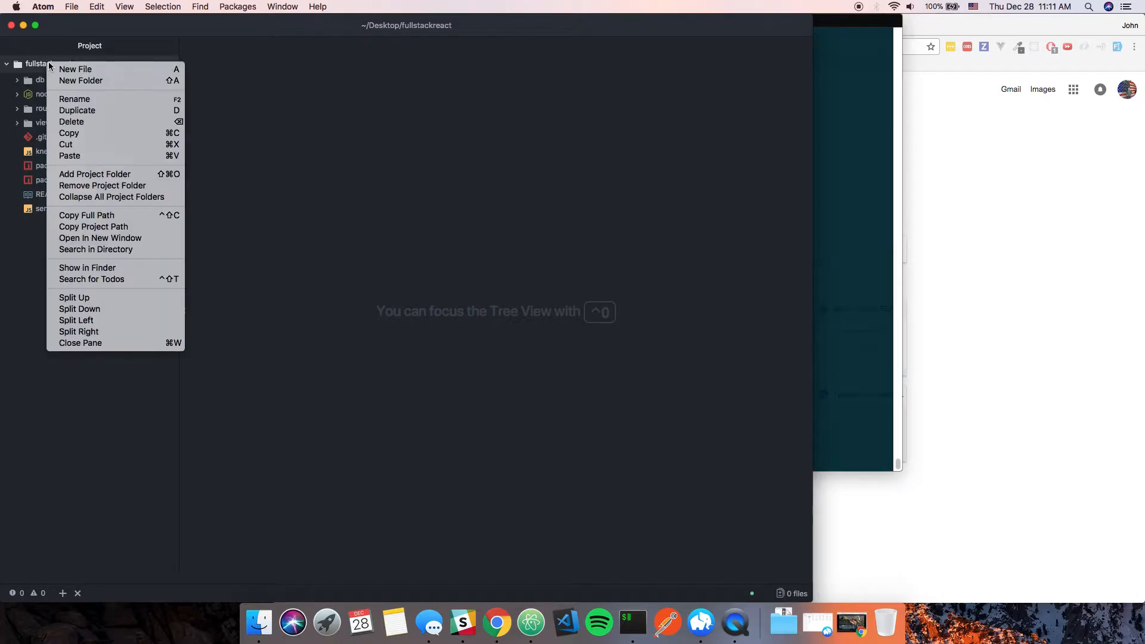
Step: Create a public-static-html folder in the project root and start a new file inside it
{"action": "left_click", "coordinate": [80, 80]}
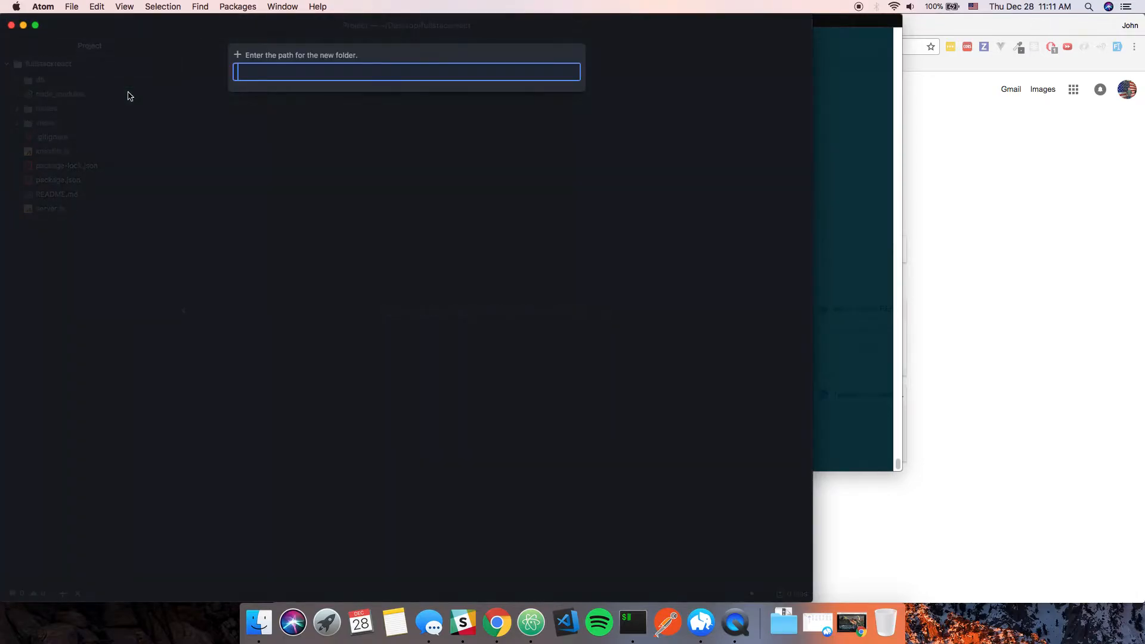
{"action": "type", "text": "publ"}
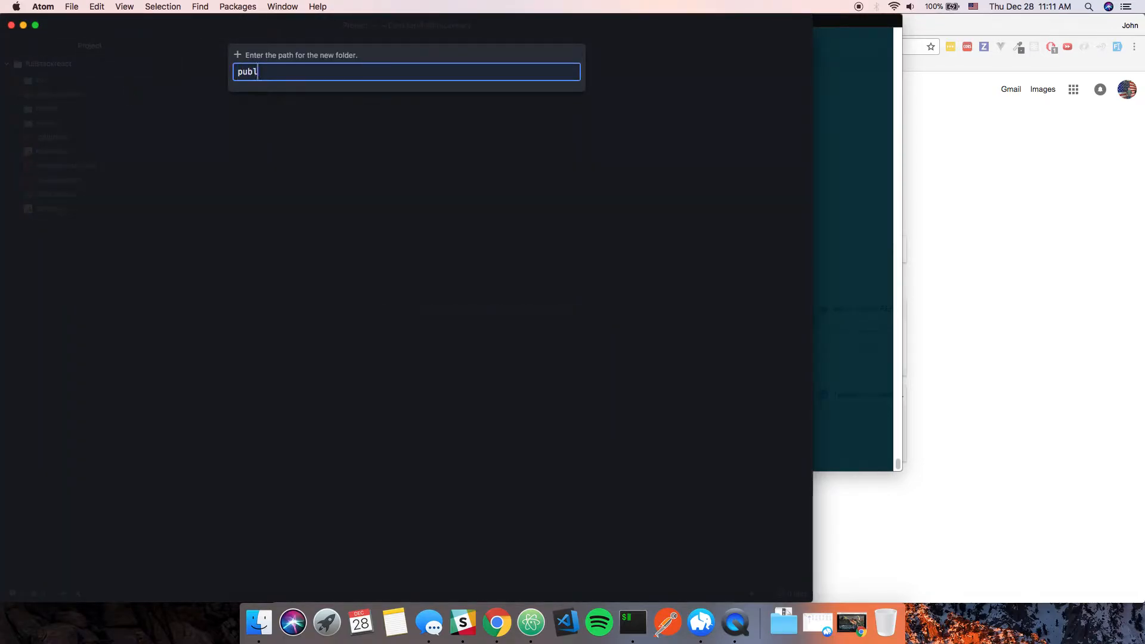
{"action": "type", "text": "ic-sta"}
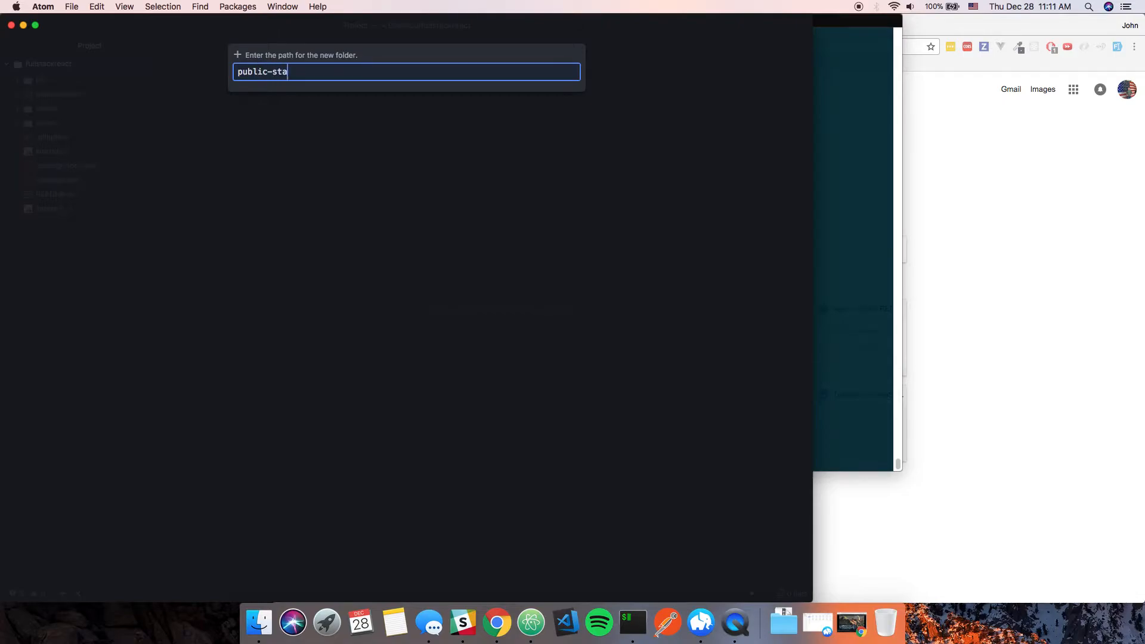
{"action": "type", "text": "tic-htm"}
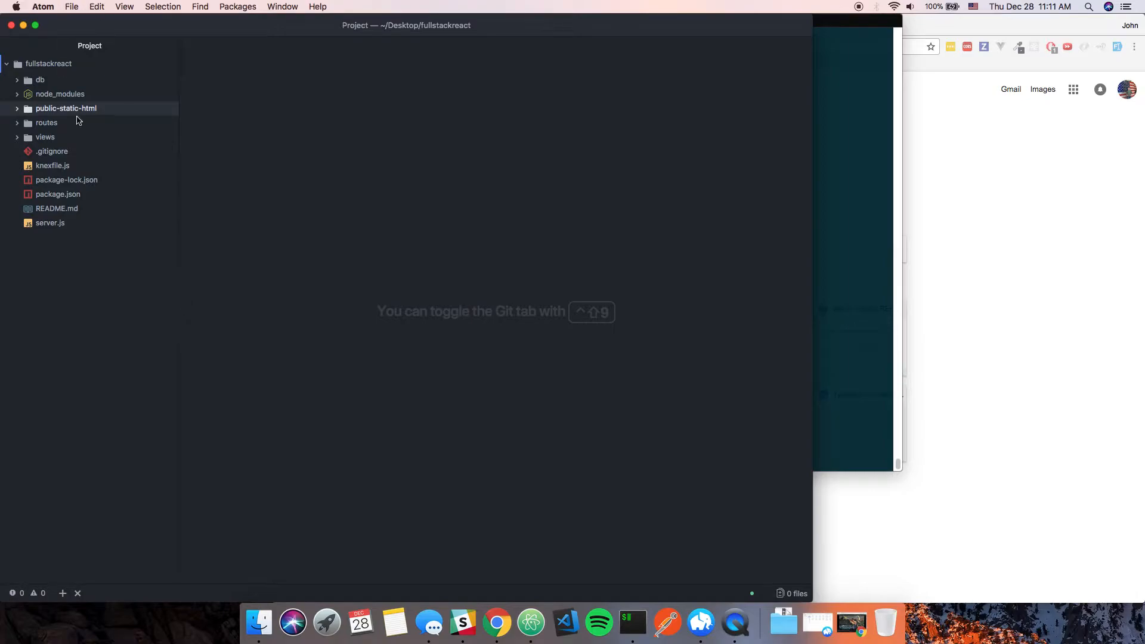
{"action": "right_click", "coordinate": [66, 108]}
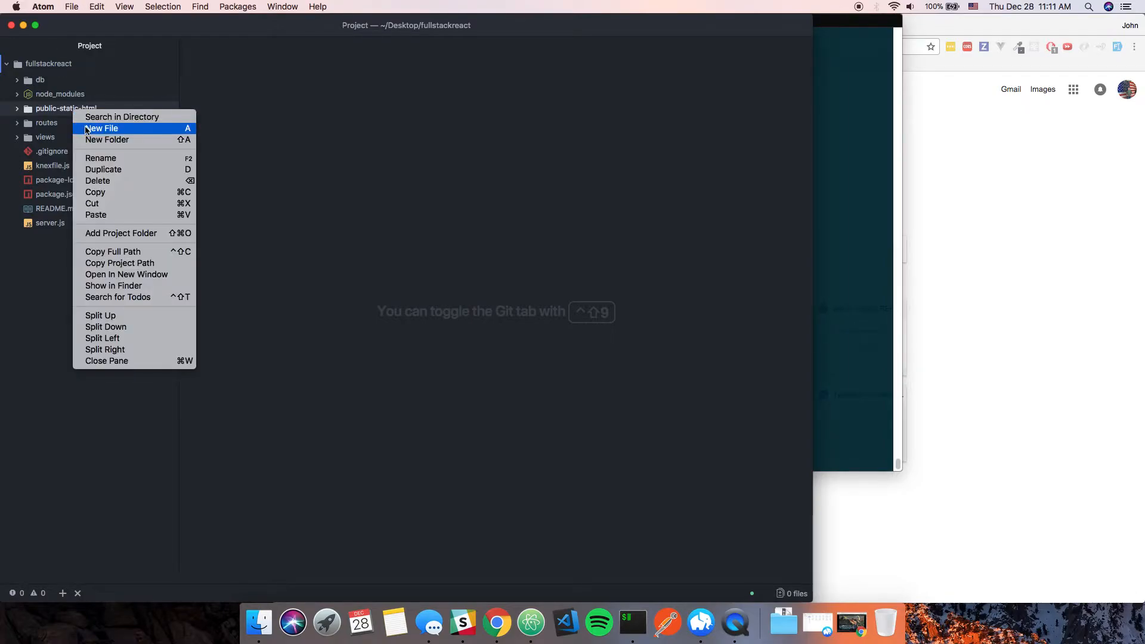
{"action": "mouse_move", "coordinate": [97, 131]}
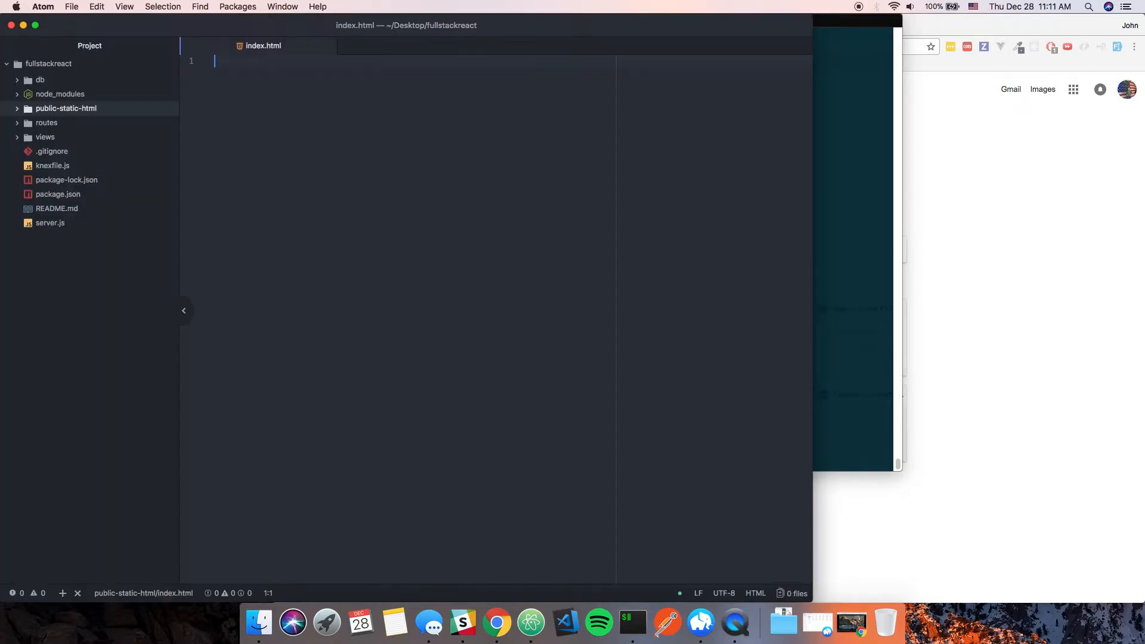
Step: Write index.html in public-static-html with the heading 'This is static HTML' and save it
{"action": "left_click", "coordinate": [65, 108]}
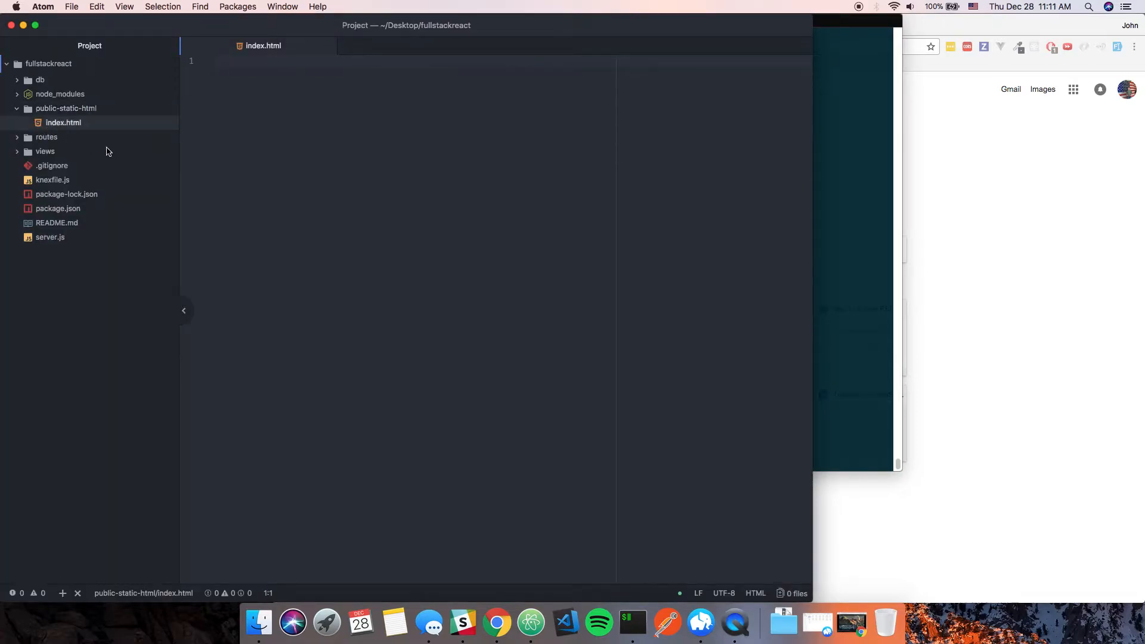
{"action": "type", "text": "html>"}
{"action": "type", "text": "<h1></h1>"}
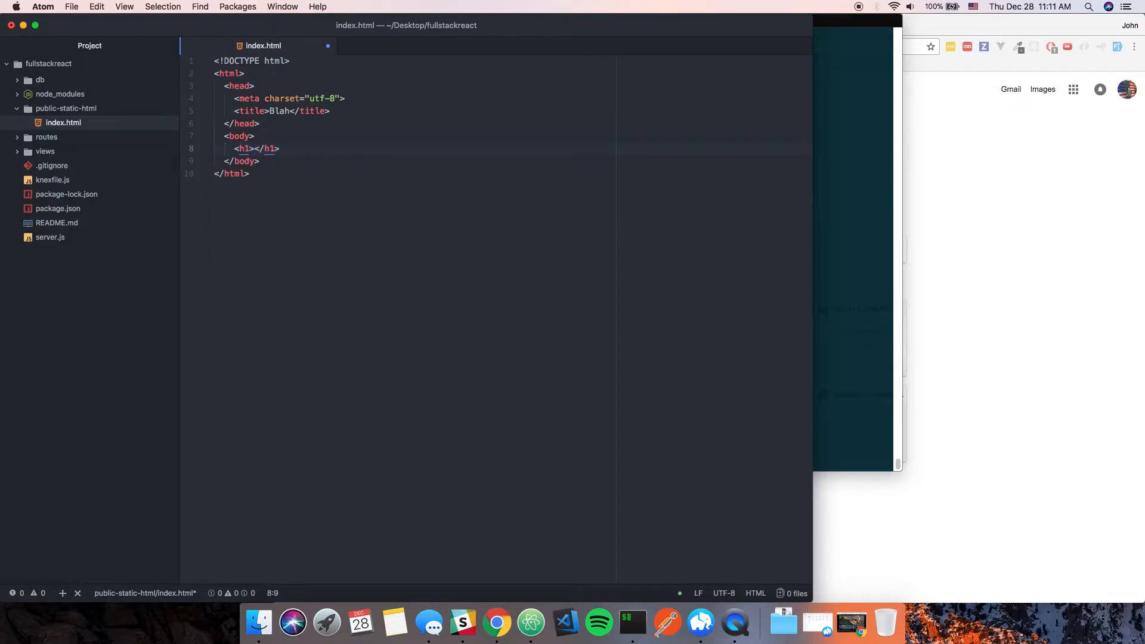
{"action": "type", "text": "This is"}
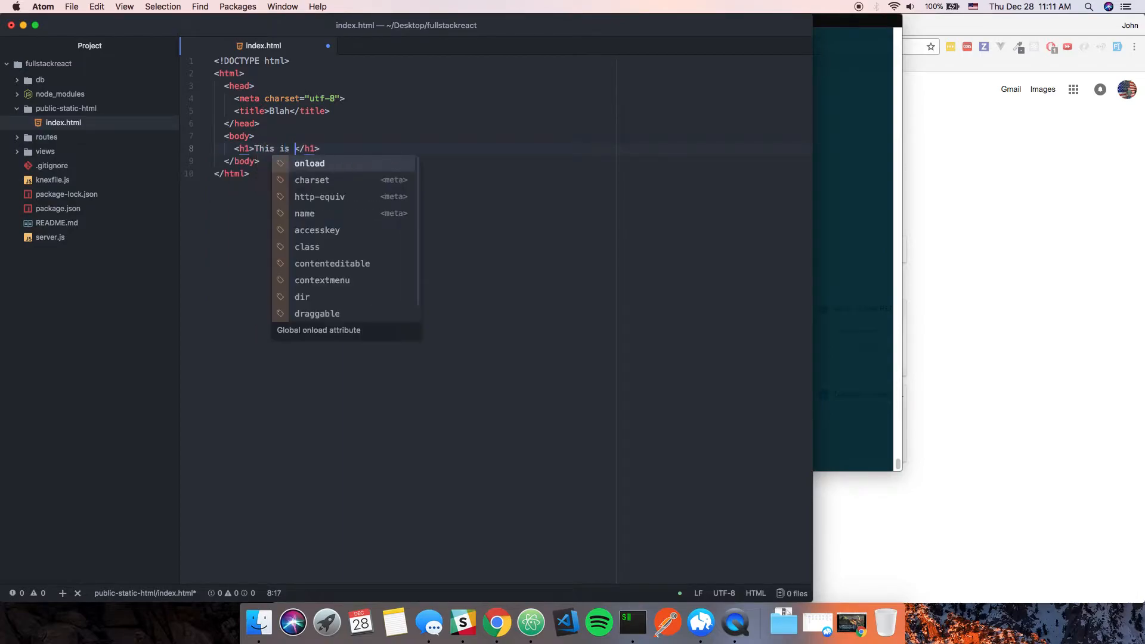
{"action": "type", "text": "static"}
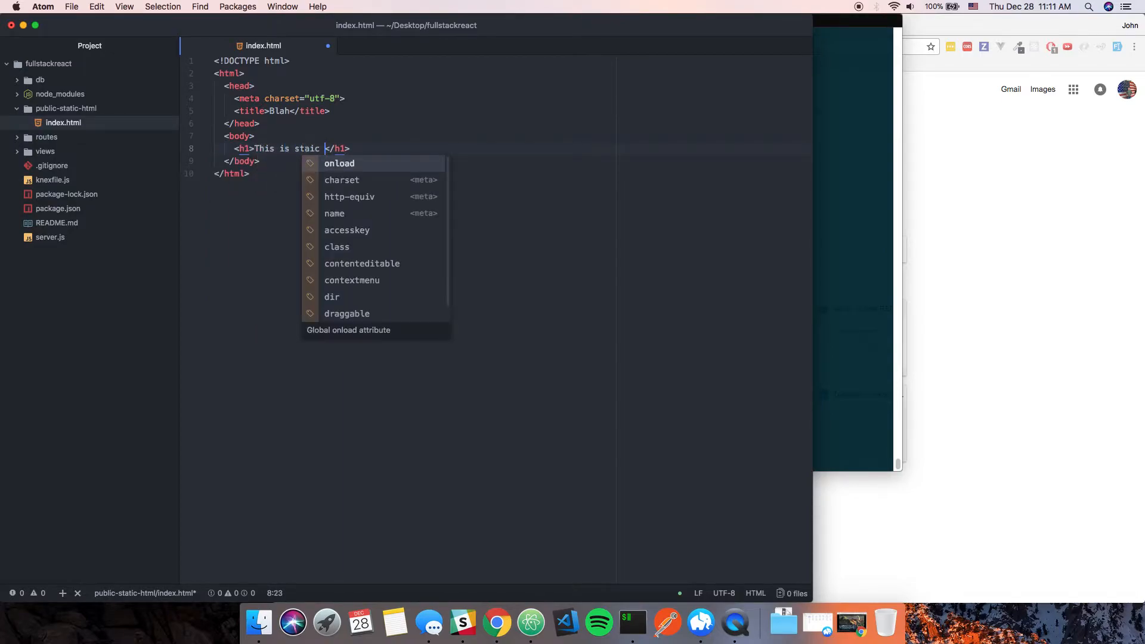
{"action": "type", "text": "\" \""}
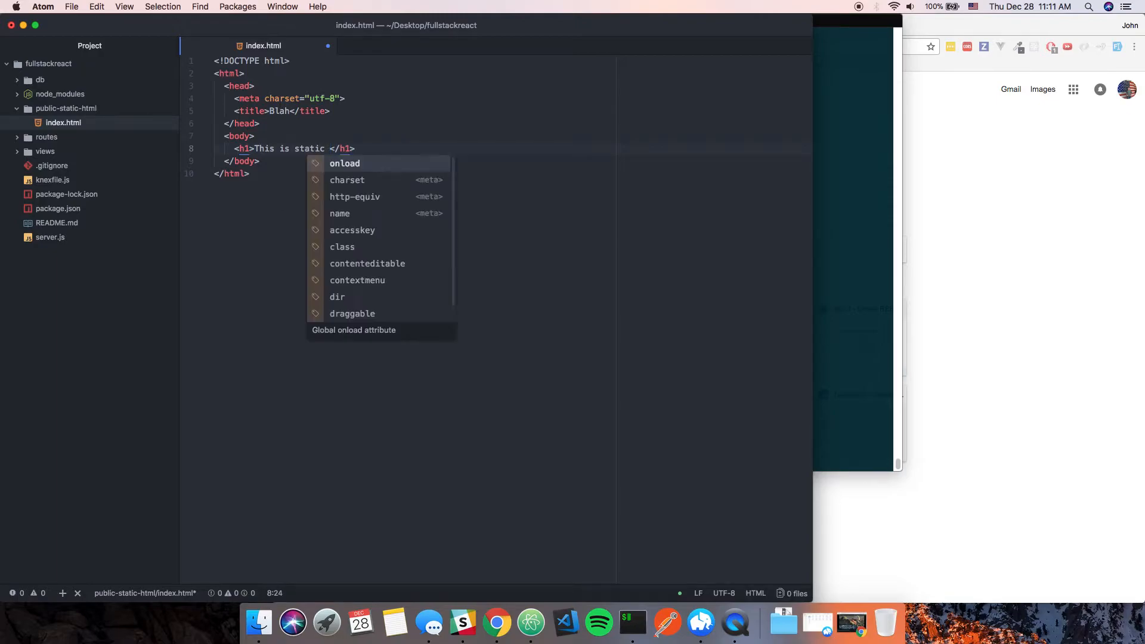
{"action": "type", "text": "HTML"}
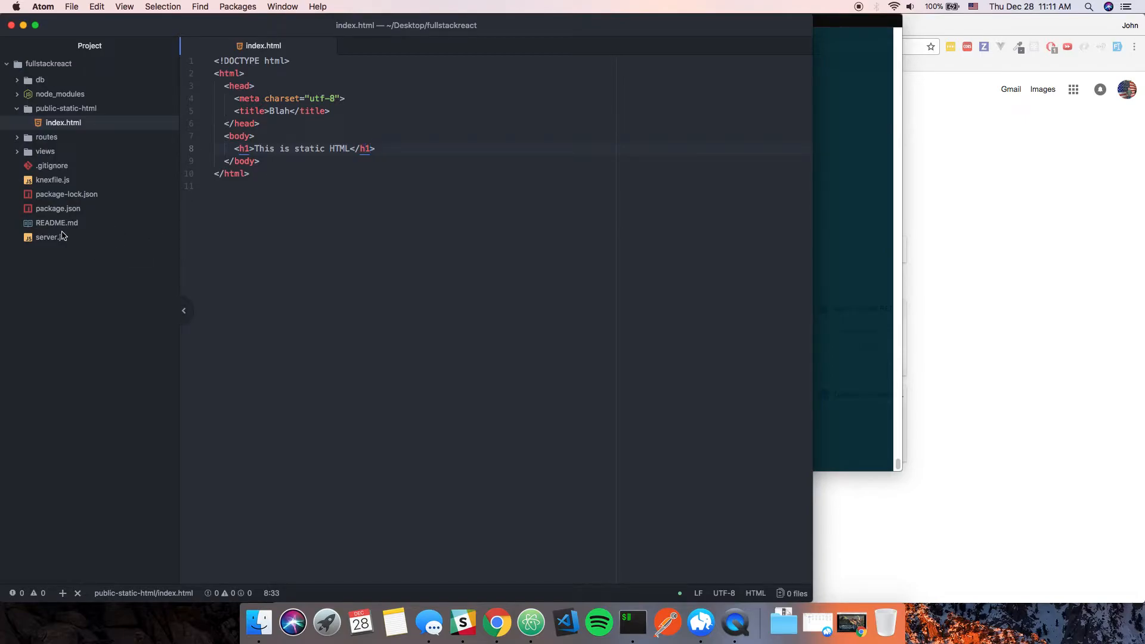
Step: Inspect views/index.ejs and close it again
{"action": "left_click", "coordinate": [50, 237]}
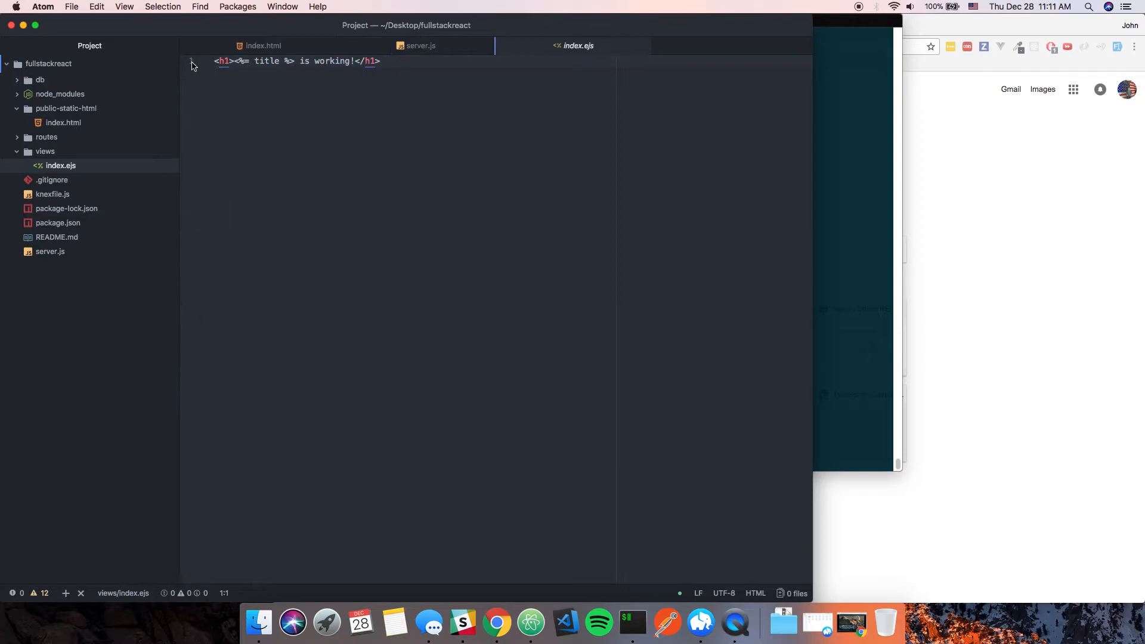
{"action": "left_click", "coordinate": [46, 151]}
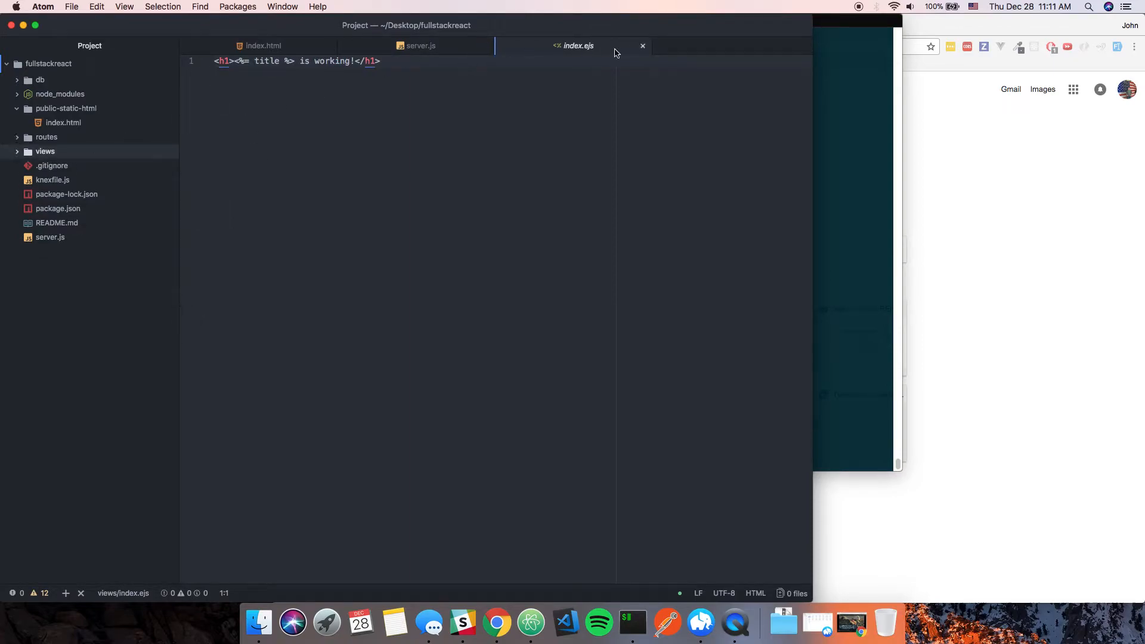
{"action": "left_click", "coordinate": [420, 45]}
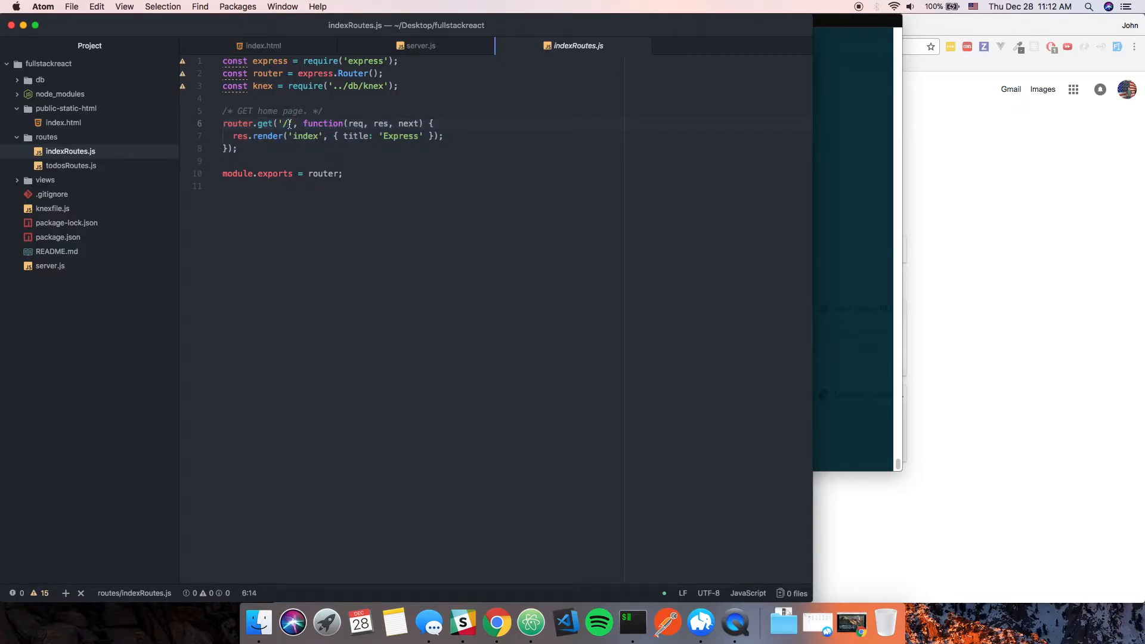
Step: Change router.get('/') to router.get('/home') in indexRoutes.js and return to server.js
{"action": "type", "text": "home"}
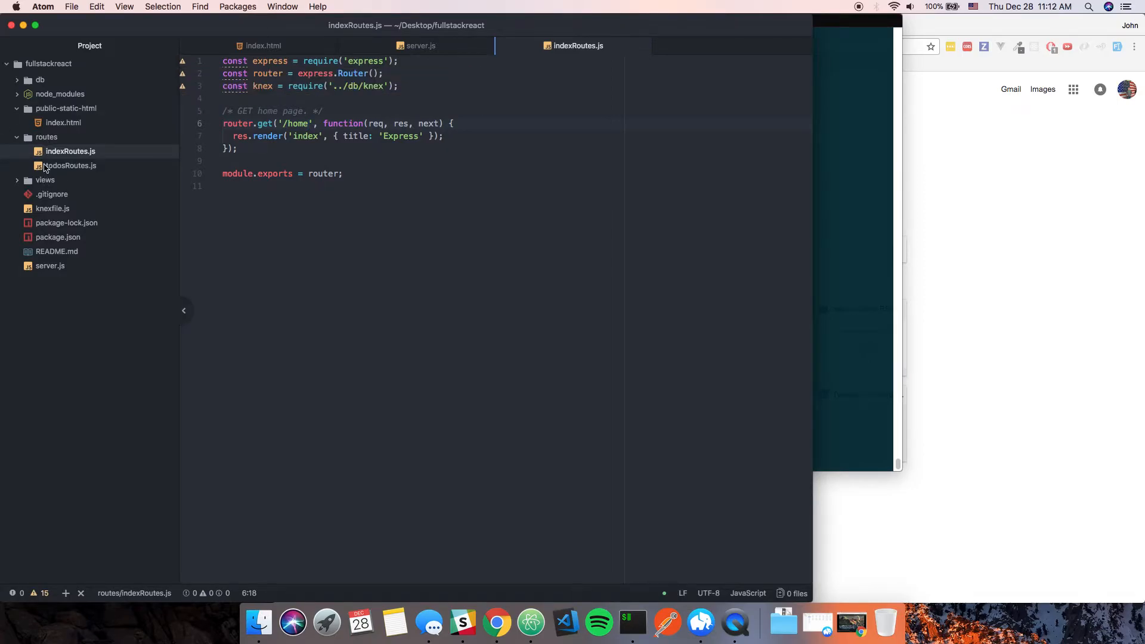
{"action": "right_click", "coordinate": [71, 150]}
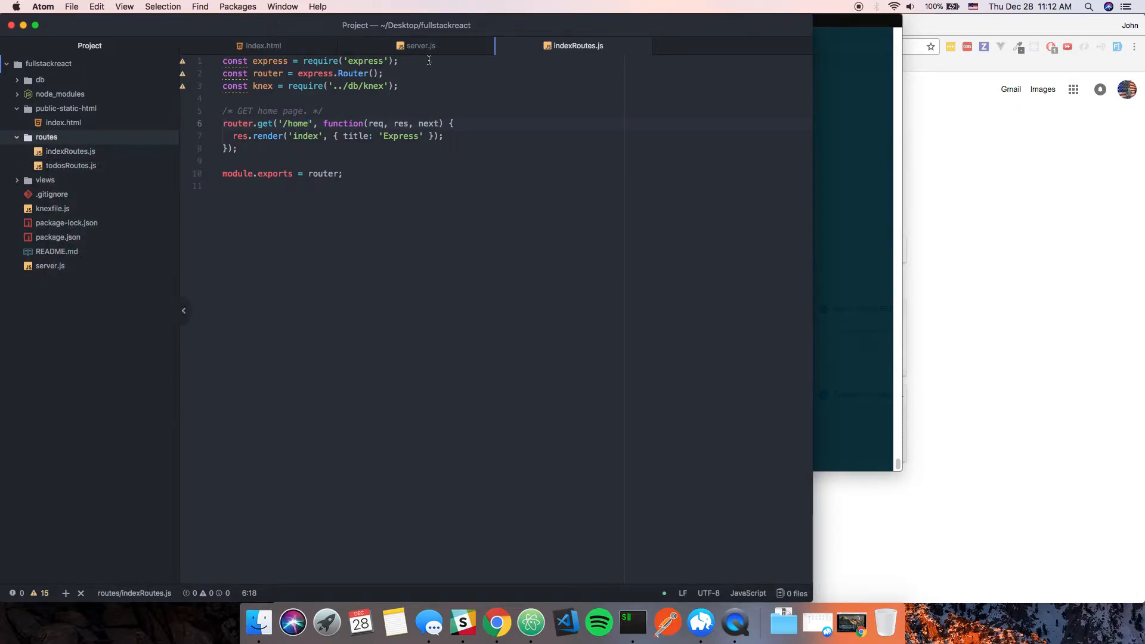
{"action": "left_click", "coordinate": [420, 45]}
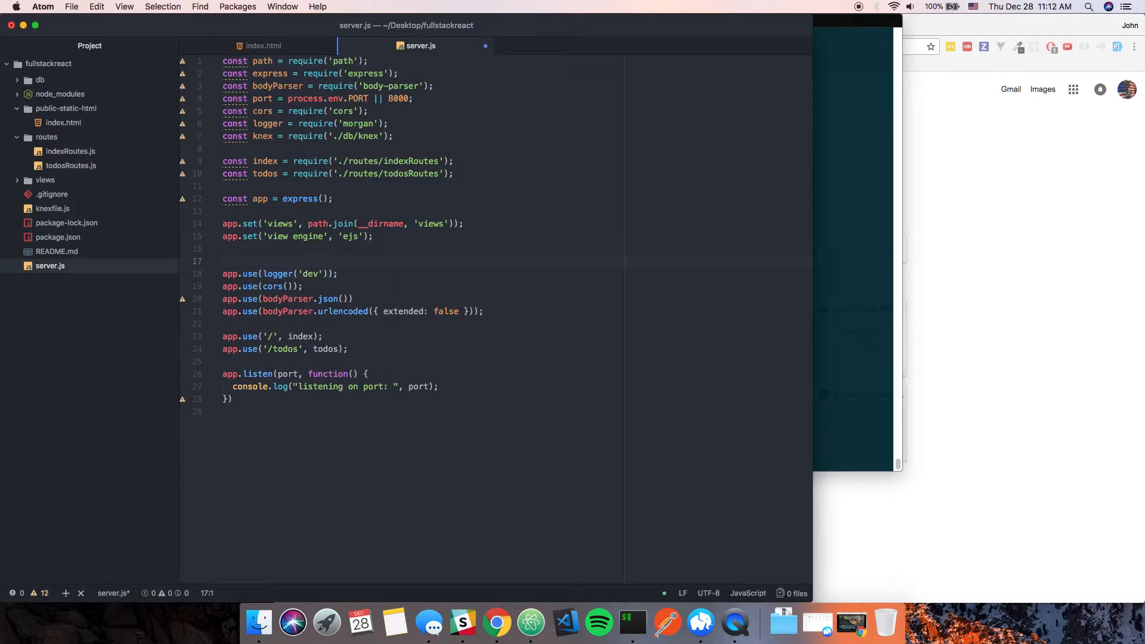
Step: Add app.use(express.static(__dirname + '/public-static-html')) to server.js
{"action": "type", "text": "app.use"}
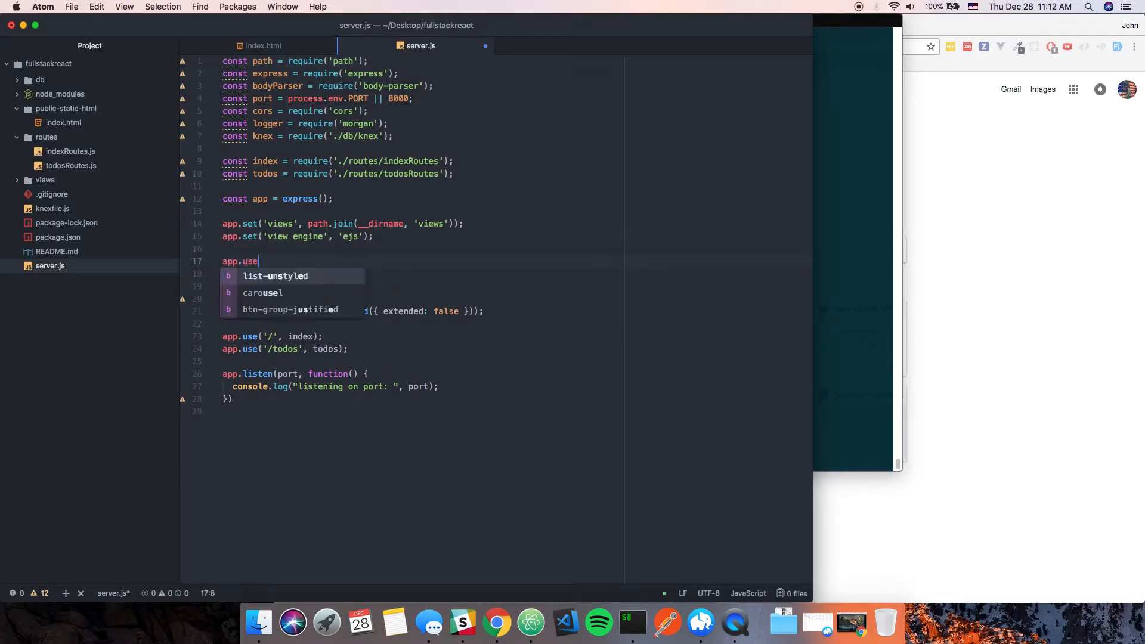
{"action": "type", "text": "(express.static("}
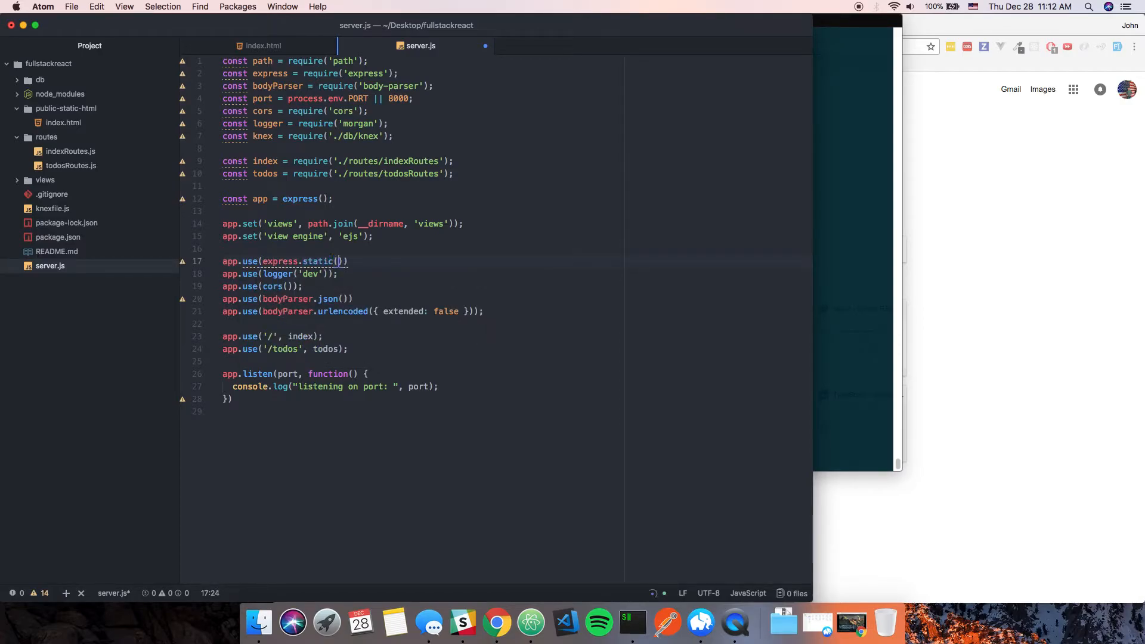
{"action": "type", "text": "__dirname"}
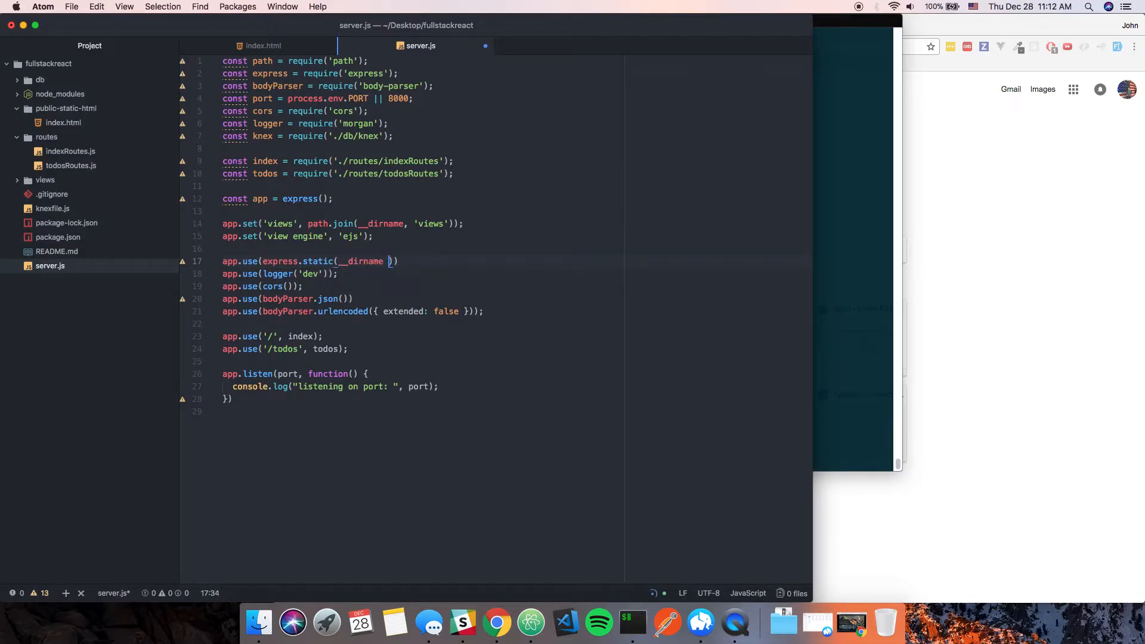
{"action": "type", "text": "+ '"}
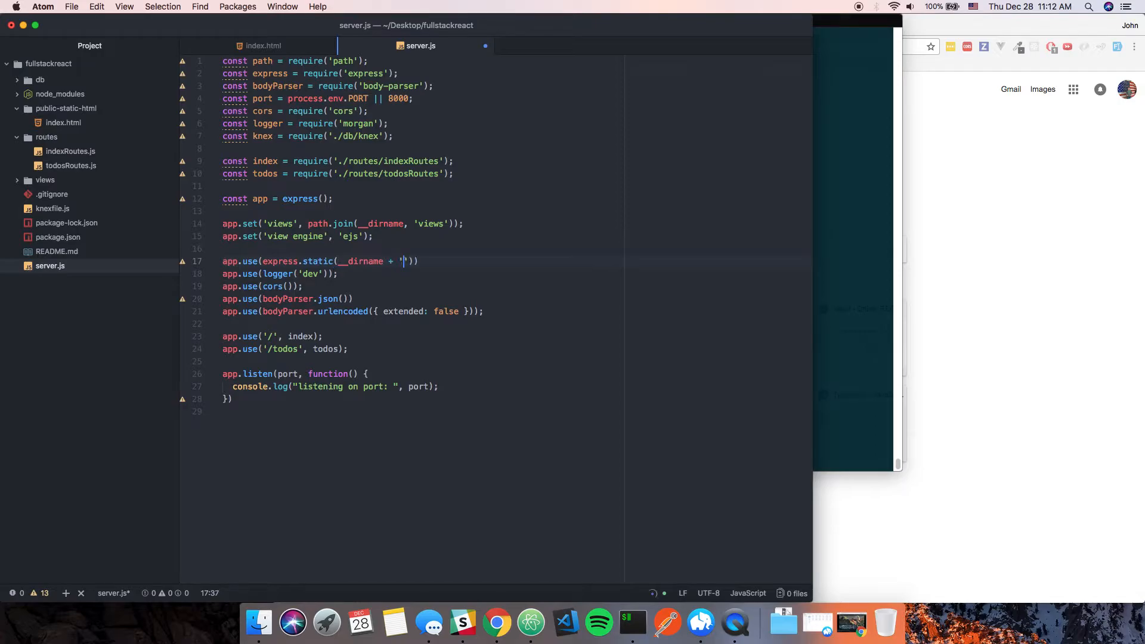
{"action": "type", "text": "/publ"}
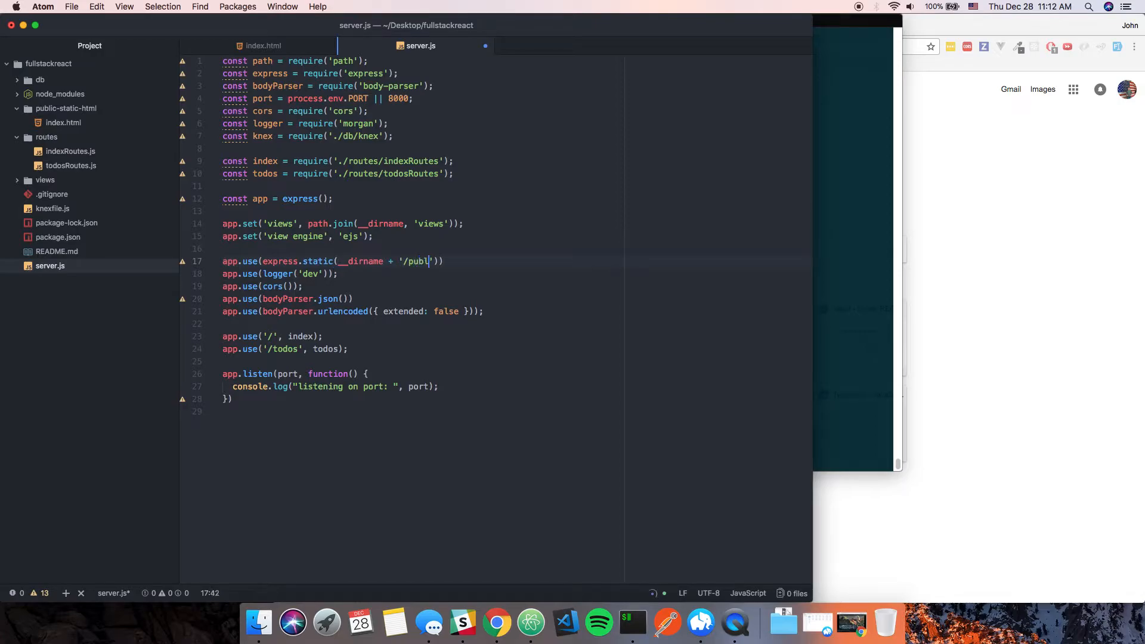
{"action": "type", "text": "ic"}
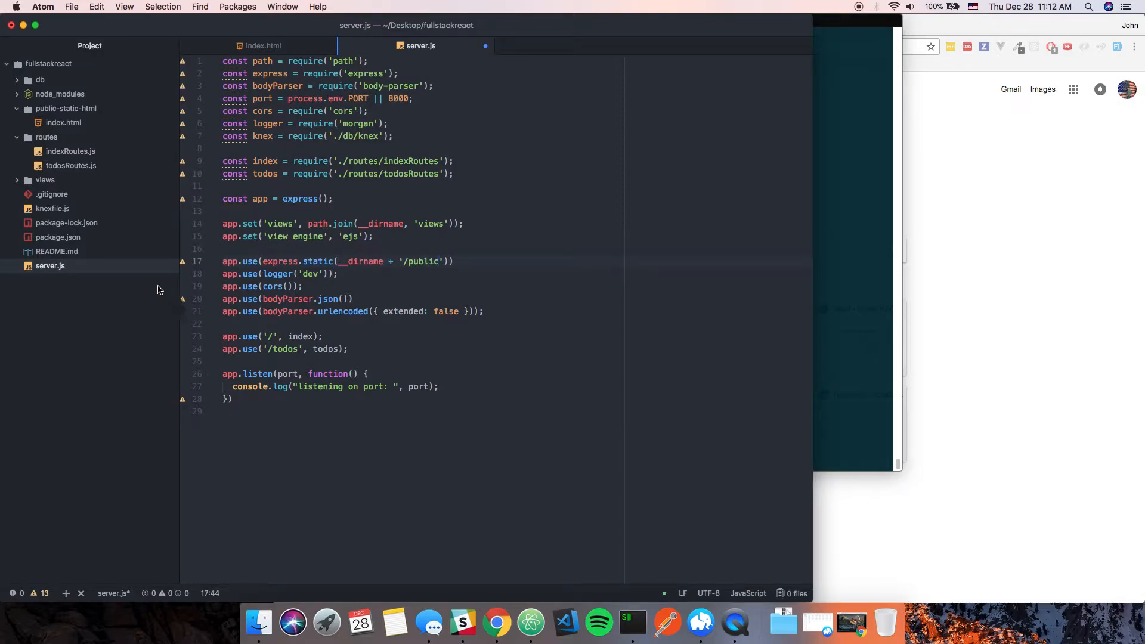
{"action": "left_click", "coordinate": [436, 260]}
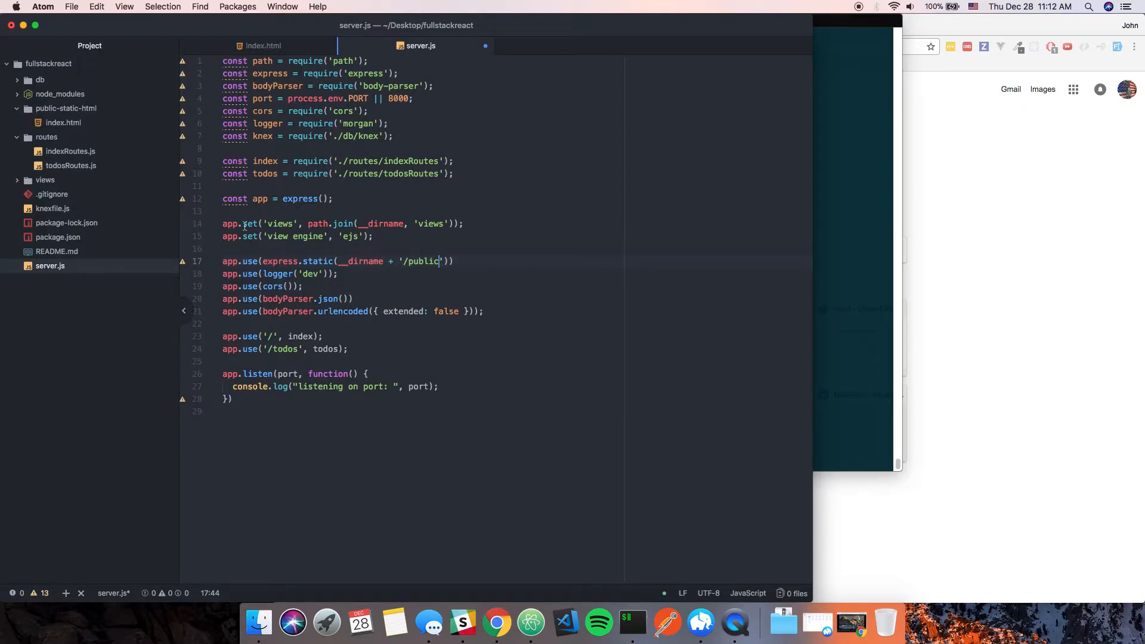
{"action": "type", "text": "-static-html"}
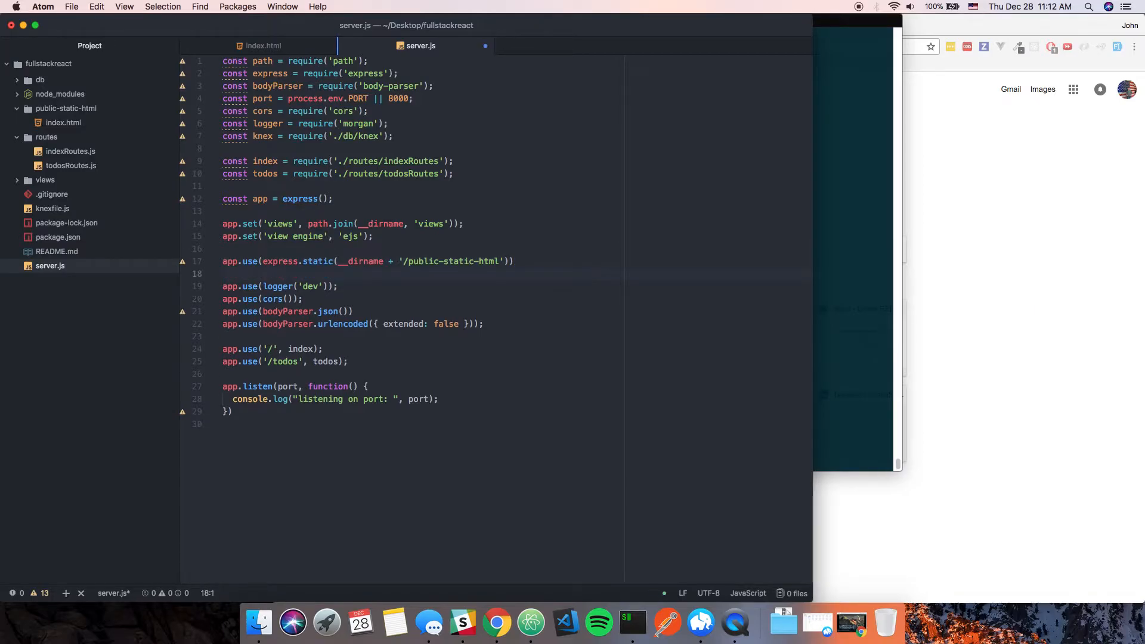
Step: Select the index and todos route mount lines to comment them out
{"action": "left_click", "coordinate": [224, 274]}
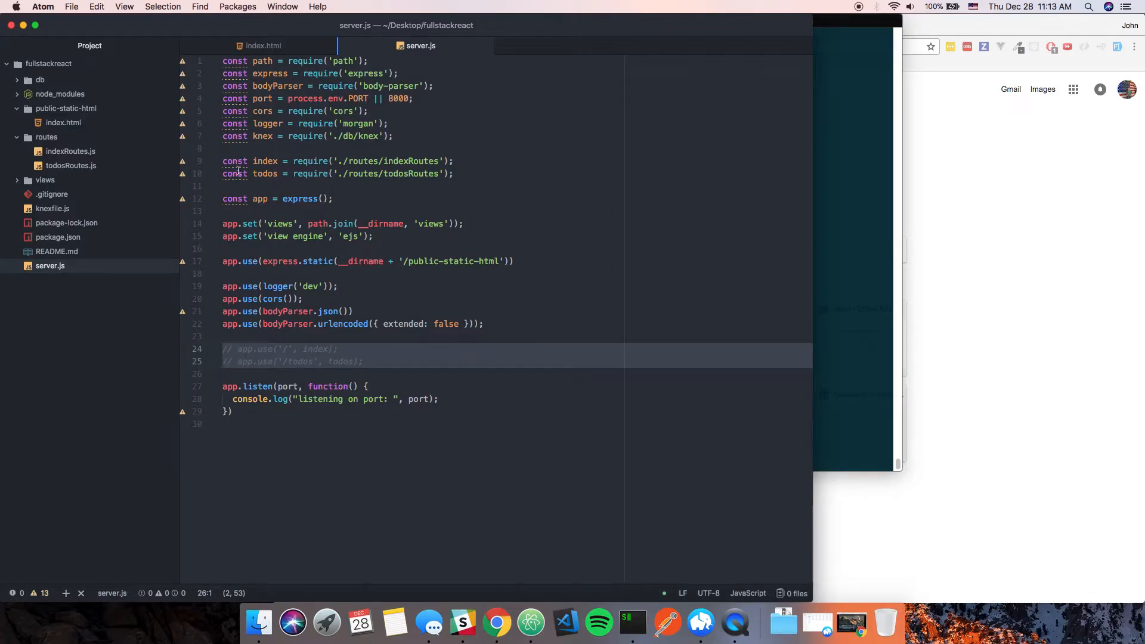
Step: Comment out the route requires and the views/EJS engine settings with Cmd+/, then open the terminal
{"action": "key", "text": "cmd+/"}
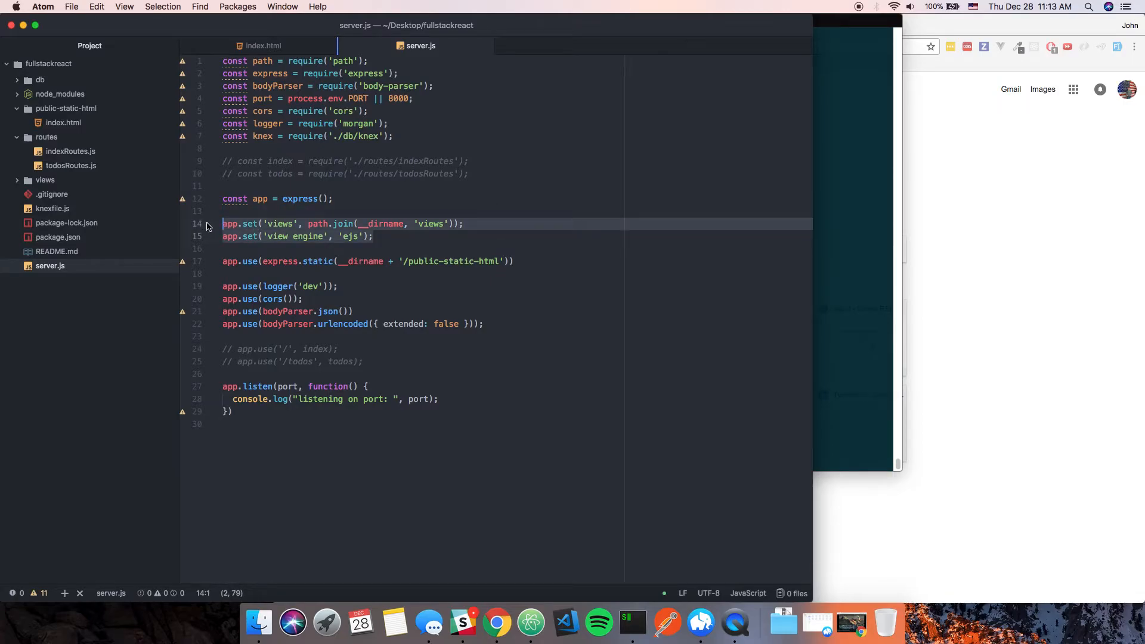
{"action": "key", "text": "cmd+/"}
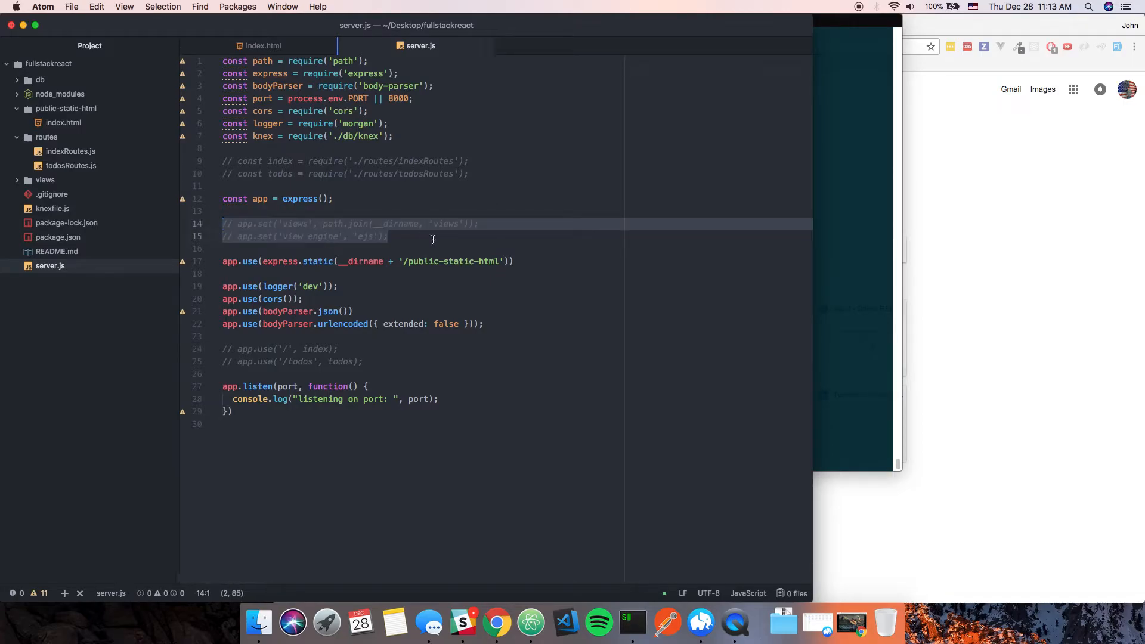
{"action": "left_click", "coordinate": [439, 286]}
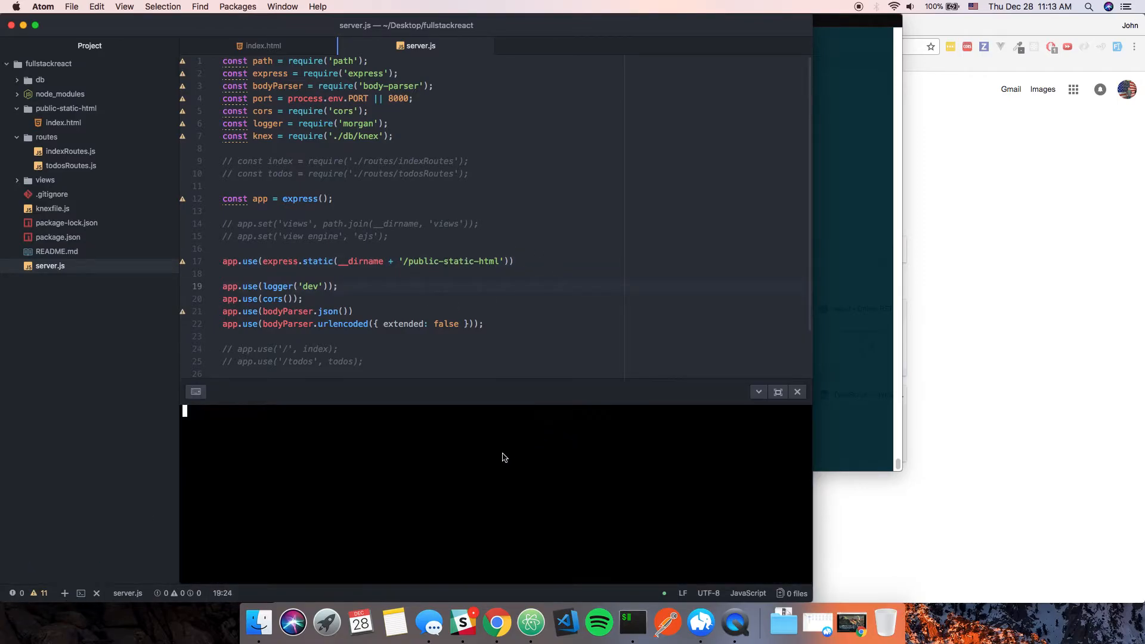
Step: Start nodemon and load localhost:8000 in Chrome showing 'This is static HTML'
{"action": "type", "text": "nodemon"}
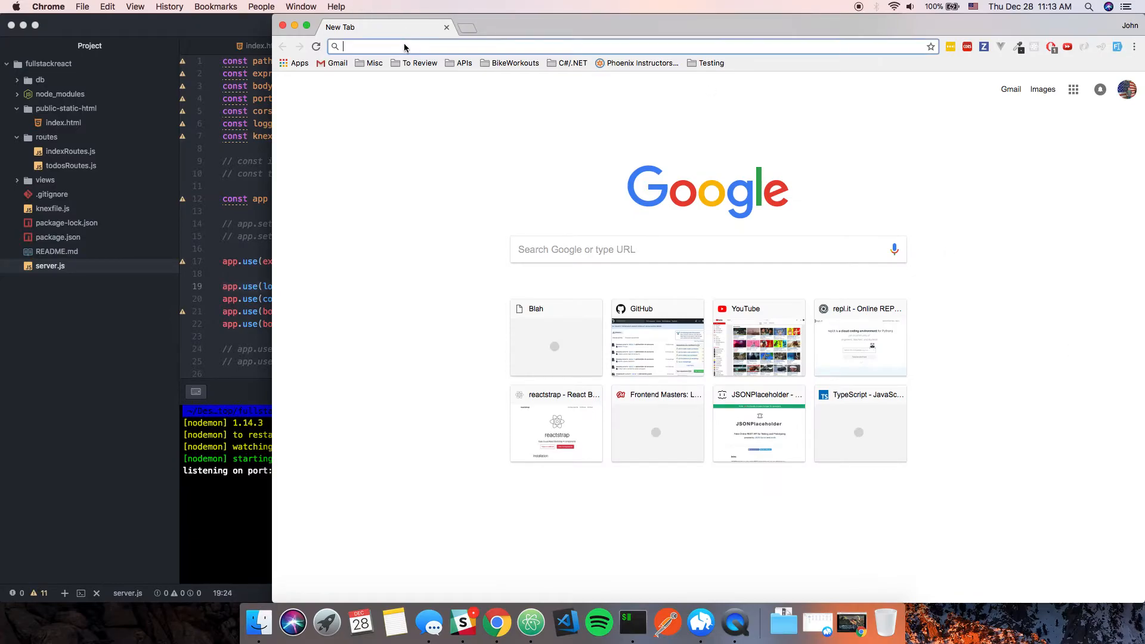
{"action": "type", "text": "8000"}
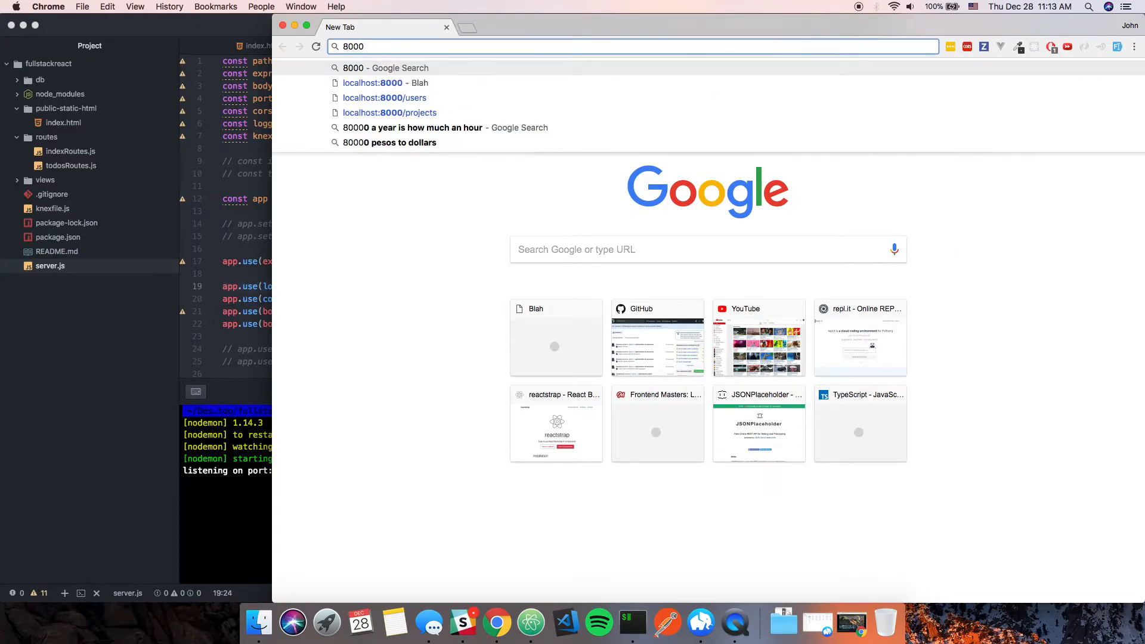
{"action": "left_click", "coordinate": [383, 82]}
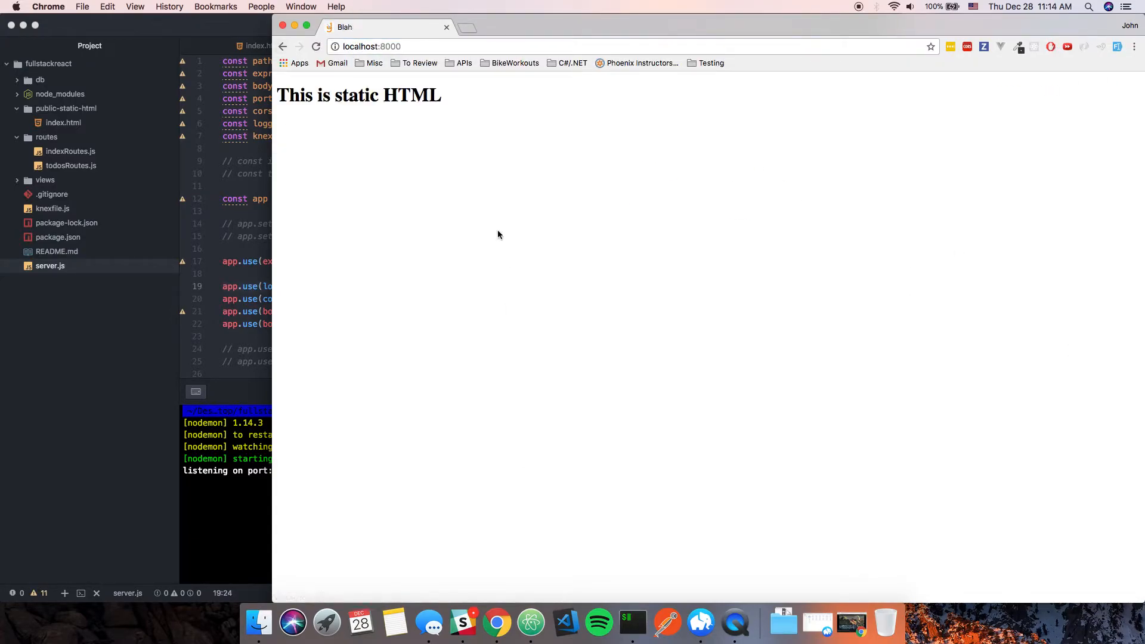
{"action": "mouse_move", "coordinate": [618, 445]}
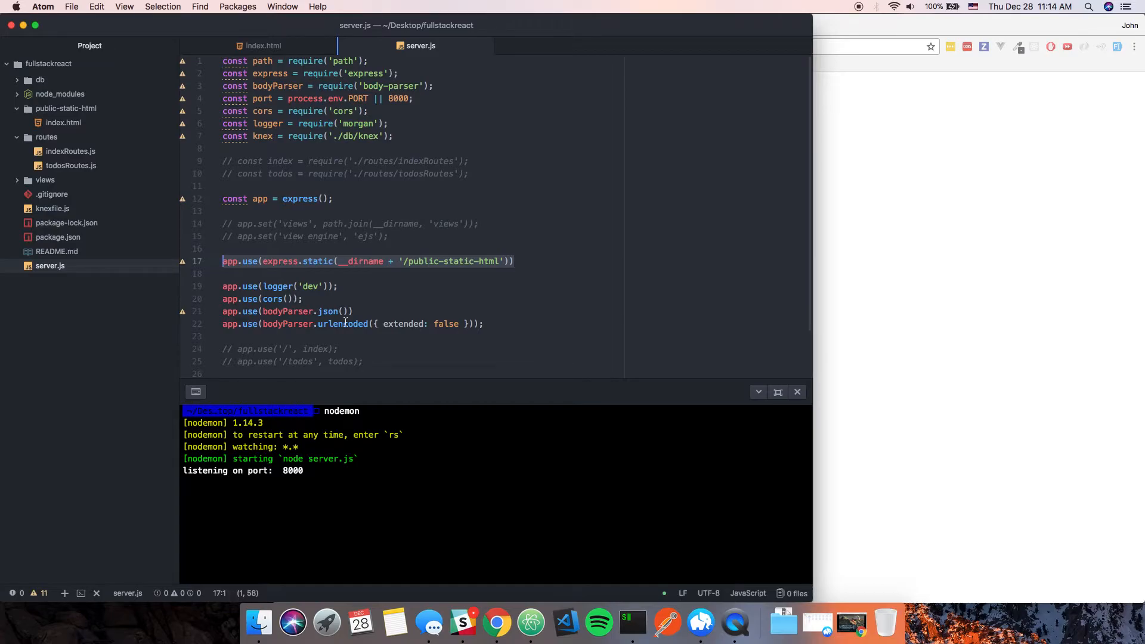
Step: Comment out the public-static-html static line and add a 'for create-react-app' comment
{"action": "type", "text": "//"}
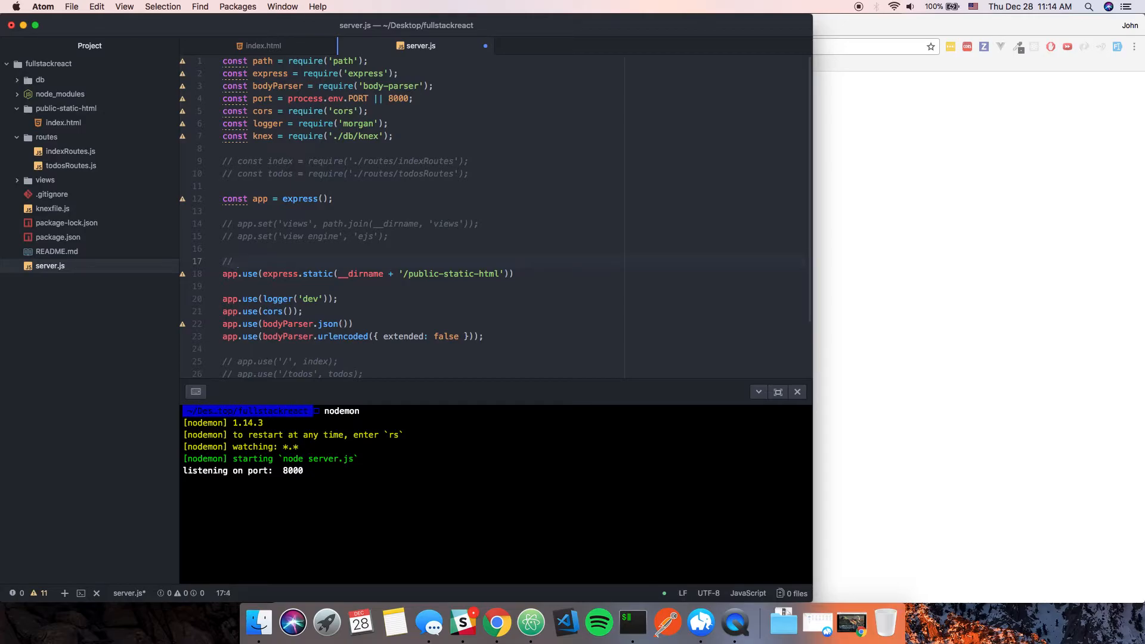
{"action": "type", "text": "Uncomment for static html"}
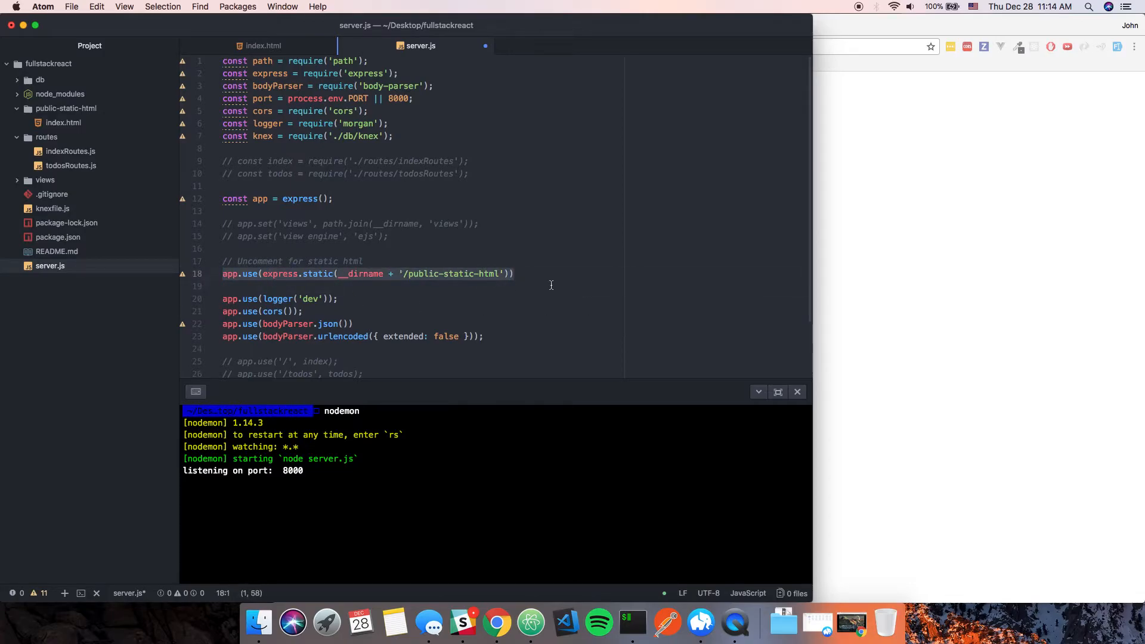
{"action": "type", "text": "//"}
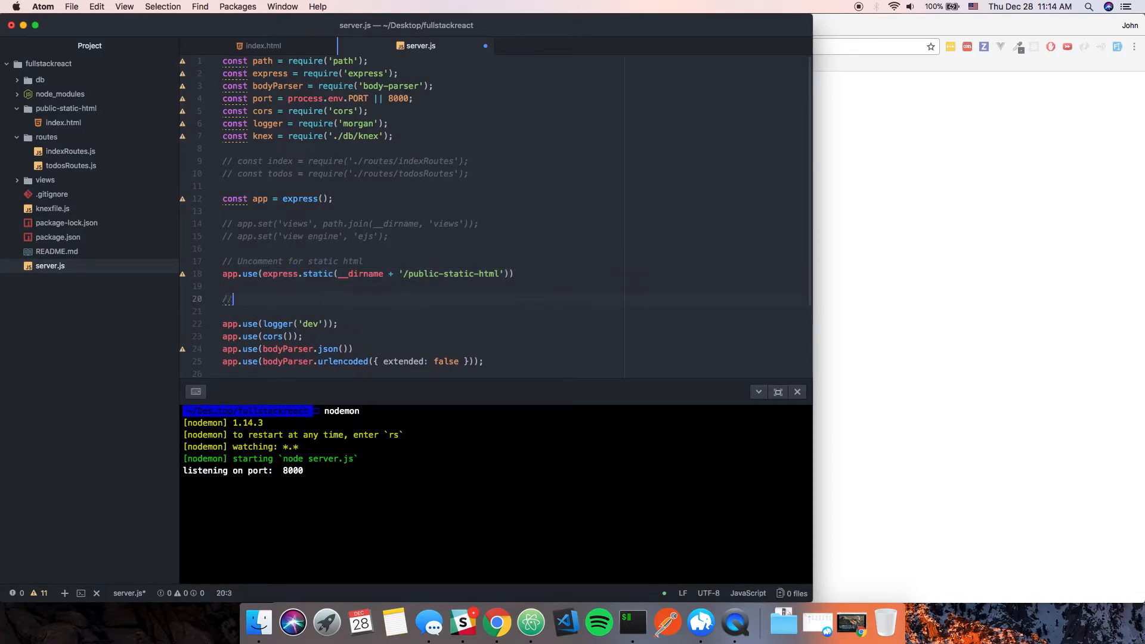
{"action": "type", "text": "Uncomment"}
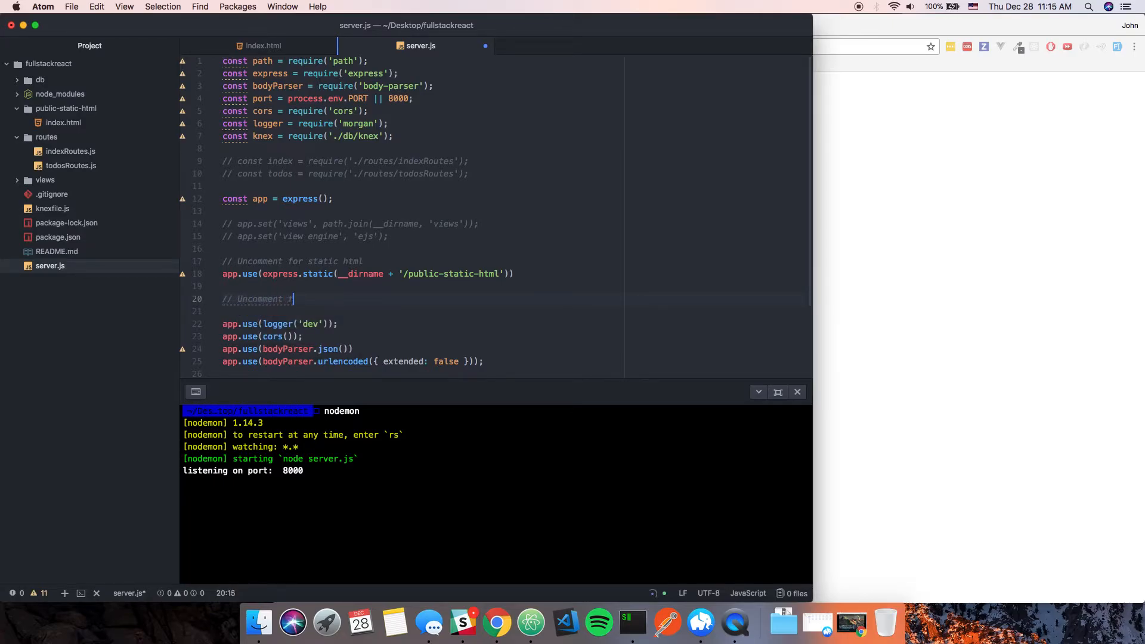
{"action": "type", "text": "for"}
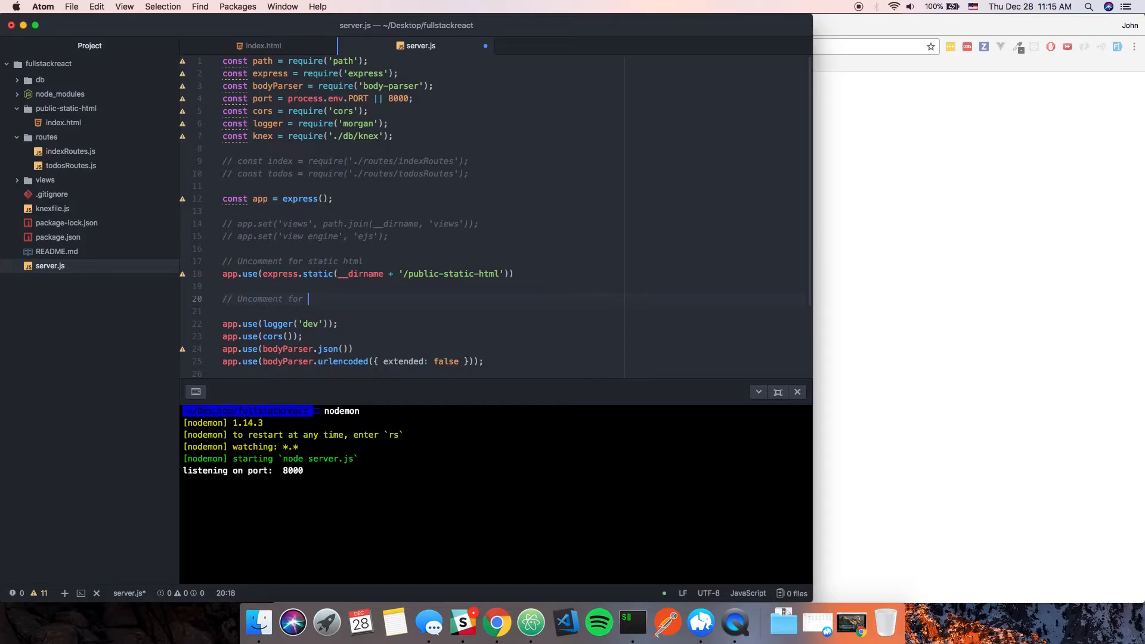
{"action": "type", "text": "create-react-app...app"}
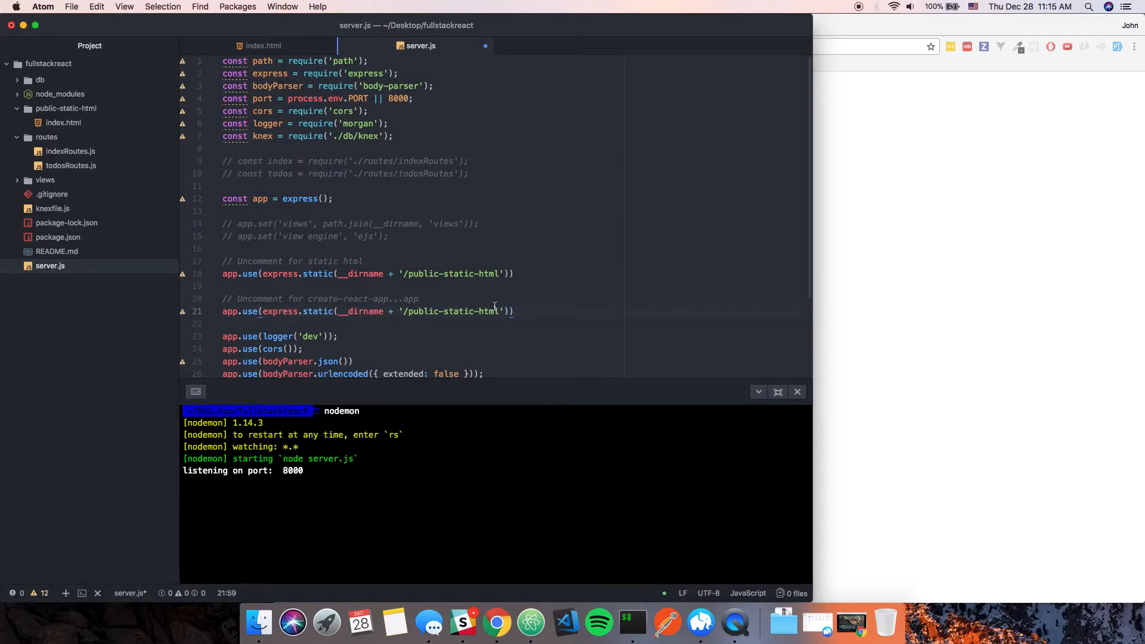
Step: Rename the copied static path to public-cra so server.js serves that folder
{"action": "double_click", "coordinate": [460, 311]}
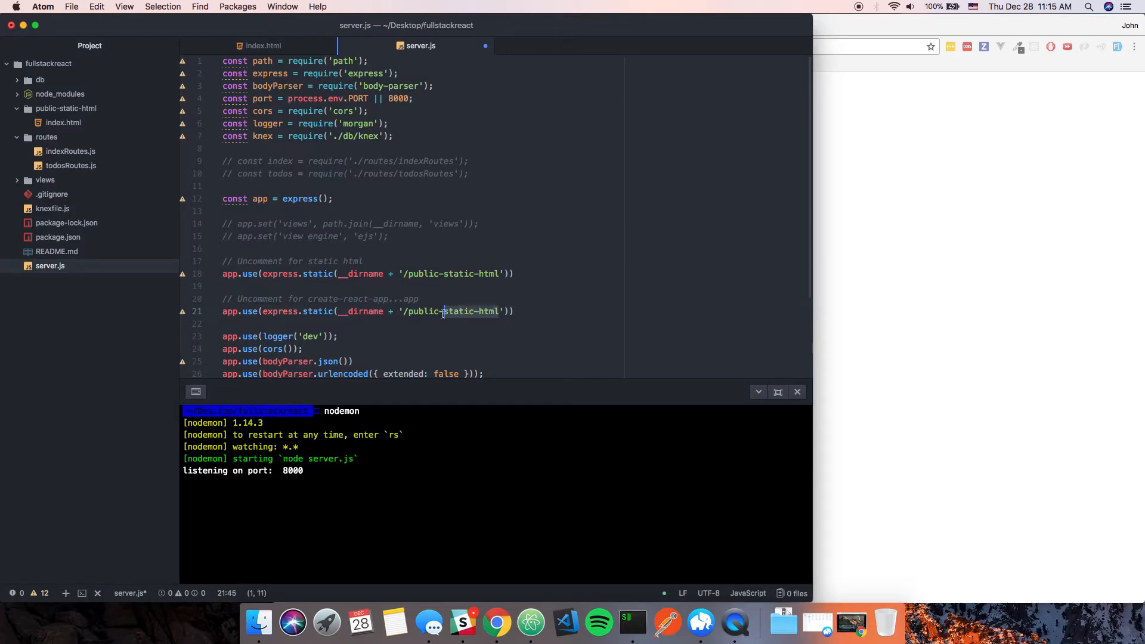
{"action": "type", "text": "cra"}
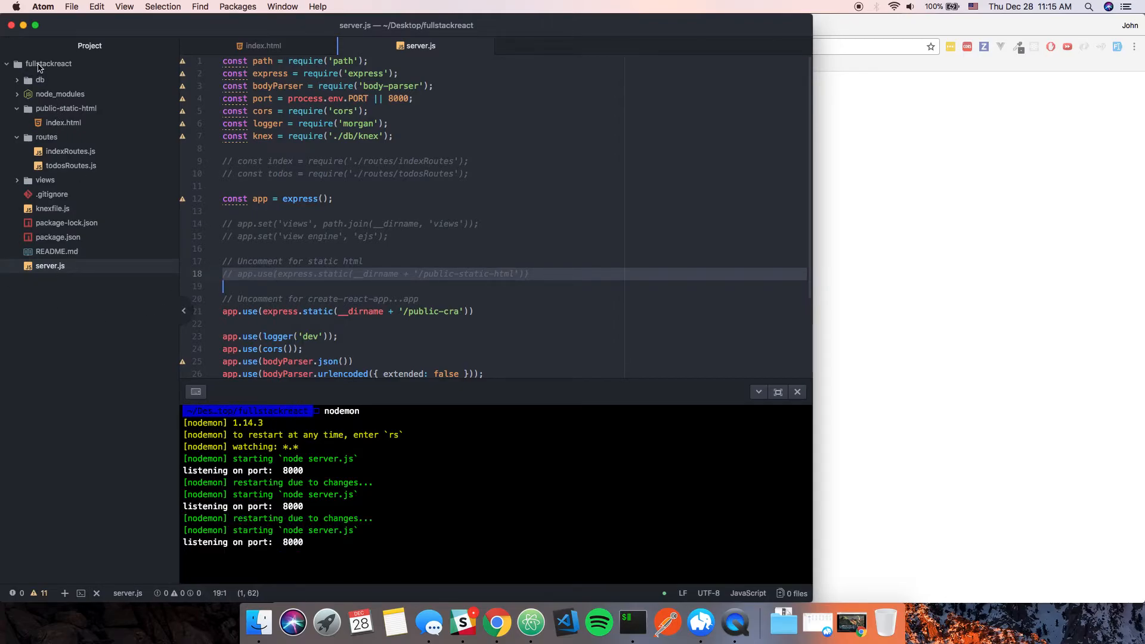
Step: Stop nodemon with Ctrl+C and run sudo npm install -g create-react-app
{"action": "key", "text": "ctrl+c"}
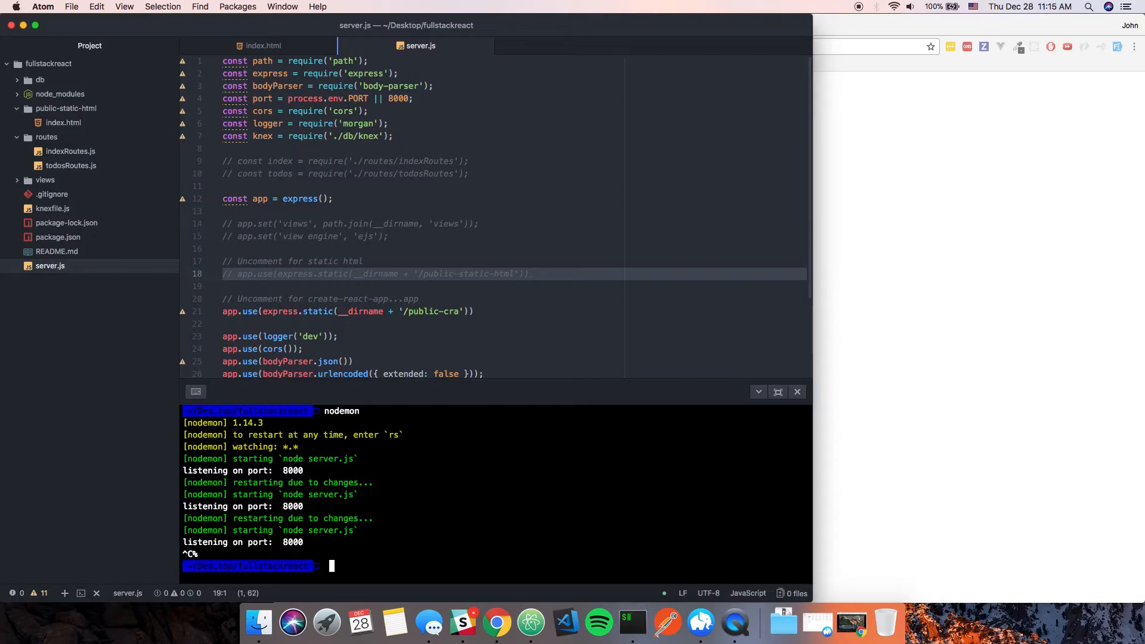
{"action": "type", "text": "sudo npm"}
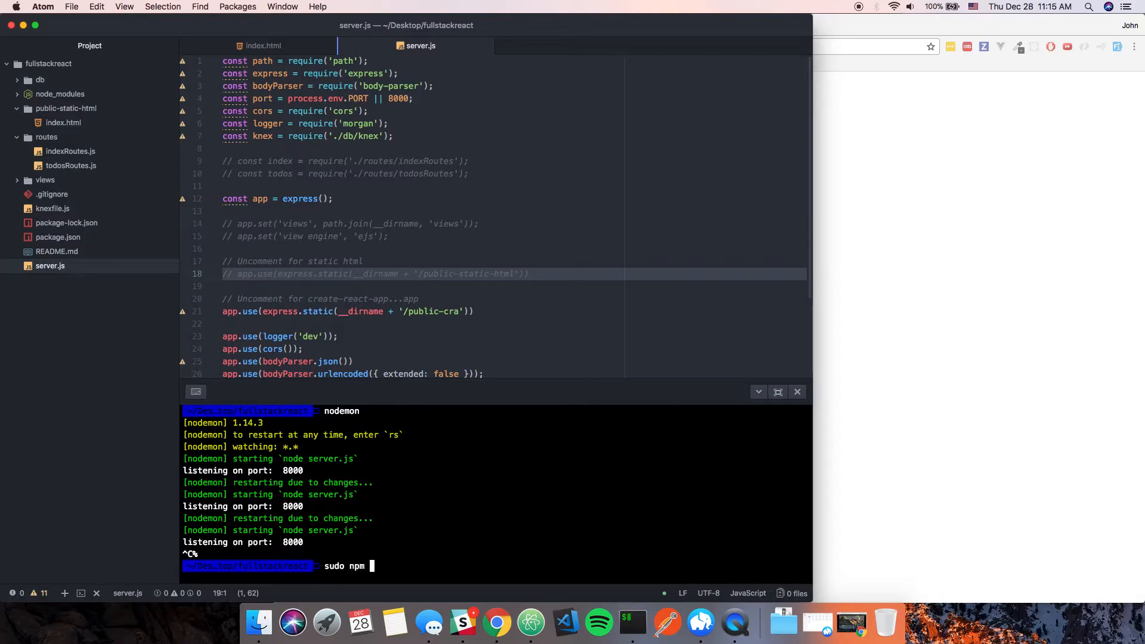
{"action": "type", "text": "install -g"}
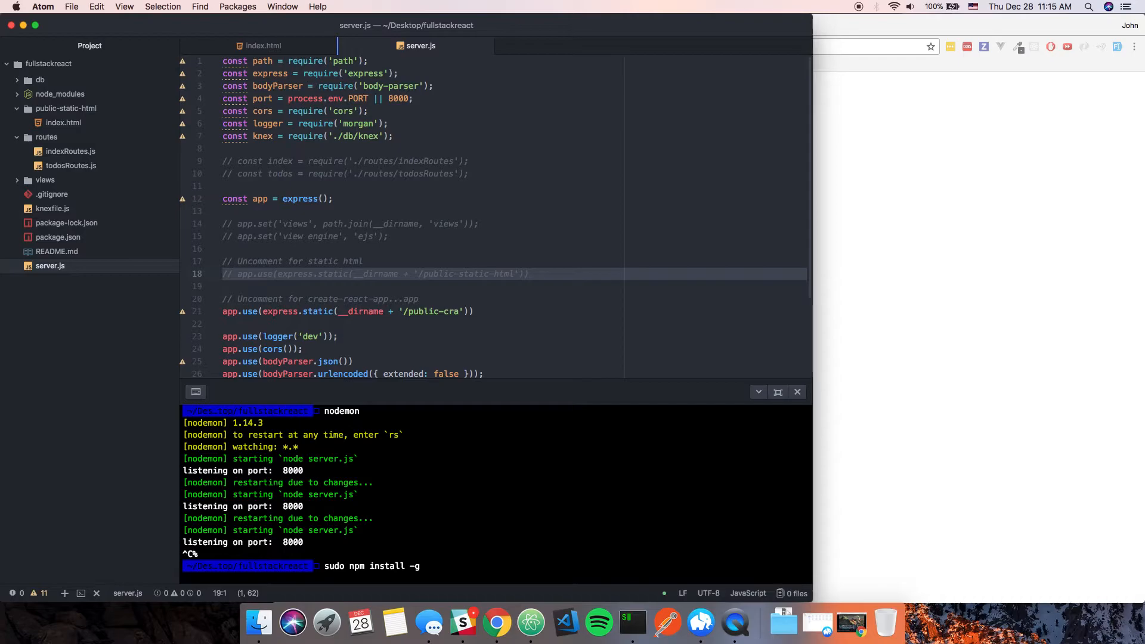
{"action": "type", "text": "create-react-app"}
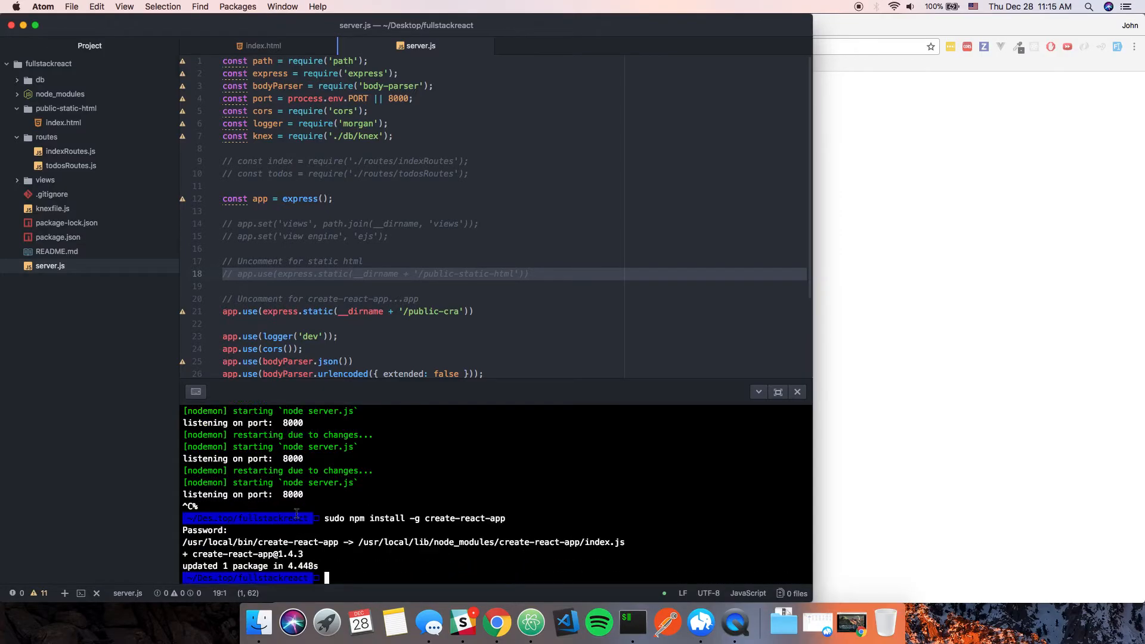
{"action": "mouse_move", "coordinate": [364, 569]}
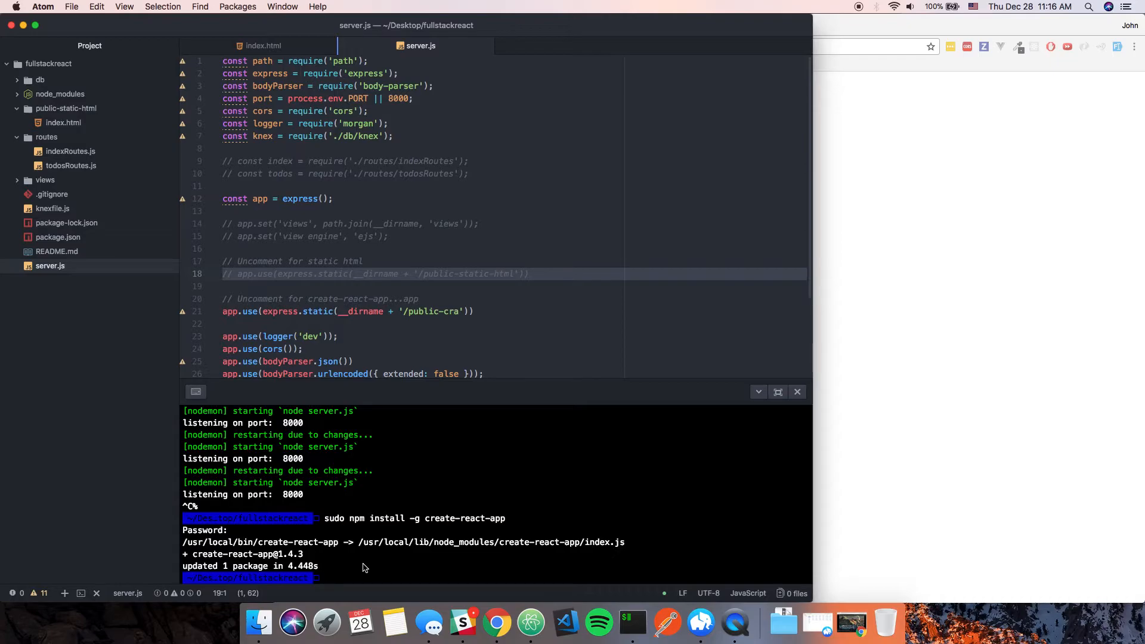
Step: Run create-react-app public-cra in the terminal and wait for the install to finish
{"action": "type", "text": "create-"}
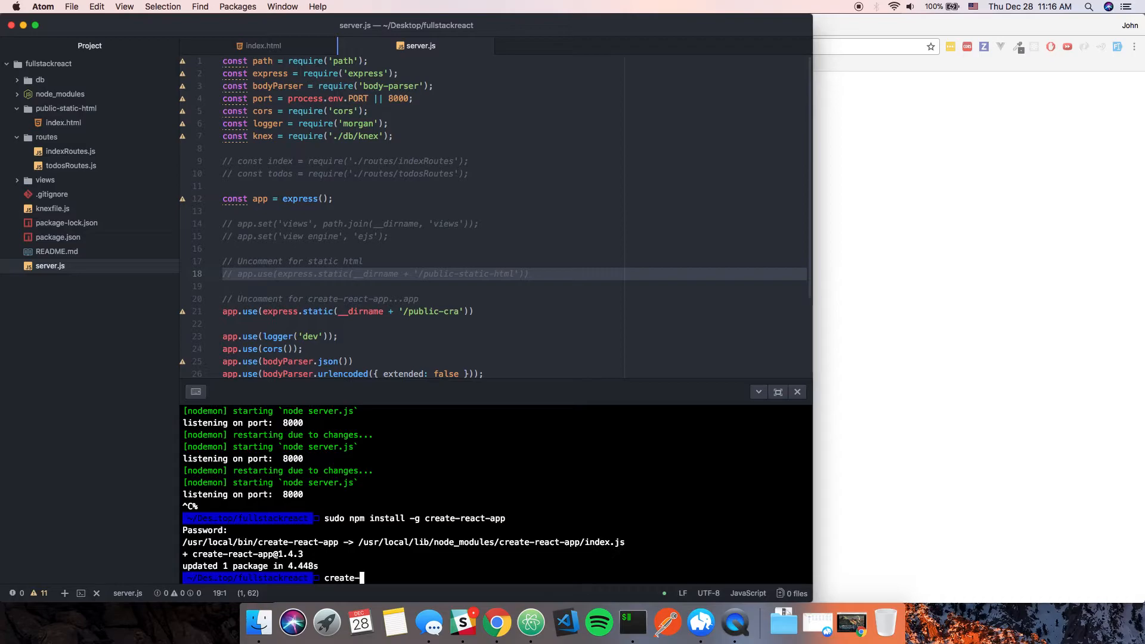
{"action": "type", "text": "-react-app"}
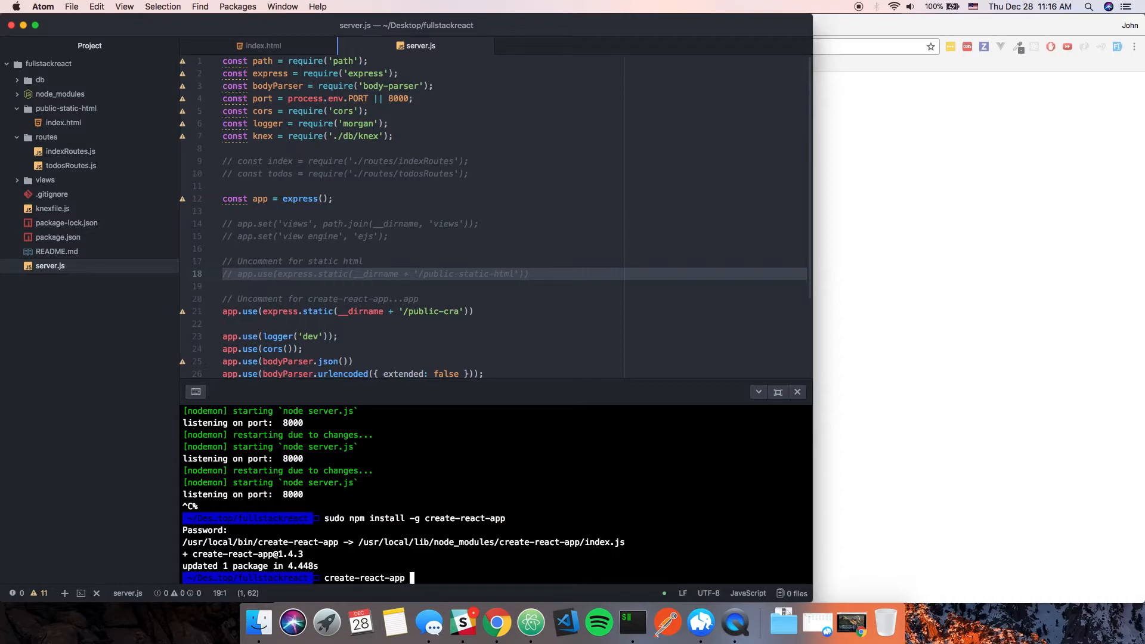
{"action": "type", "text": "public"}
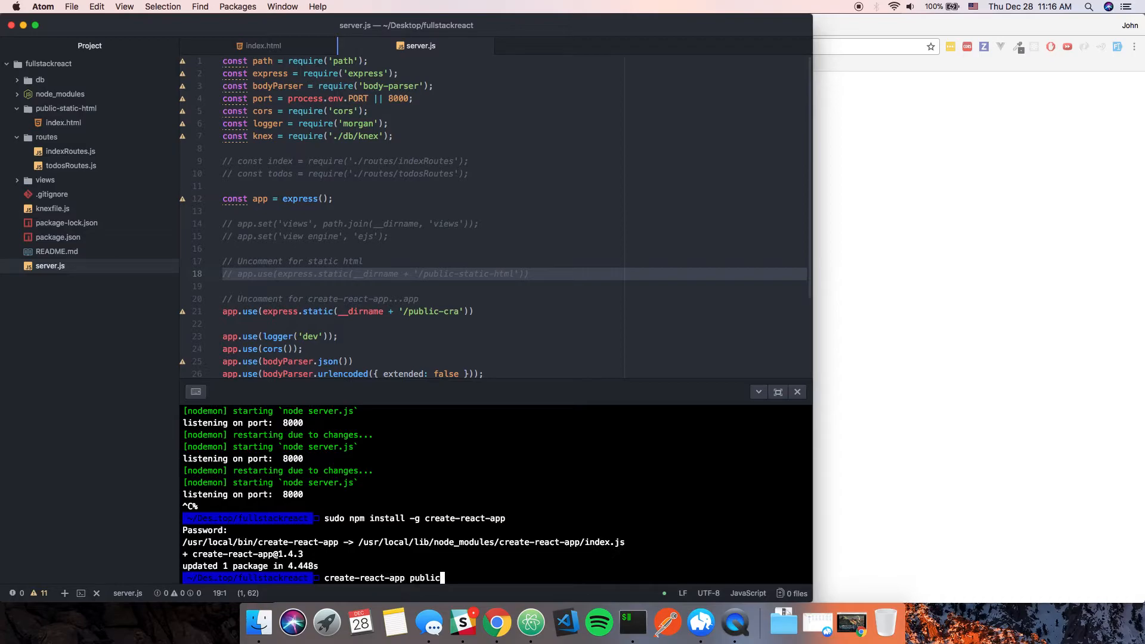
{"action": "type", "text": "-cra"}
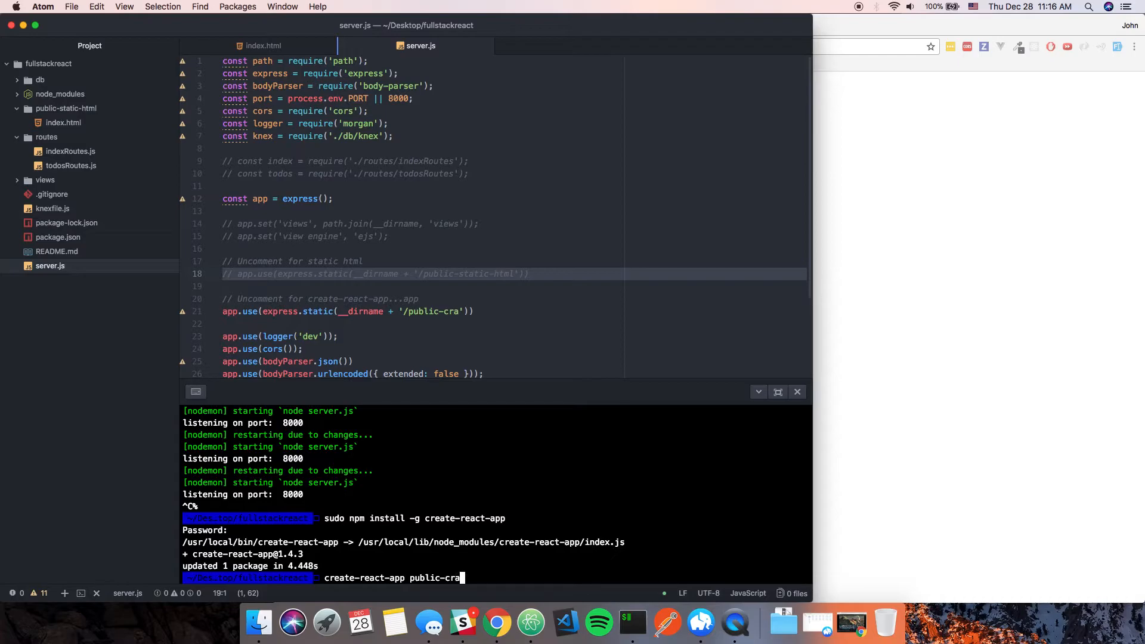
{"action": "key", "text": "enter"}
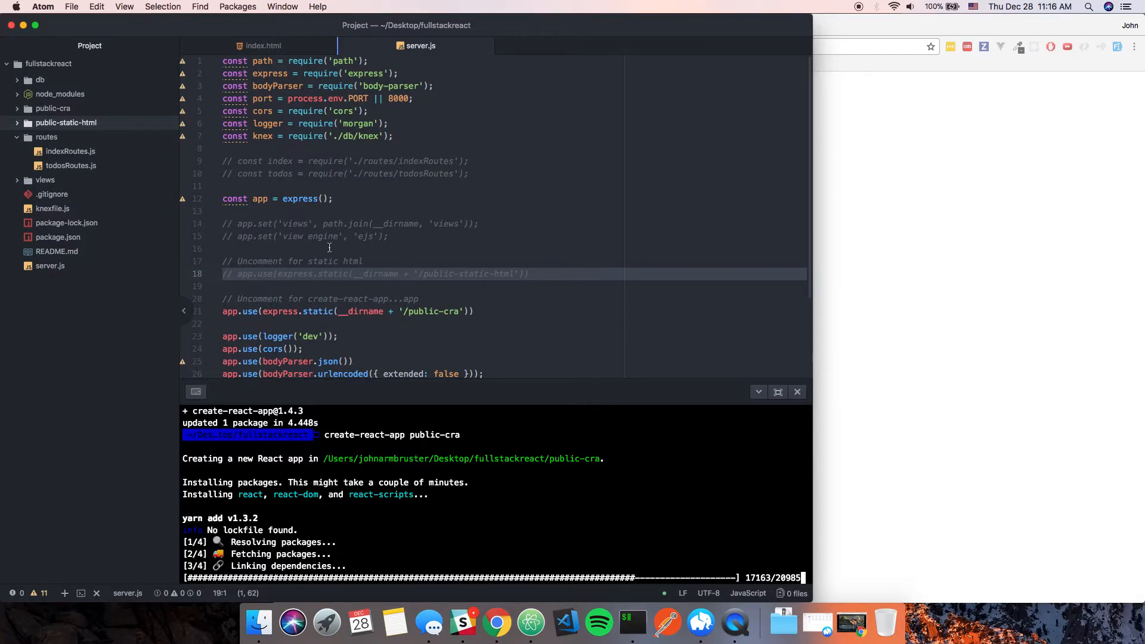
{"action": "left_click", "coordinate": [460, 312]}
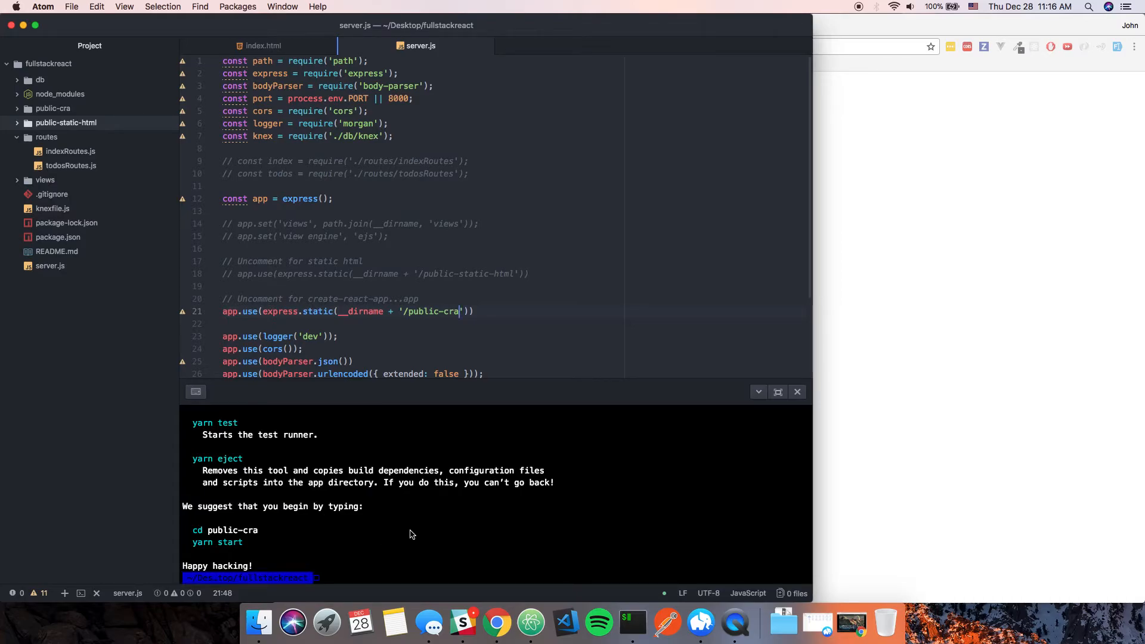
Step: Run yarn start, stop it with Ctrl+C, and cd into public-cra to start the dev server there
{"action": "type", "text": "yarn s"}
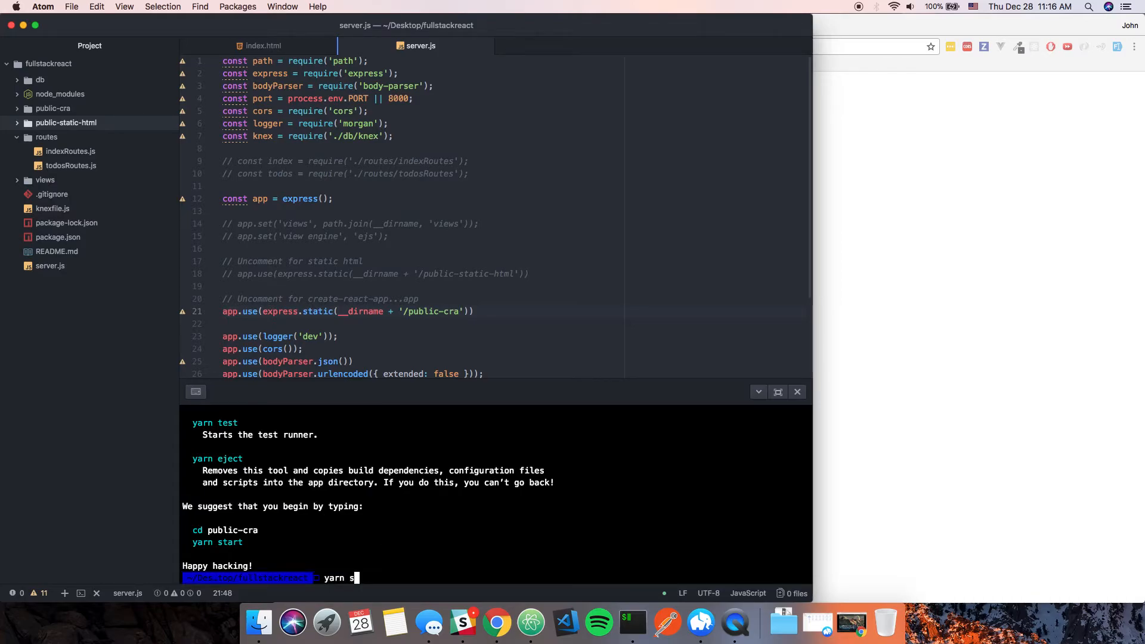
{"action": "key", "text": "enter"}
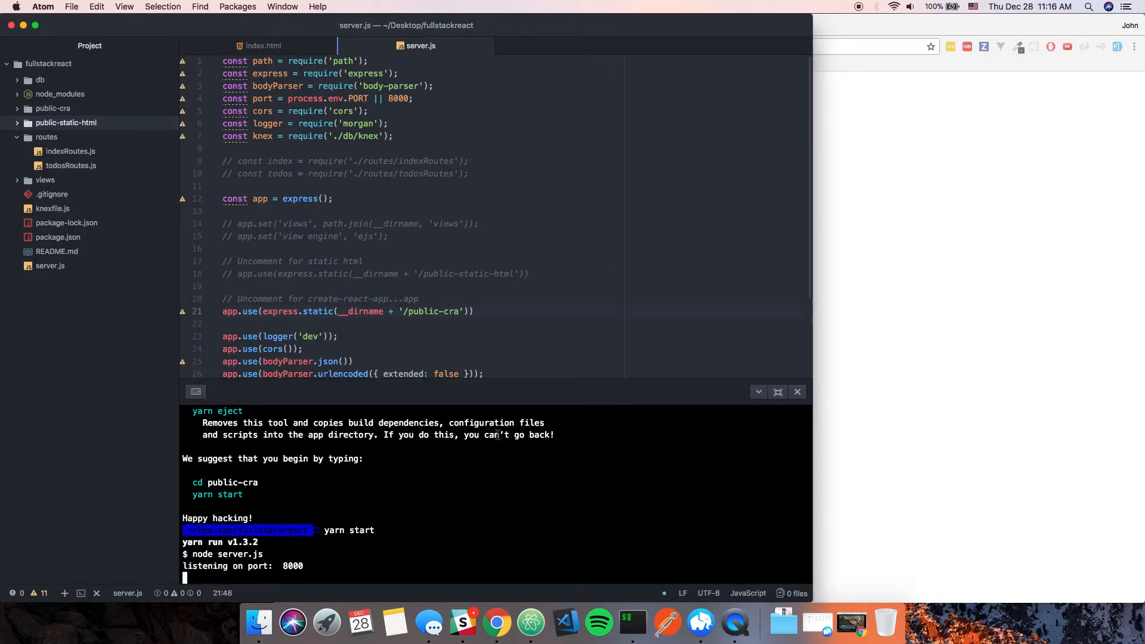
{"action": "key", "text": "ctrl+c"}
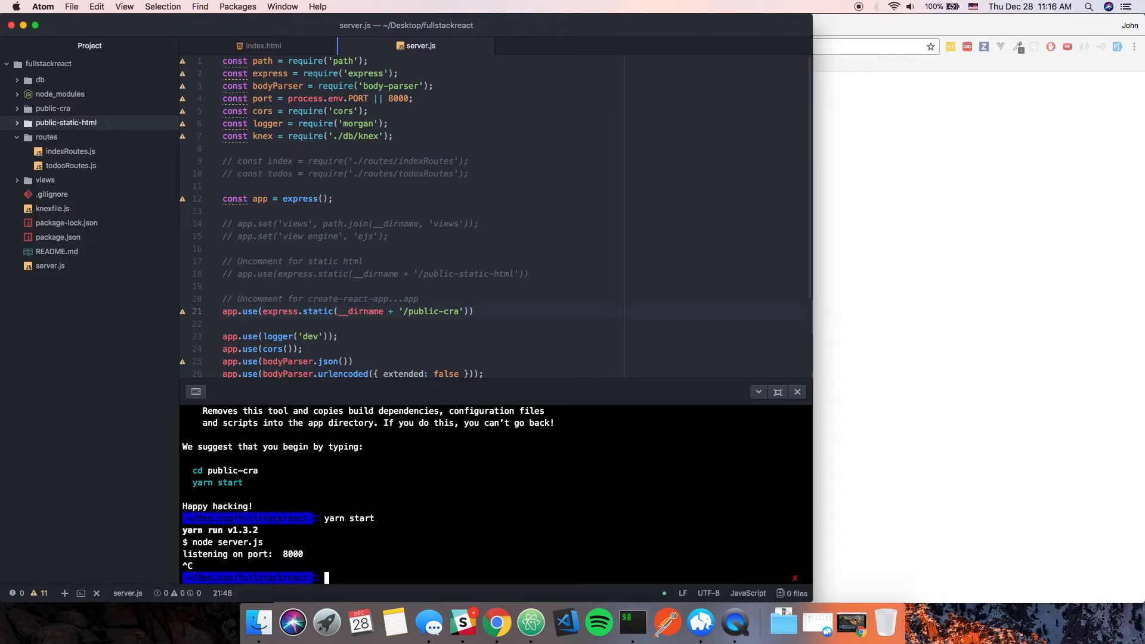
{"action": "type", "text": "cd cr"}
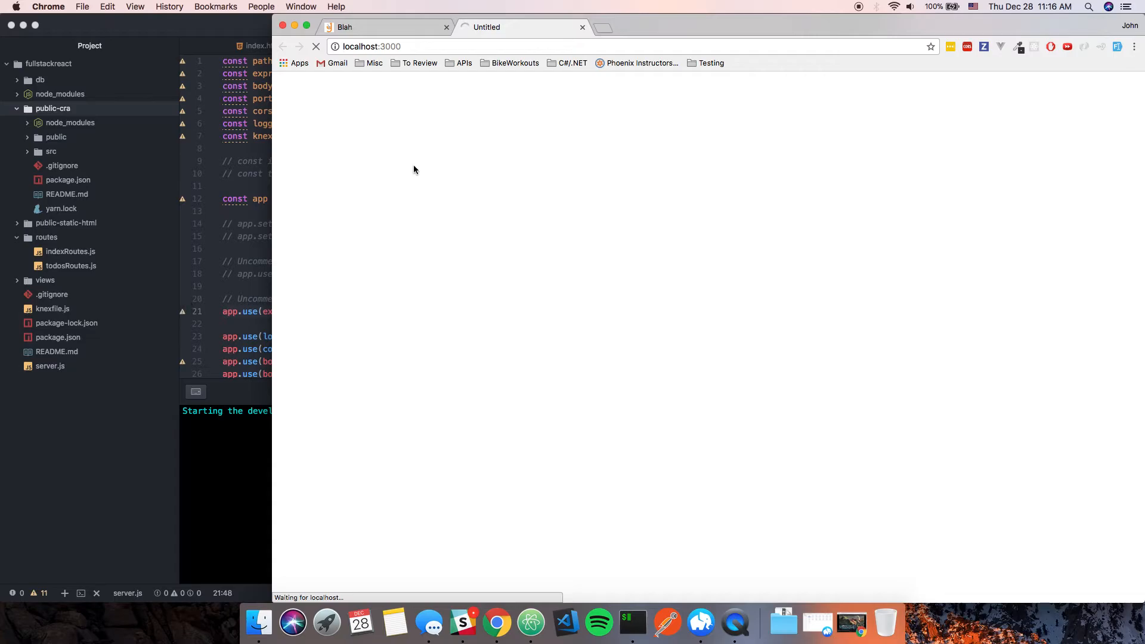
{"action": "mouse_move", "coordinate": [627, 316]}
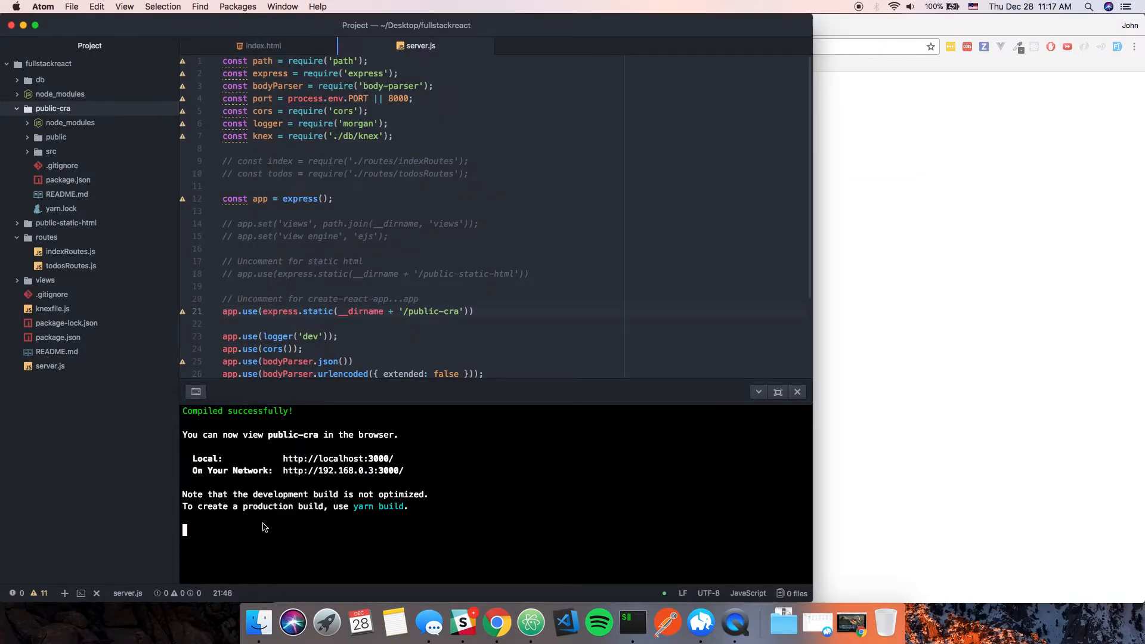
Step: Stop the dev server and run yarn build to create a production build of public-cra
{"action": "key", "text": "ctrl+c"}
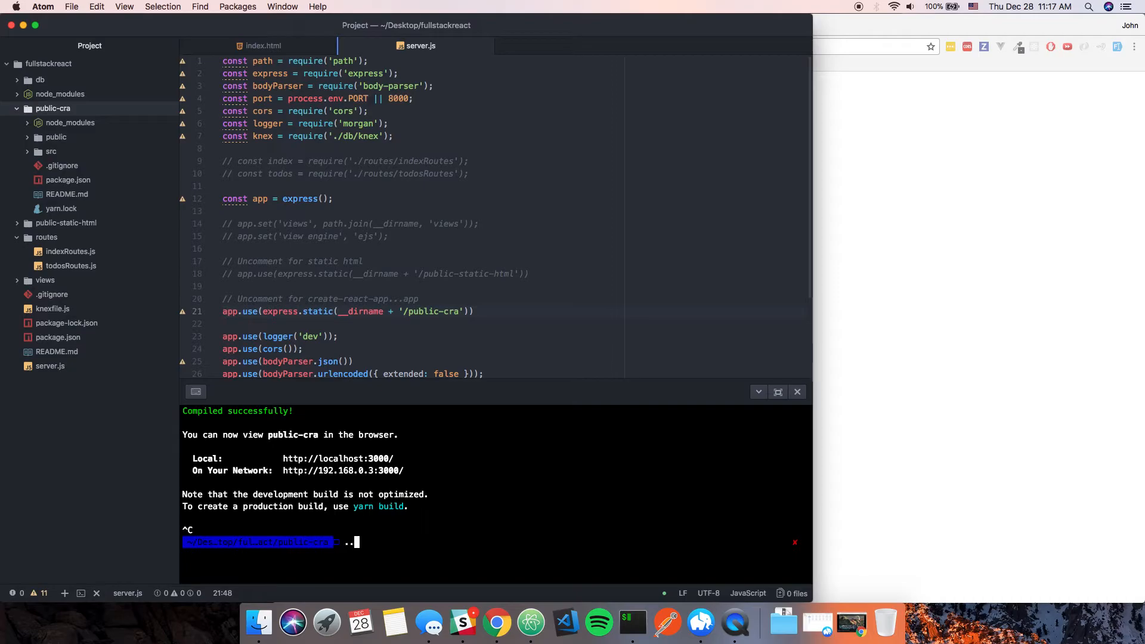
{"action": "type", "text": "yarn"}
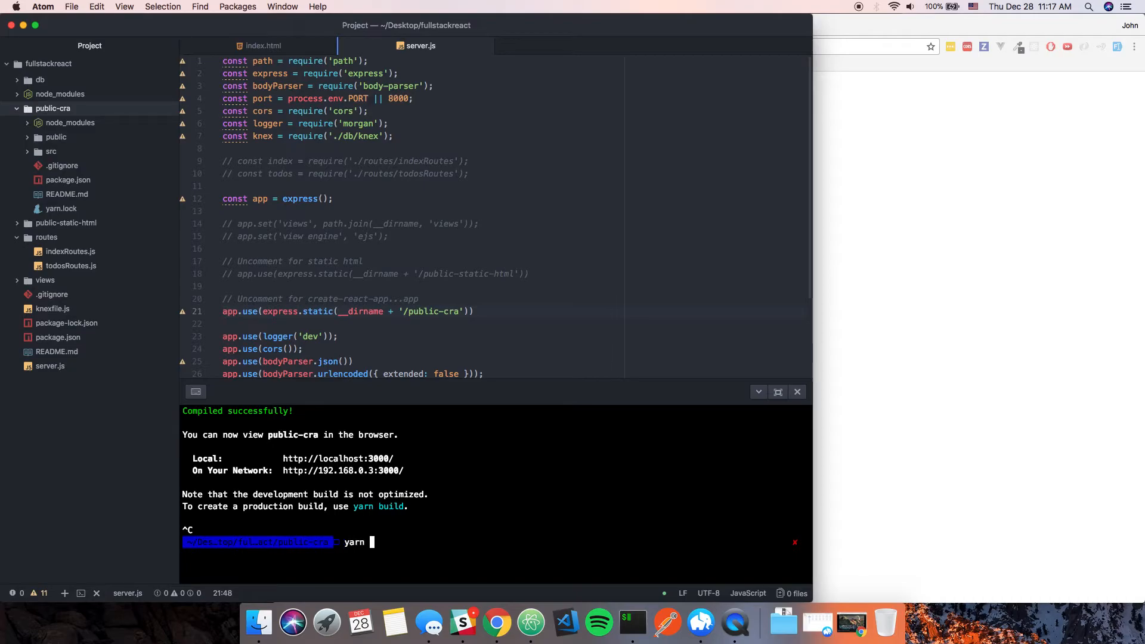
{"action": "type", "text": "npm run build"}
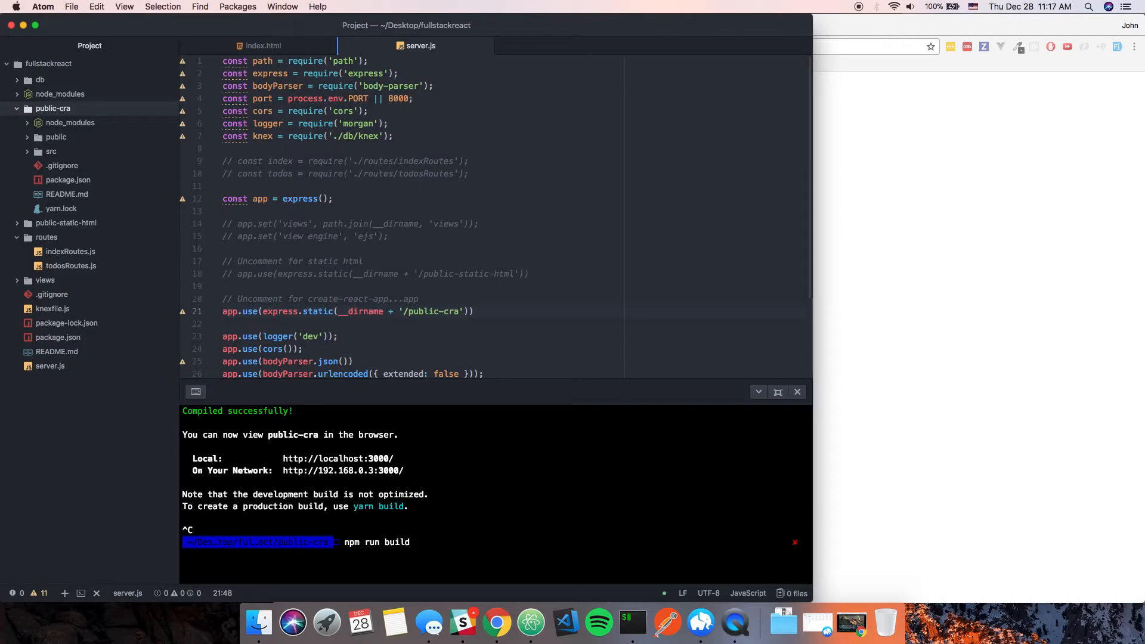
{"action": "key", "text": "Backspace"}
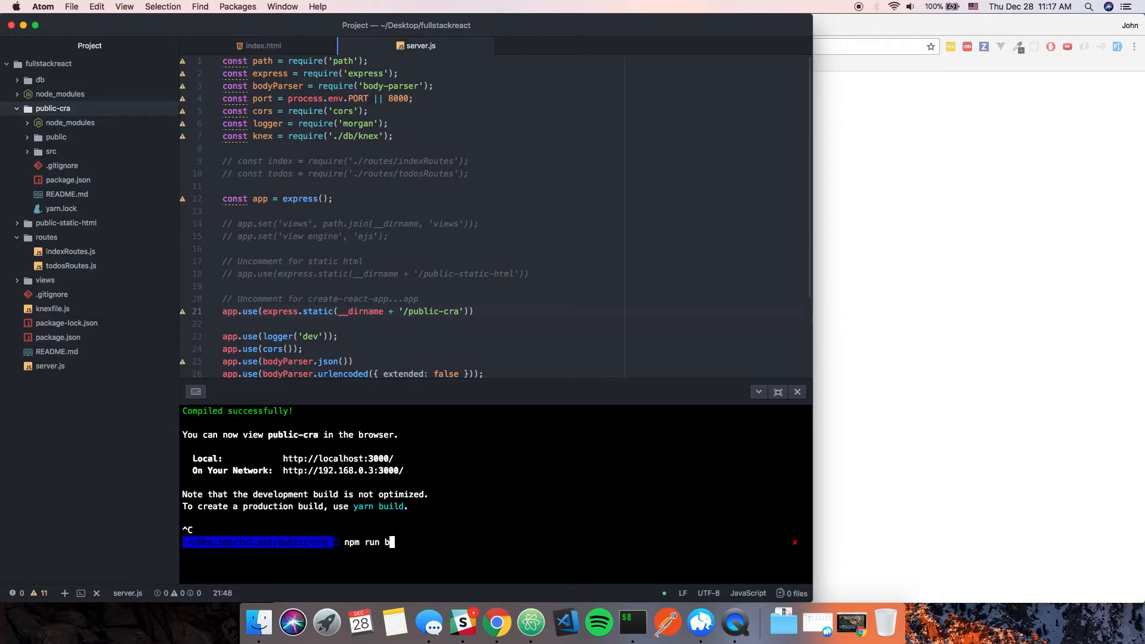
{"action": "key", "text": "backspace"}
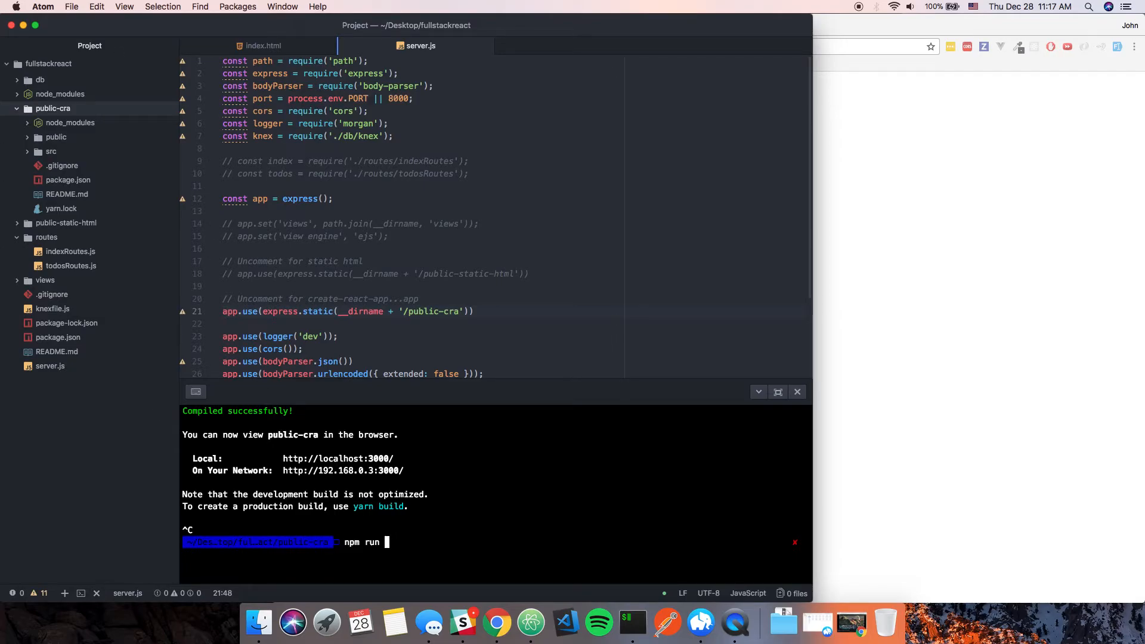
{"action": "type", "text": "yarn"}
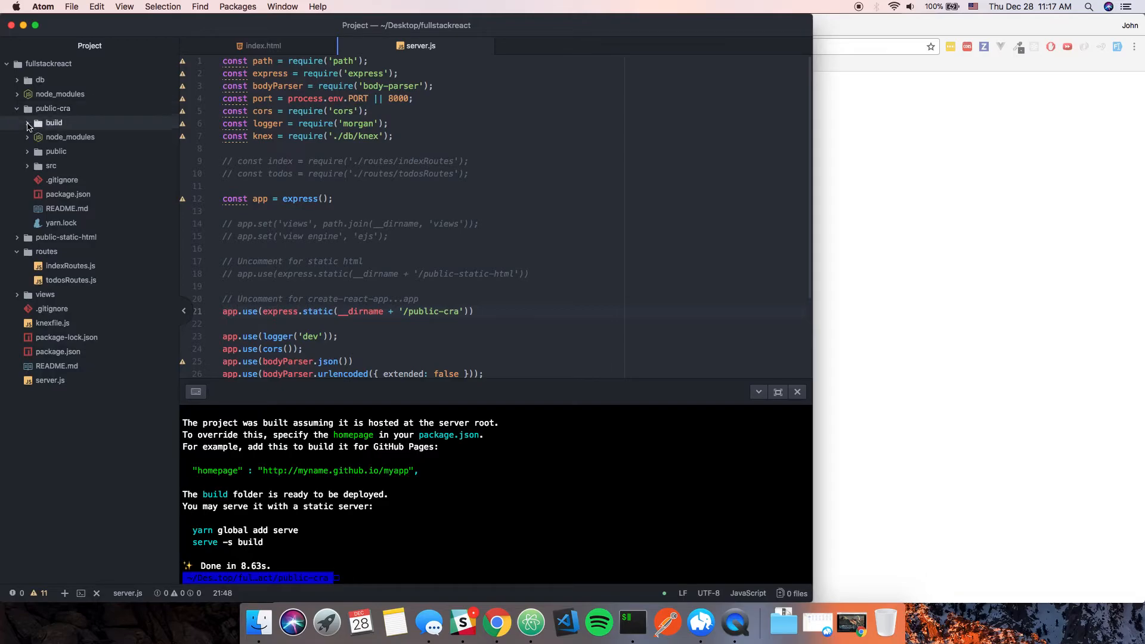
Step: Inspect the new build folder and change server.js to serve '/public-cra/build/'
{"action": "left_click", "coordinate": [53, 122]}
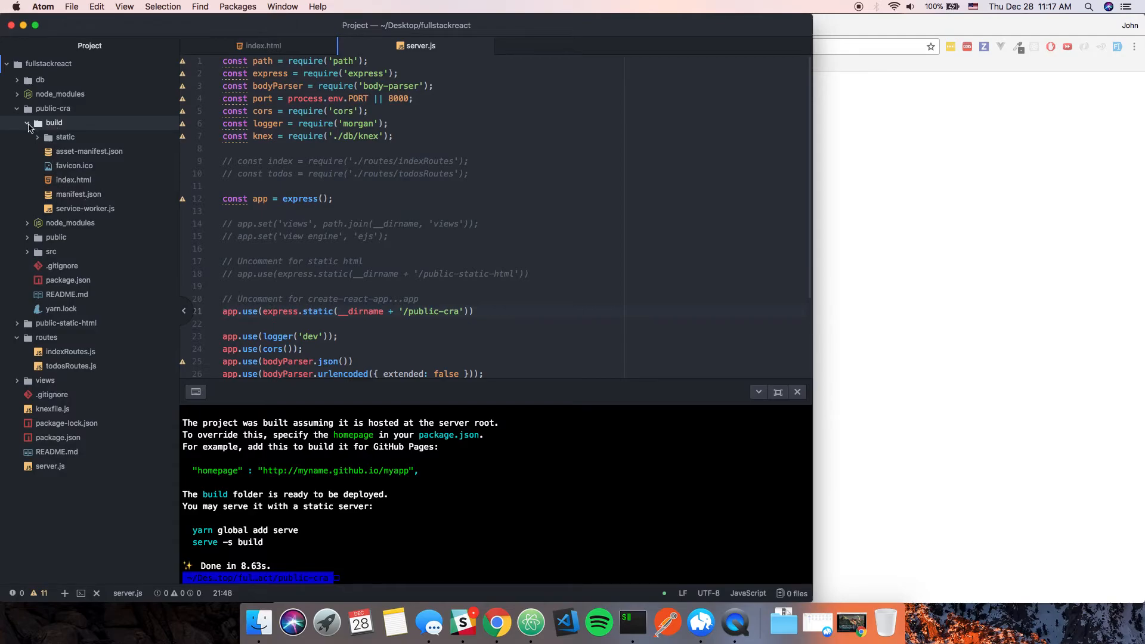
{"action": "left_click", "coordinate": [55, 121]}
{"action": "type", "text": "/build"}
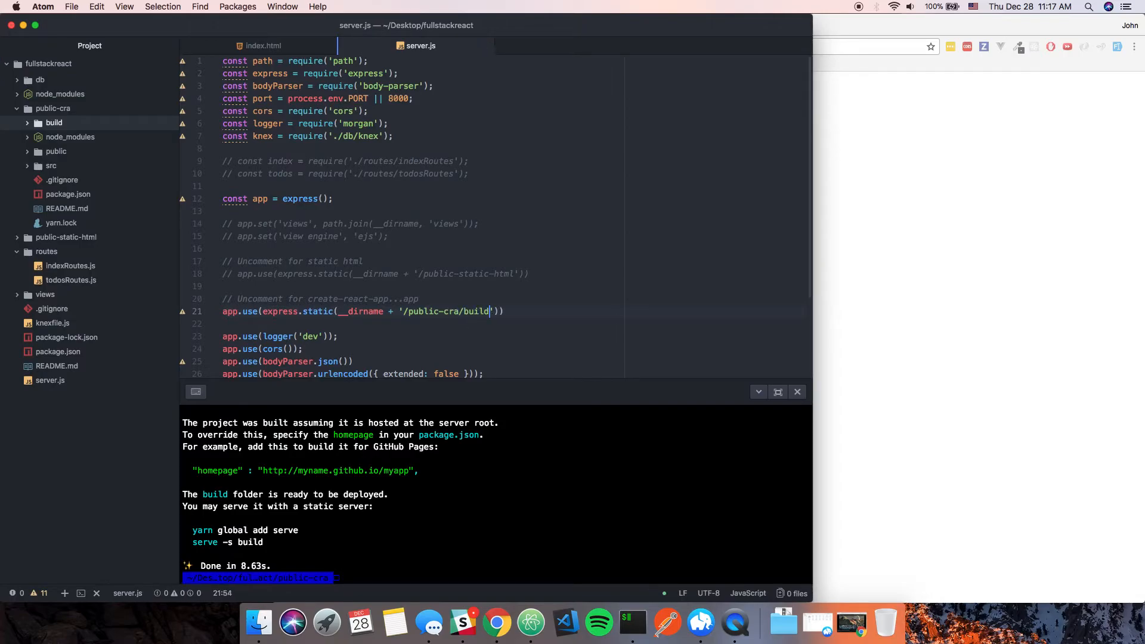
{"action": "type", "text": "/"}
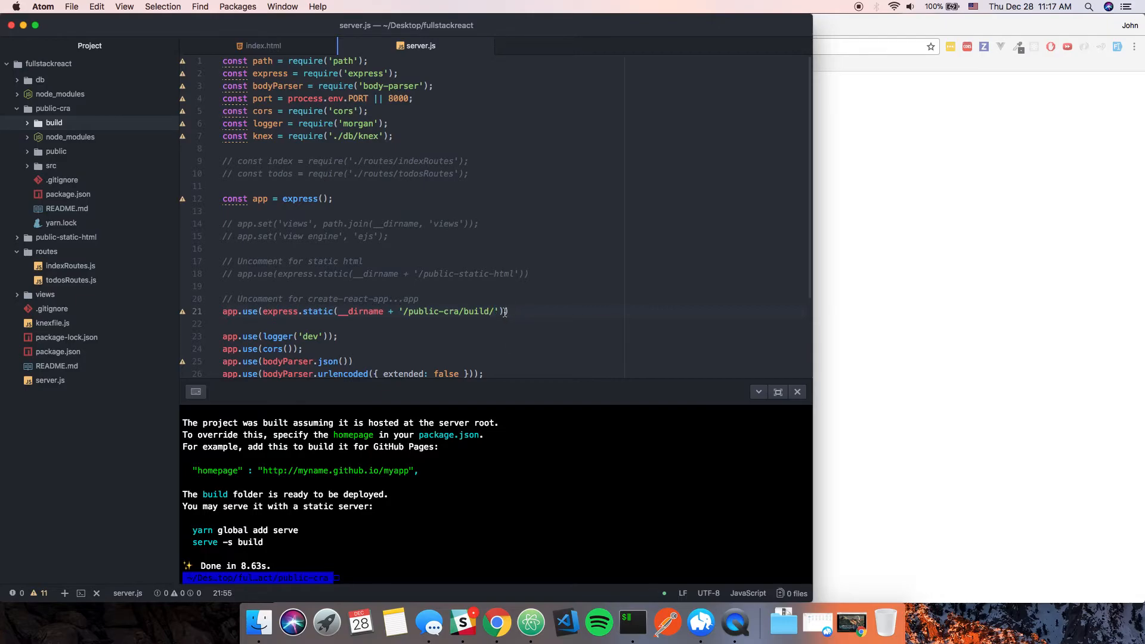
{"action": "left_click", "coordinate": [489, 312]}
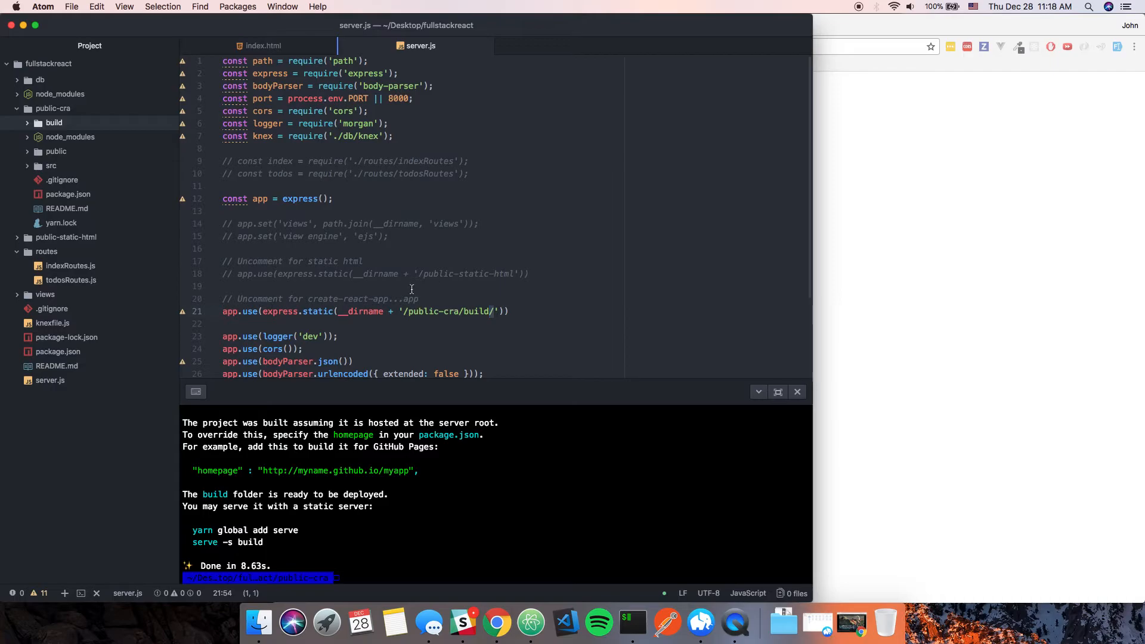
{"action": "mouse_move", "coordinate": [540, 501]}
{"action": "type", "text": ".."}
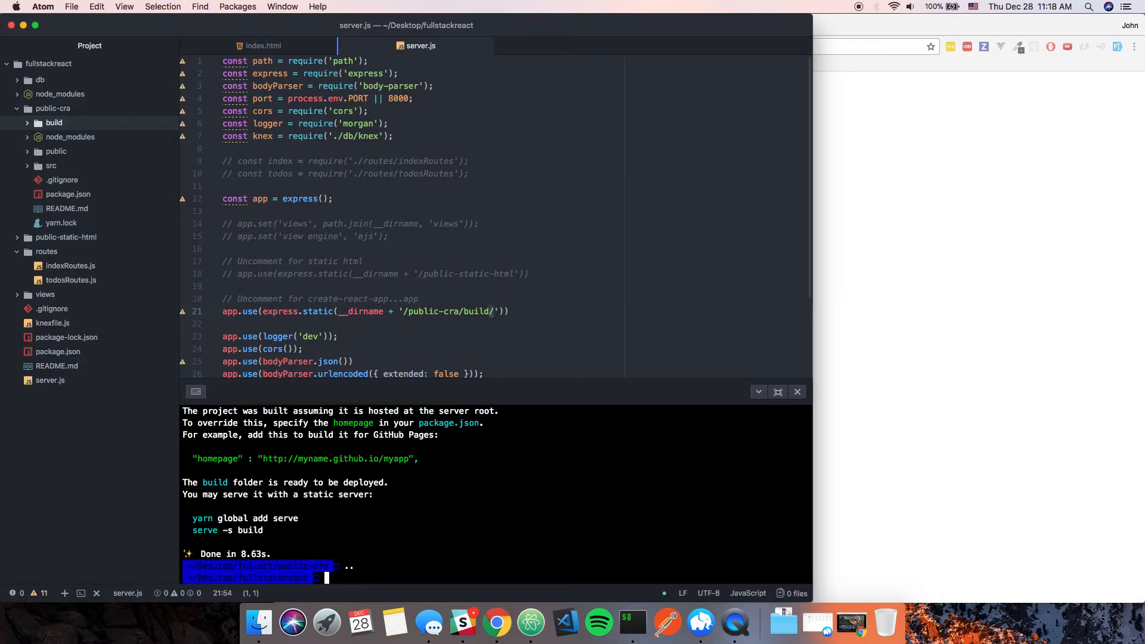
Step: Run nodemon from the project root on port 8000 and reveal public-cra/build in the tree
{"action": "type", "text": "nodemon"}
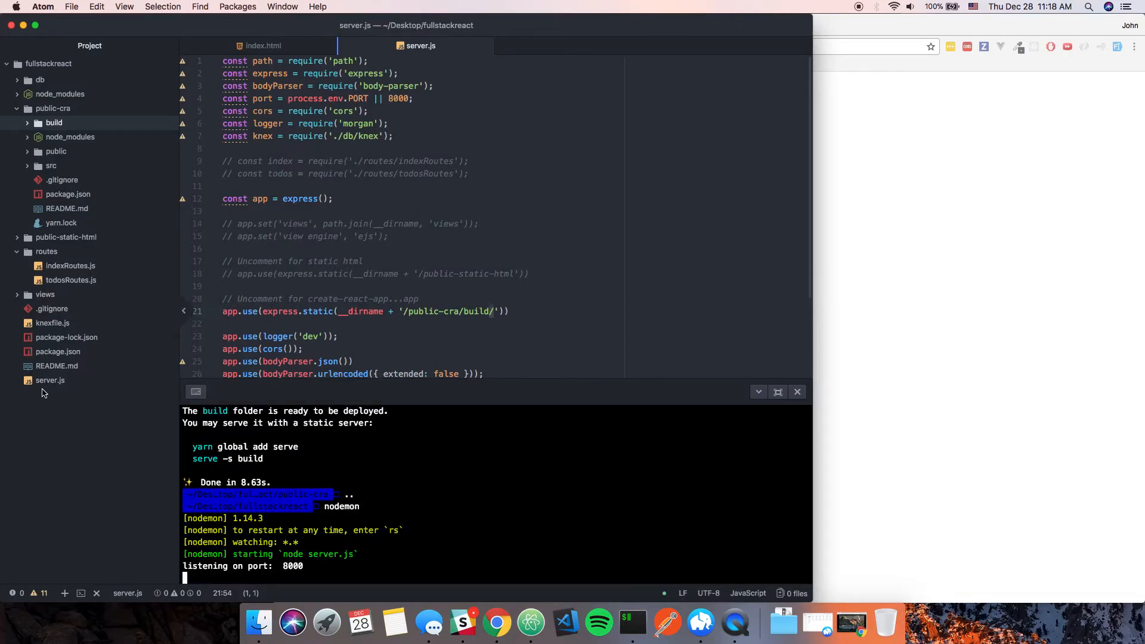
{"action": "left_click", "coordinate": [241, 311]}
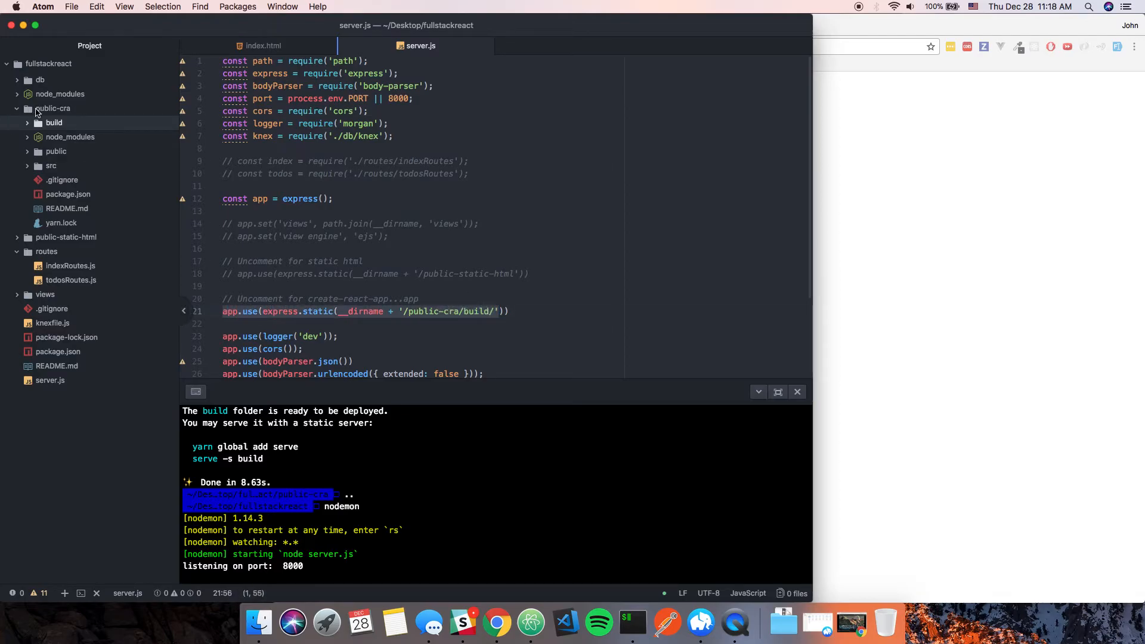
{"action": "left_click", "coordinate": [54, 121]}
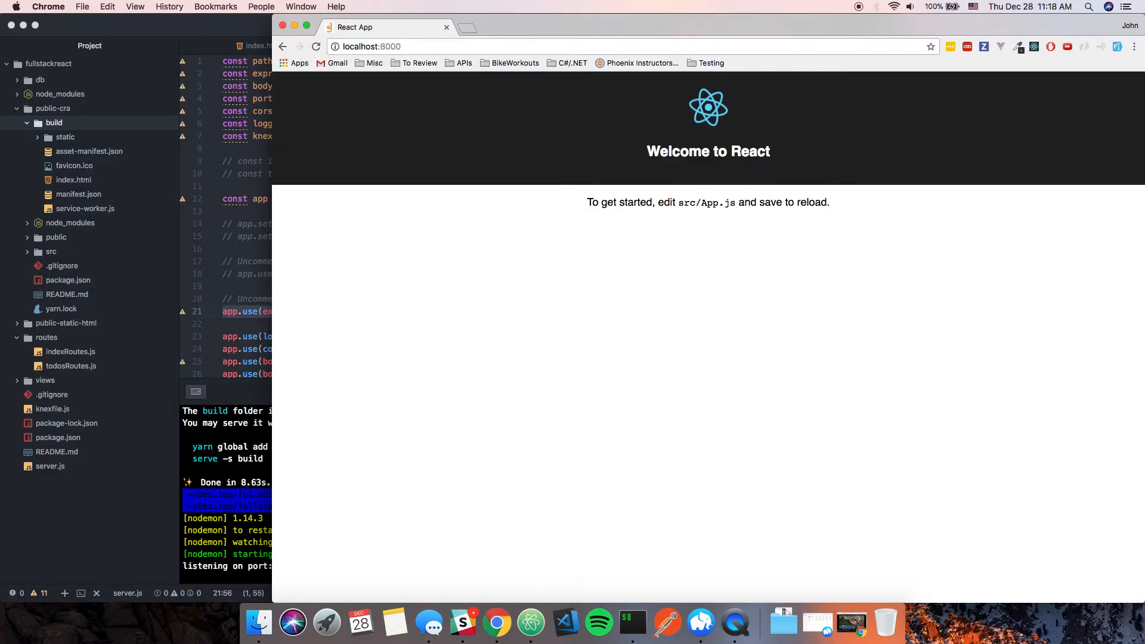
{"action": "mouse_move", "coordinate": [697, 224]}
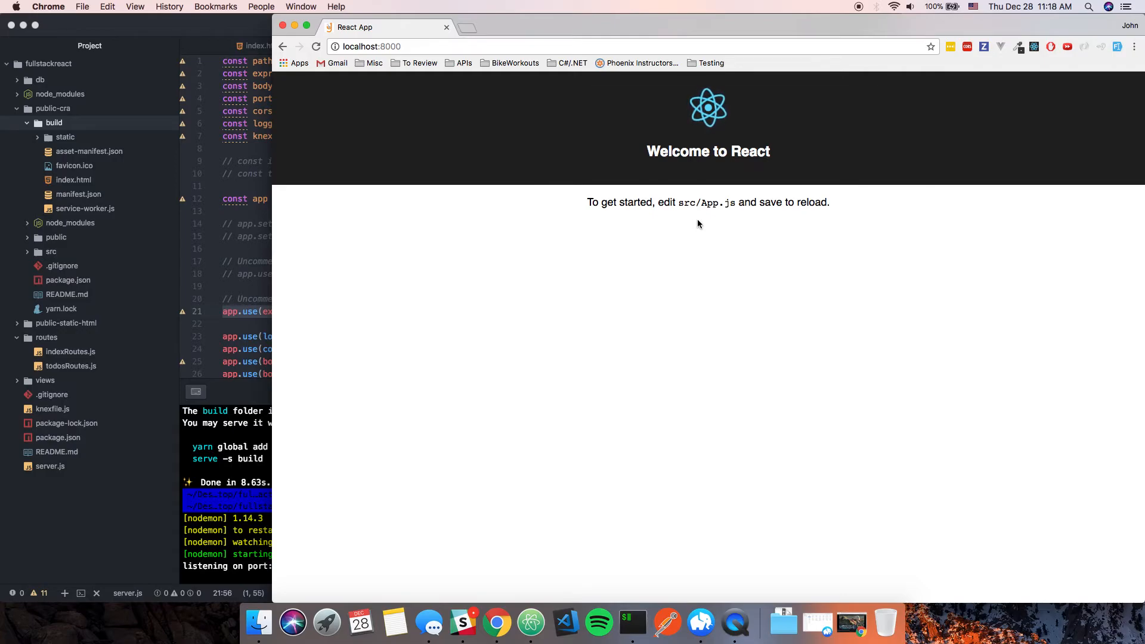
{"action": "mouse_move", "coordinate": [242, 237]}
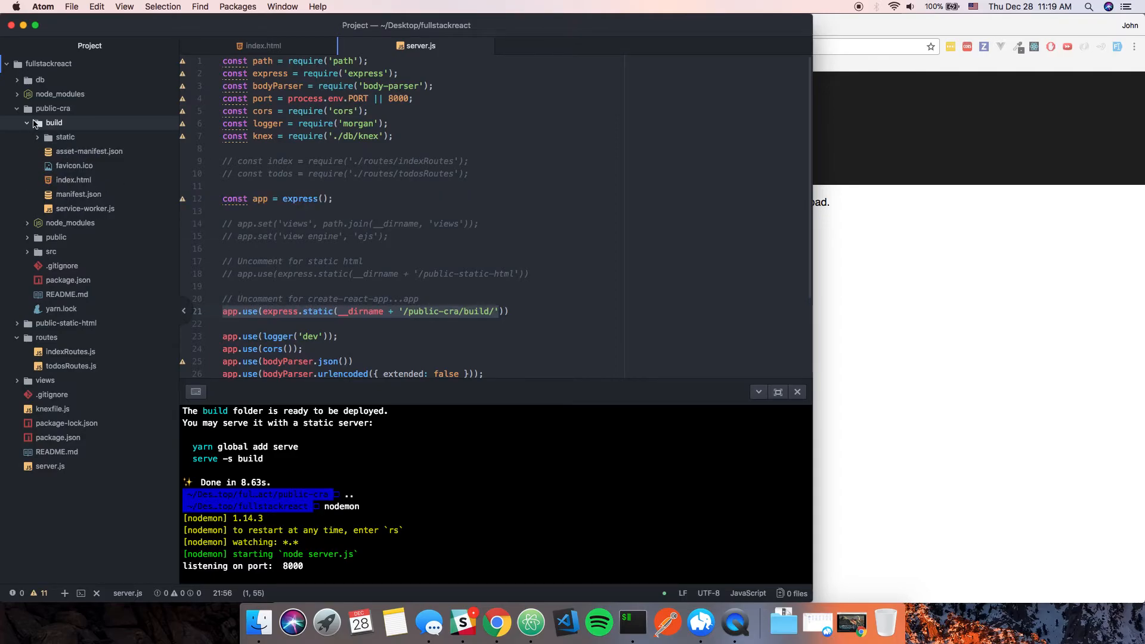
Step: Stop nodemon, cd into public-cra, run yarn start, and open src/App.js
{"action": "left_click", "coordinate": [35, 123]}
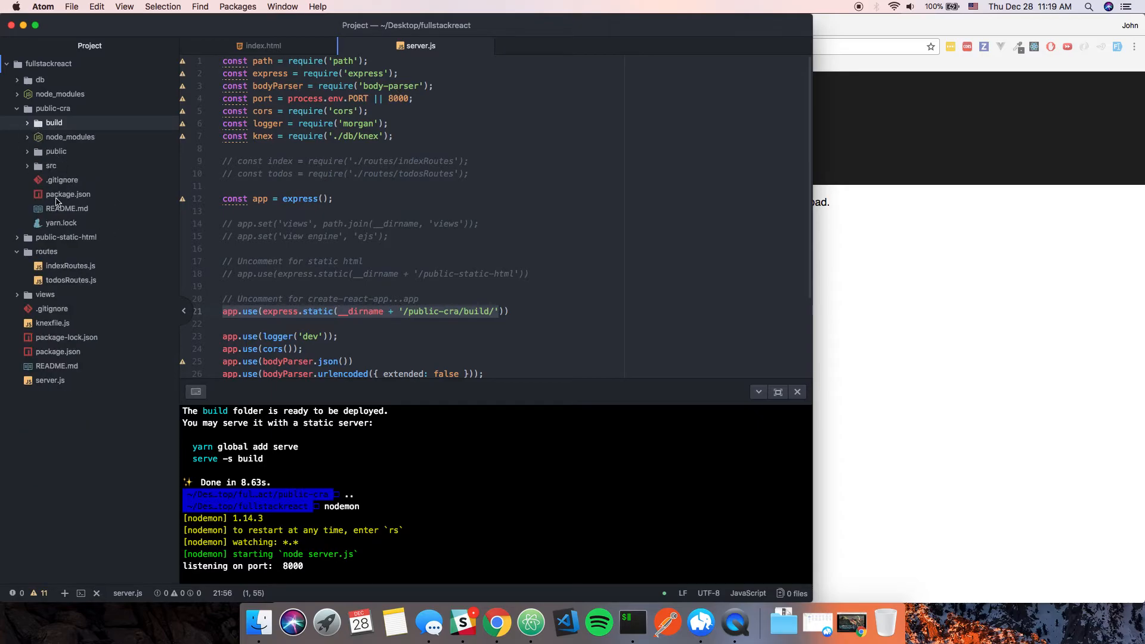
{"action": "mouse_move", "coordinate": [80, 219]}
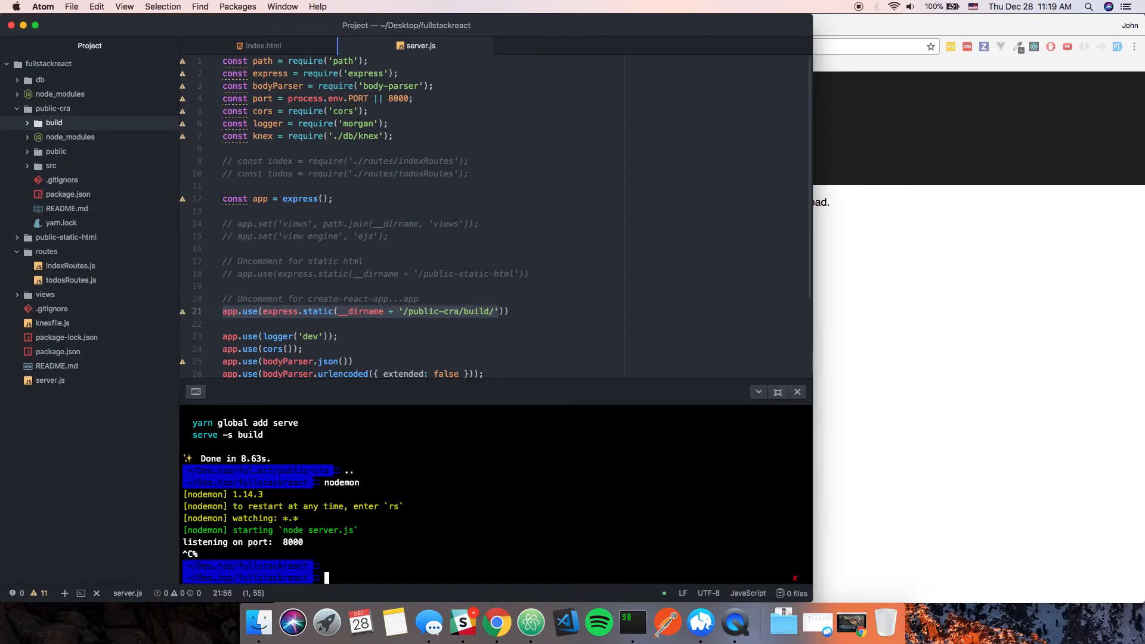
{"action": "type", "text": "c"}
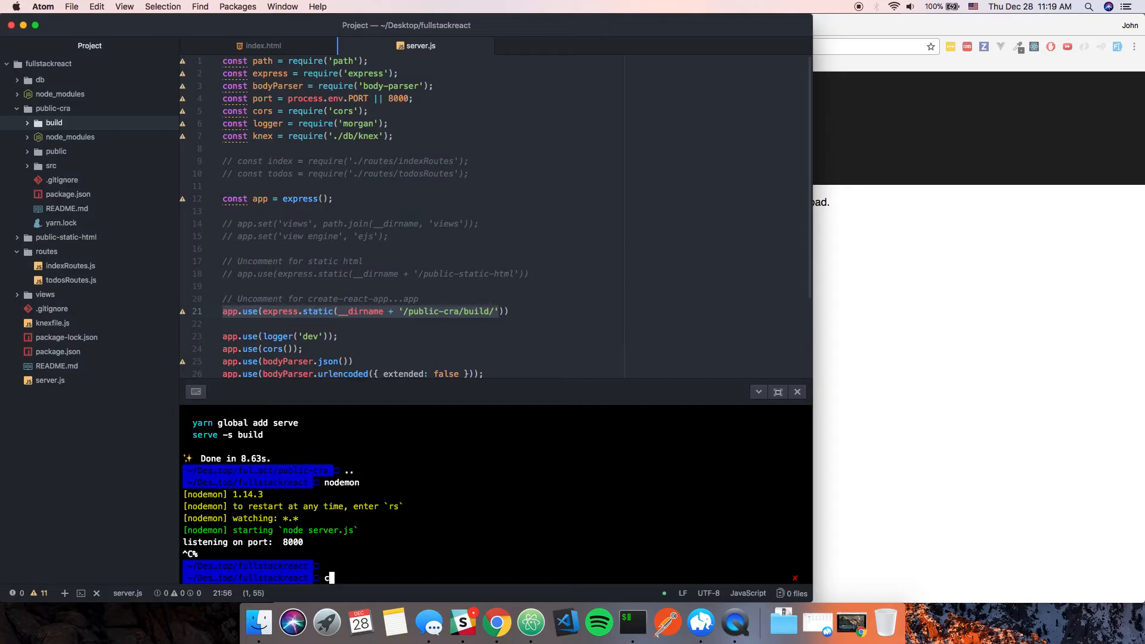
{"action": "type", "text": "d"}
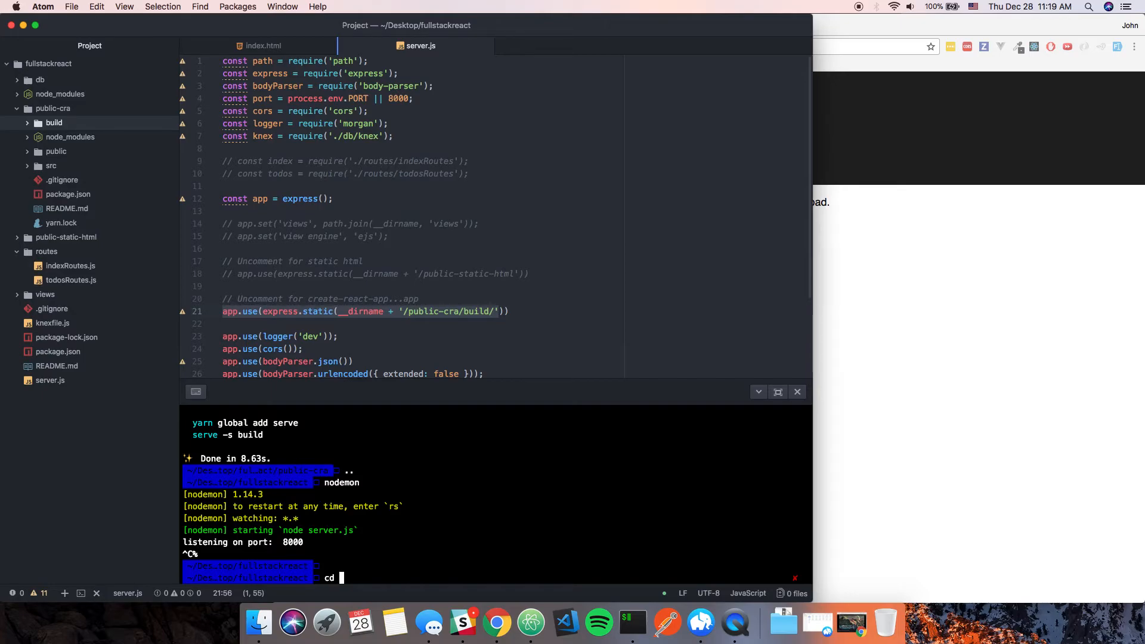
{"action": "type", "text": "cre"}
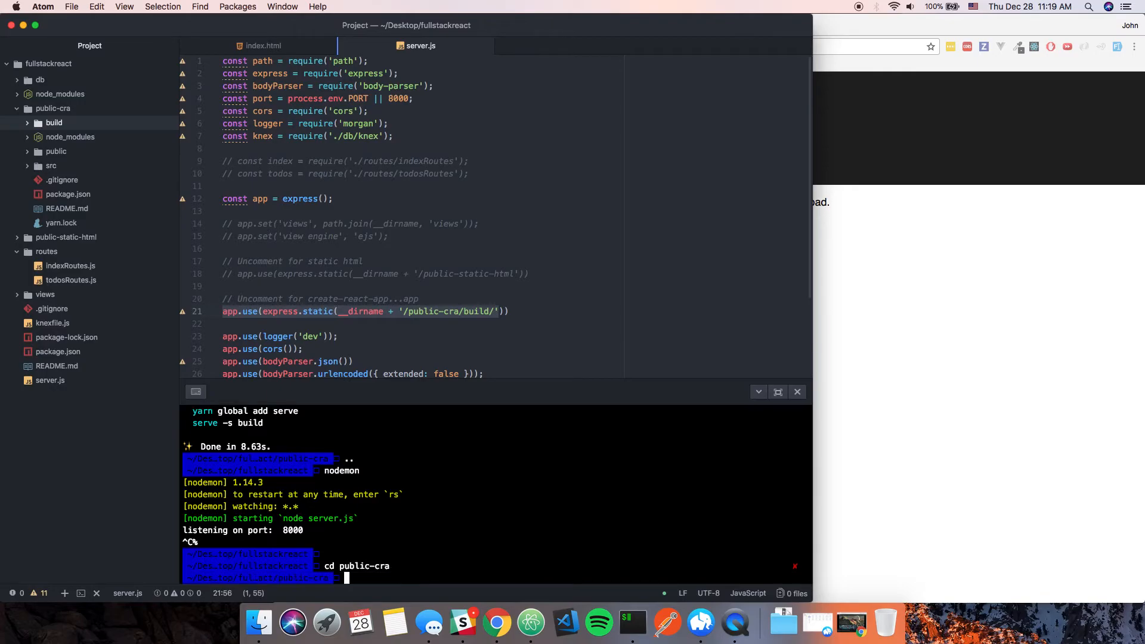
{"action": "type", "text": "yar"}
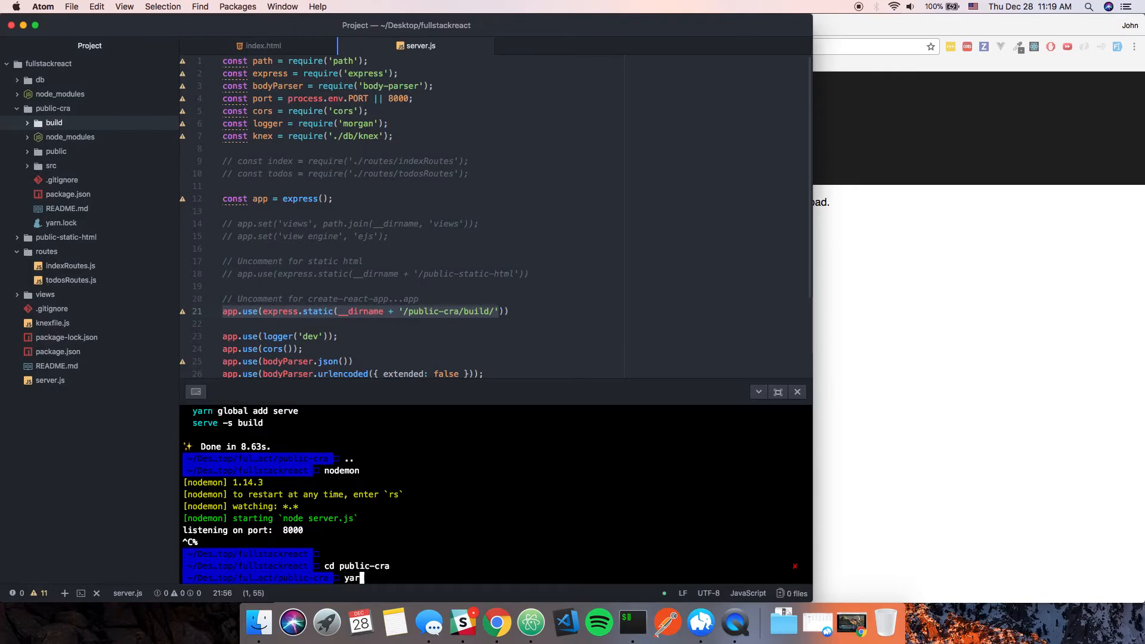
{"action": "key", "text": "enter"}
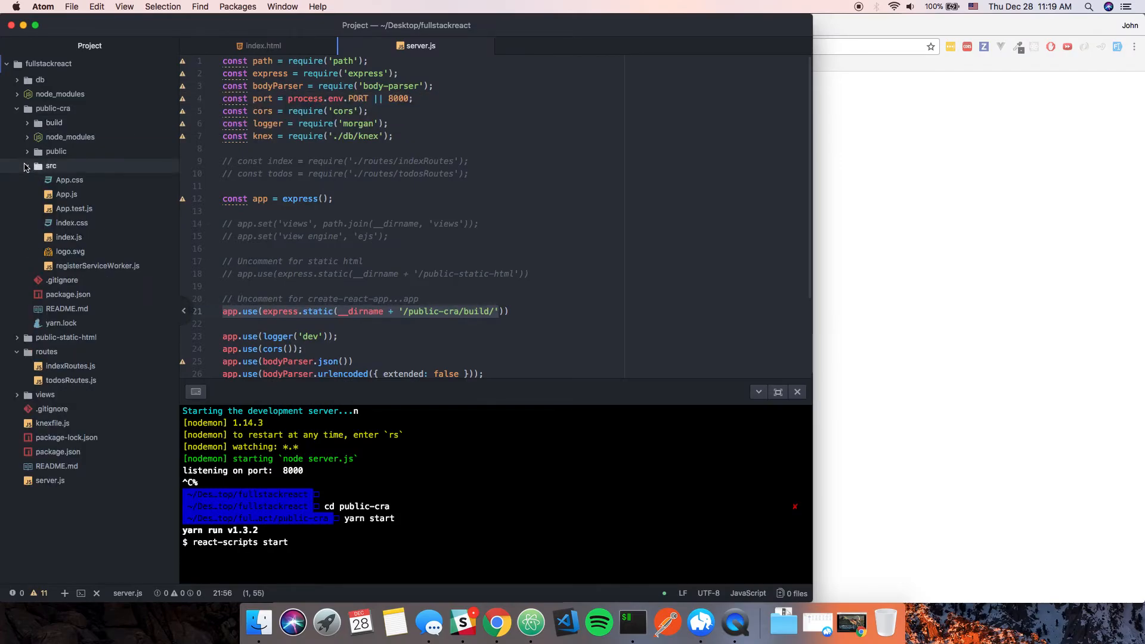
{"action": "left_click", "coordinate": [66, 194]}
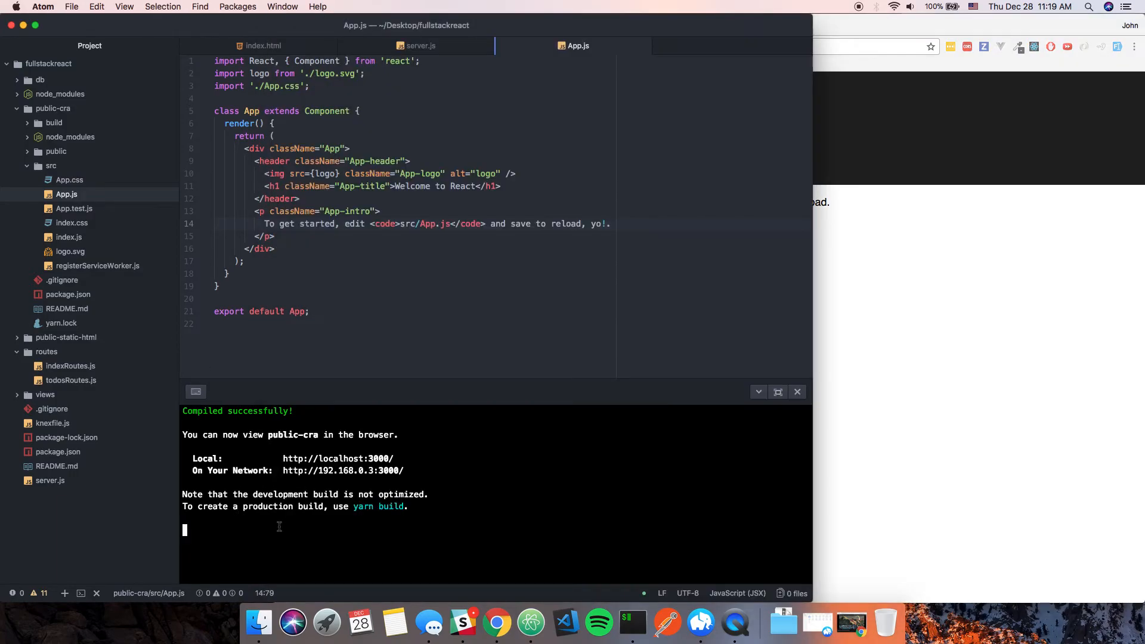
Step: Stop the dev server, cd back to the root, then run yarn build inside public-cra
{"action": "key", "text": "ctrl+c"}
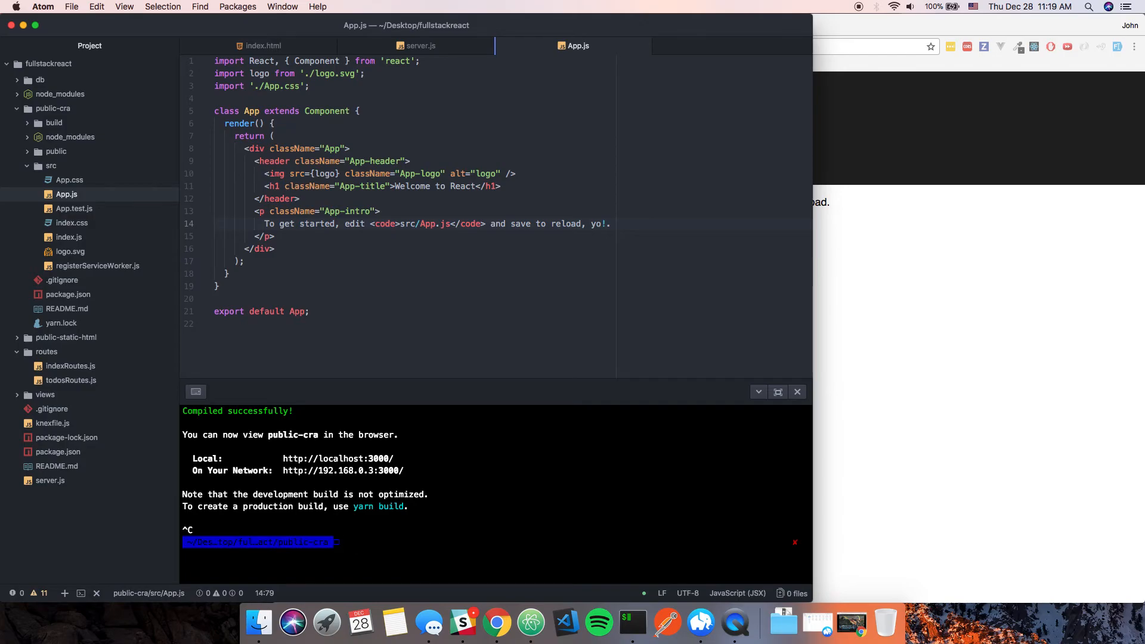
{"action": "type", "text": "cd .."}
{"action": "type", "text": "nodemon"}
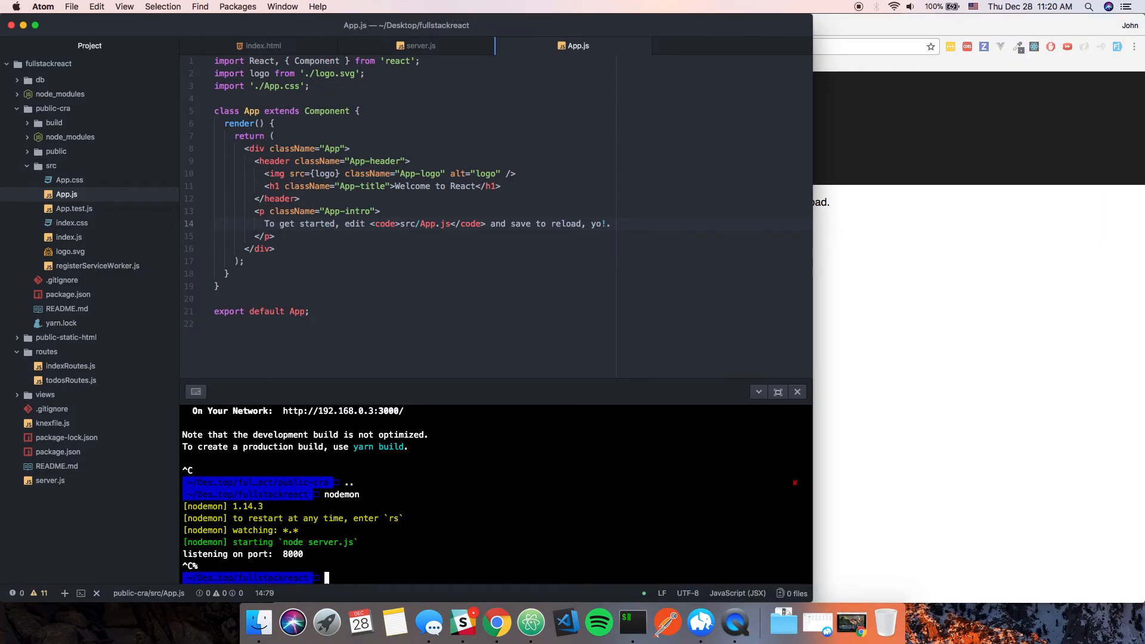
{"action": "type", "text": "yarn build"}
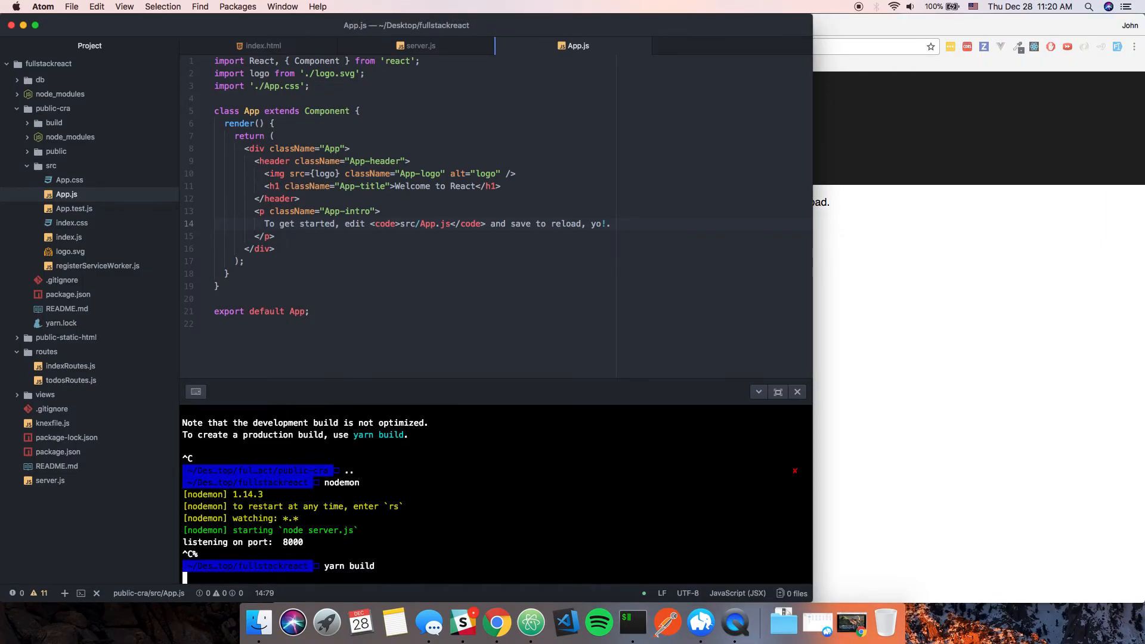
{"action": "type", "text": "cd"}
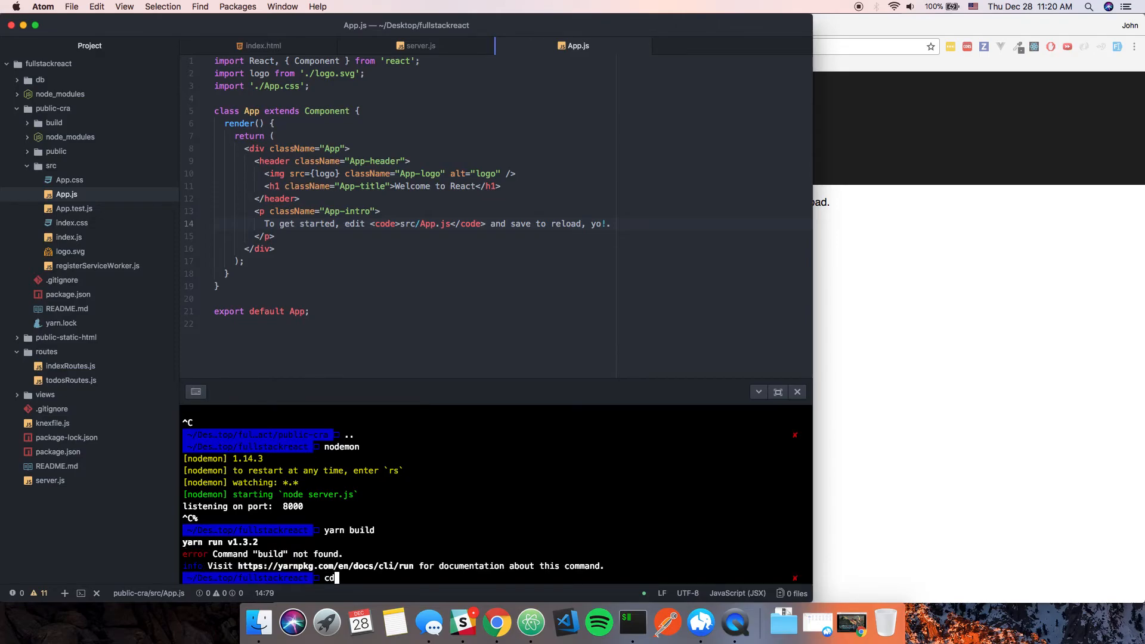
{"action": "type", "text": "c-cra"}
{"action": "type", "text": "yarn"}
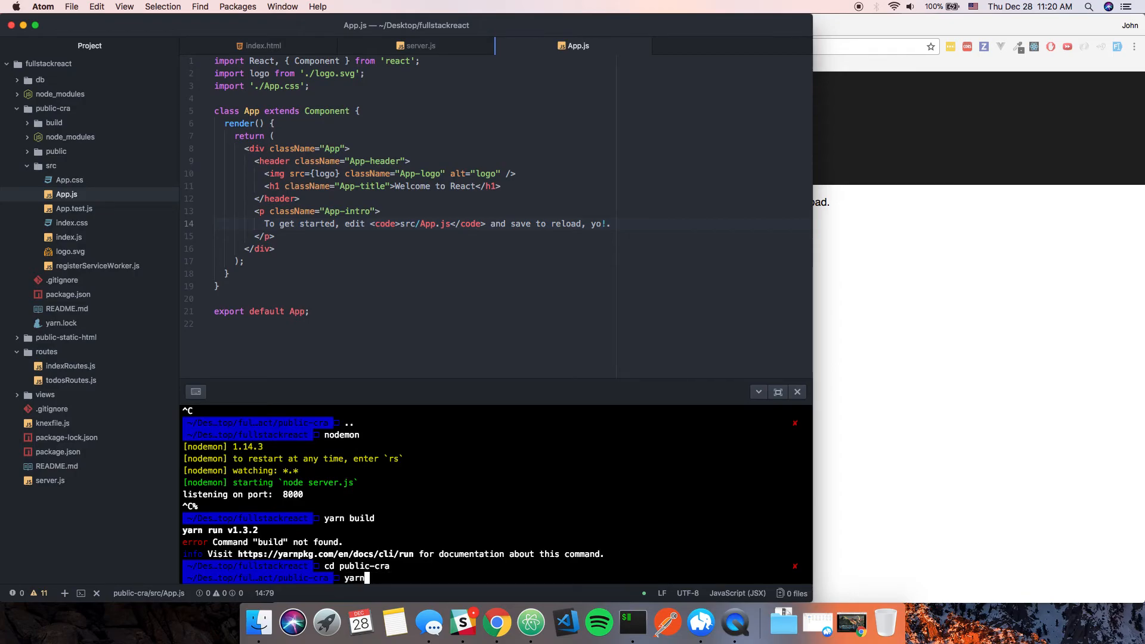
{"action": "type", "text": " build"}
{"action": "key", "text": "Enter"}
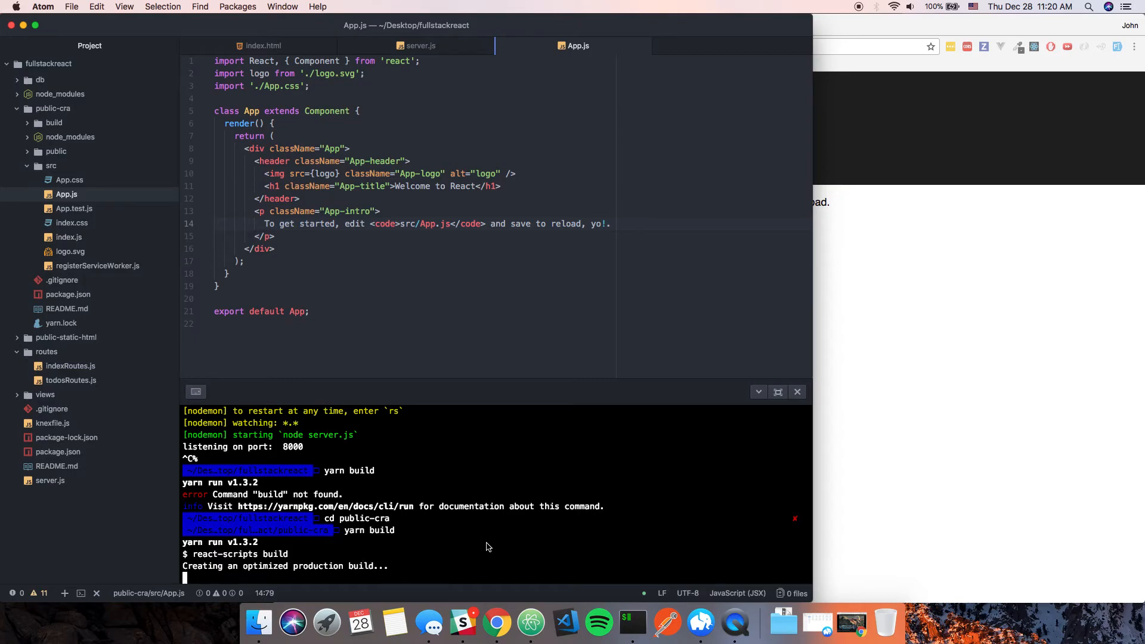
{"action": "mouse_move", "coordinate": [888, 413]}
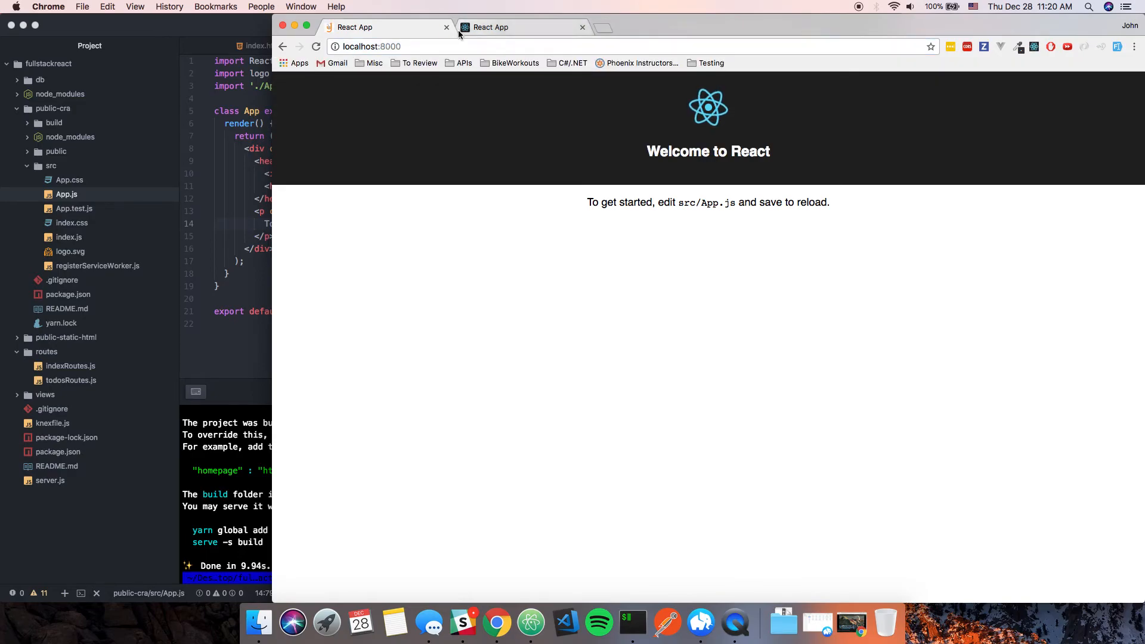
{"action": "left_click", "coordinate": [373, 46]}
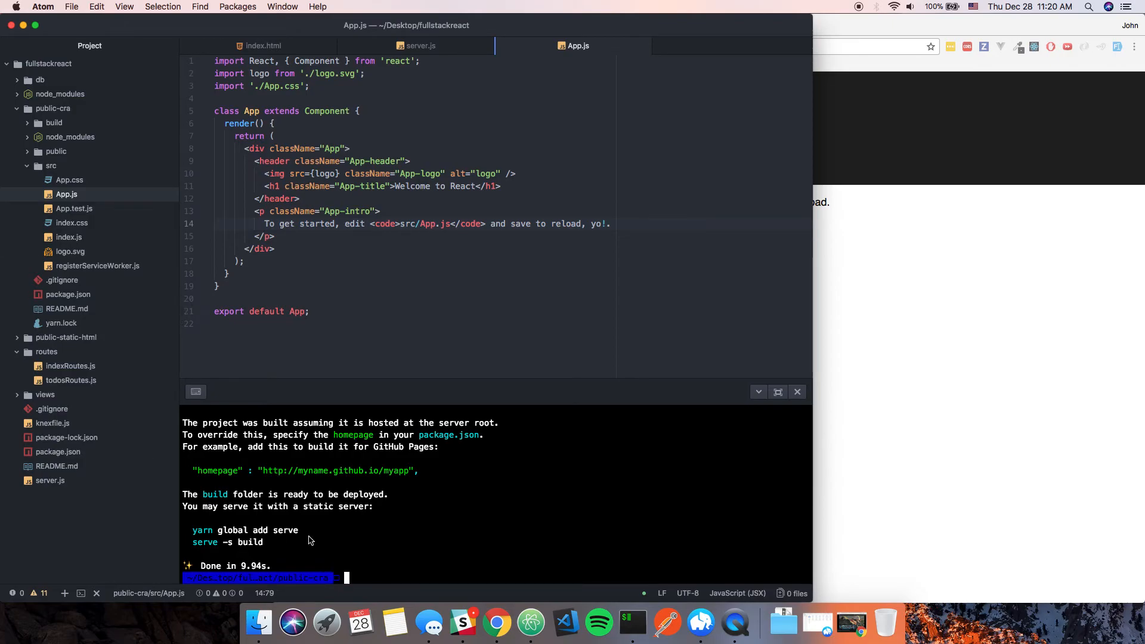
Step: Delete public-cra/build from the tree view, moving it to the trash
{"action": "left_click", "coordinate": [35, 122]}
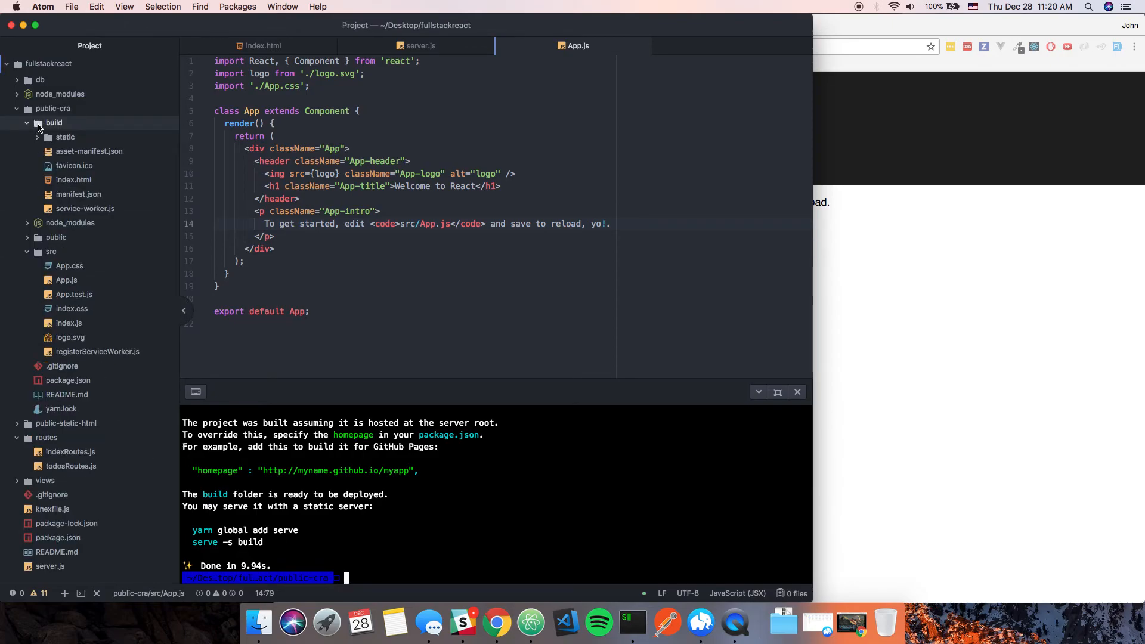
{"action": "right_click", "coordinate": [54, 123]}
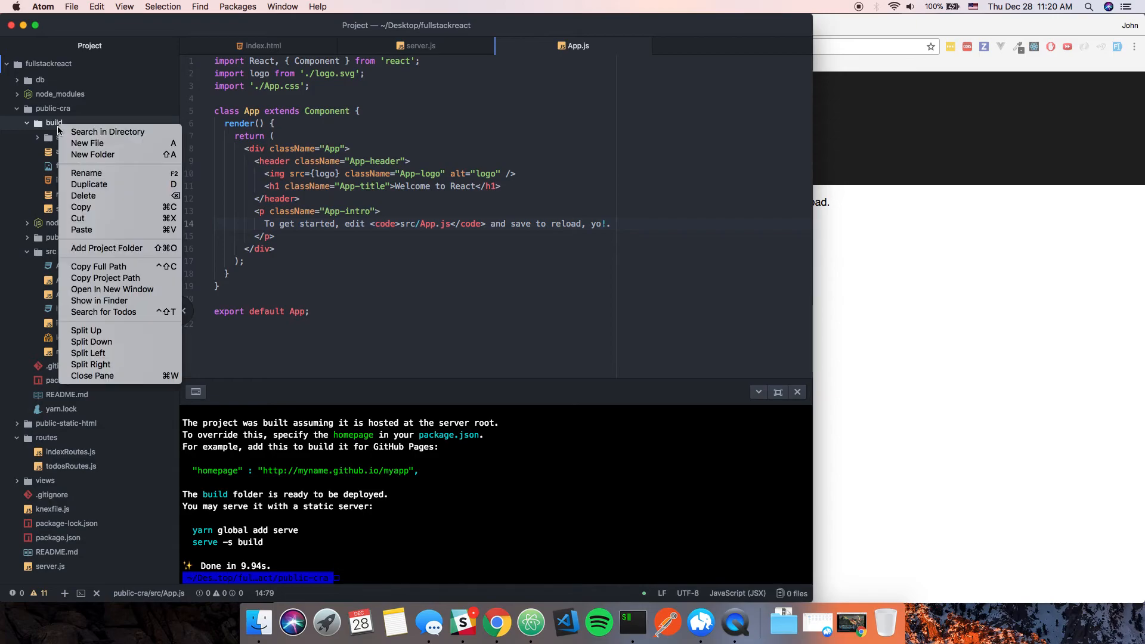
{"action": "mouse_move", "coordinate": [84, 196]}
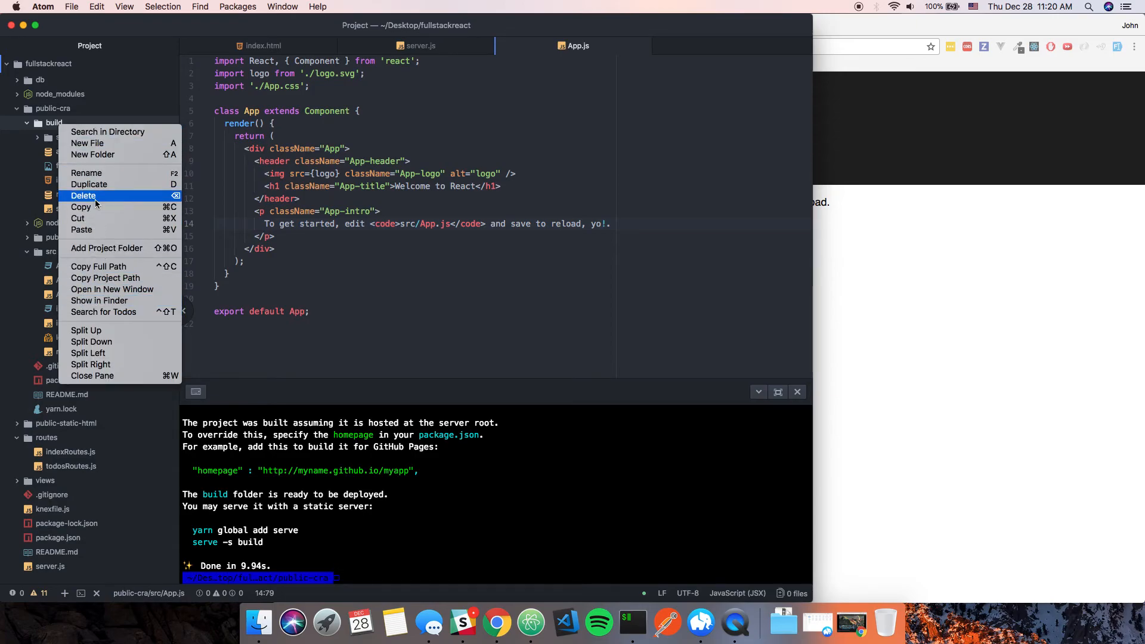
{"action": "left_click", "coordinate": [83, 196]}
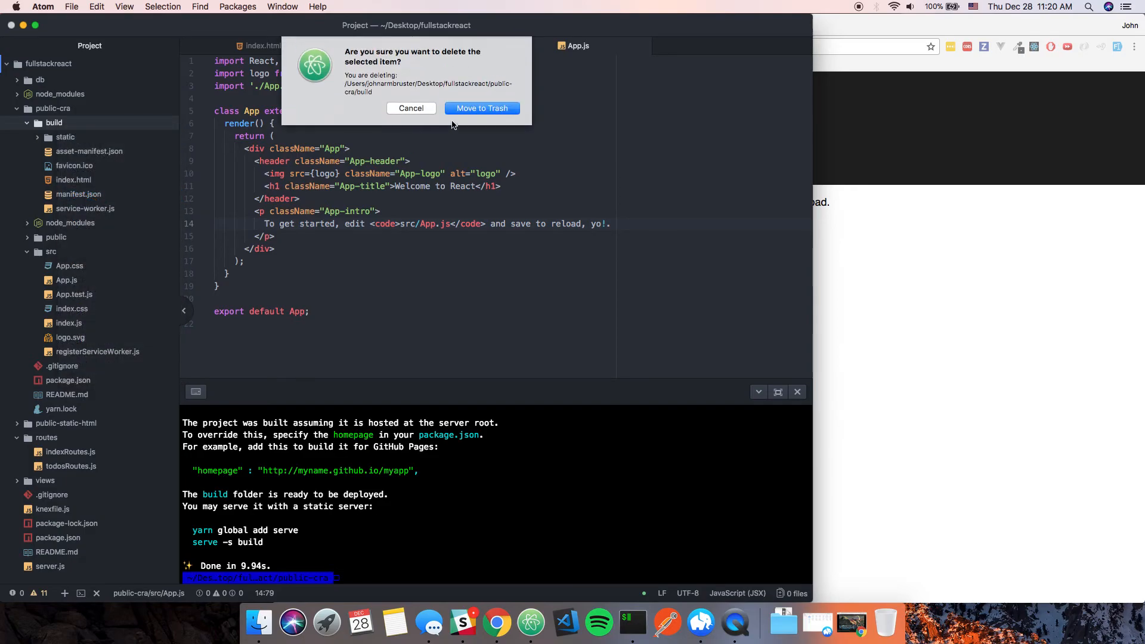
{"action": "left_click", "coordinate": [481, 107]}
{"action": "type", "text": "yarn build"}
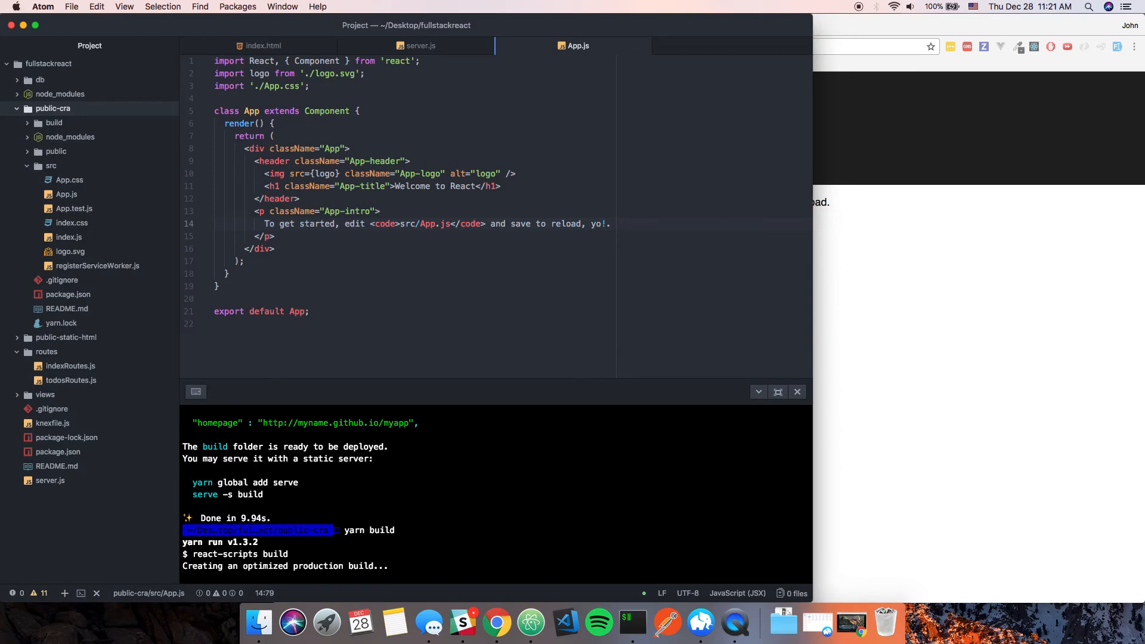
{"action": "mouse_move", "coordinate": [426, 508]}
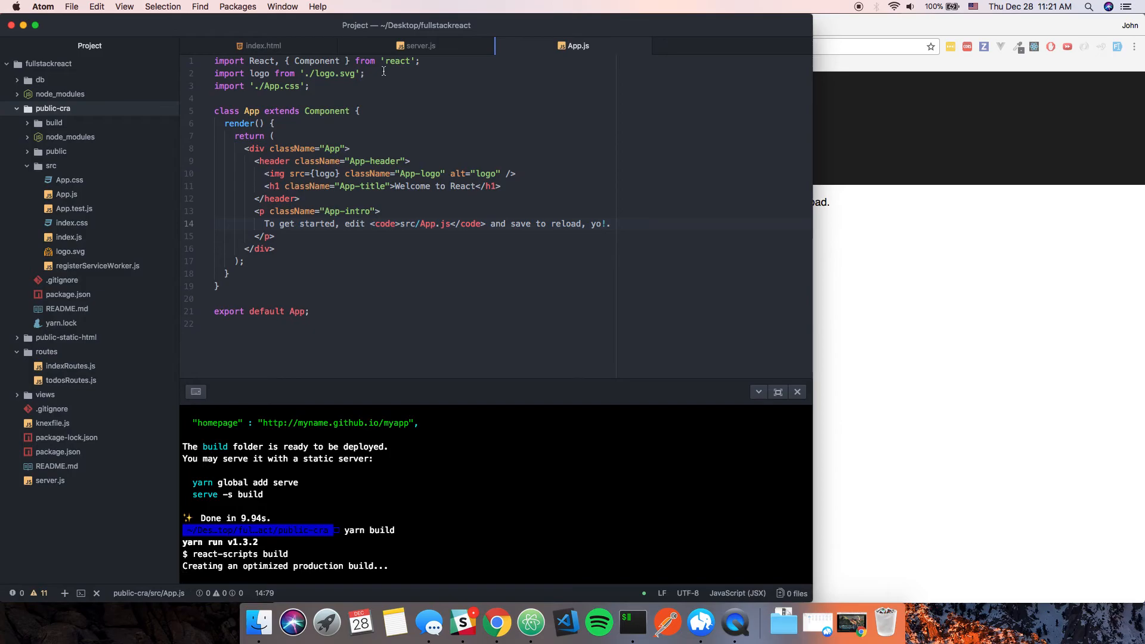
Step: Rebuild with yarn build and switch to the server.js tab
{"action": "left_click", "coordinate": [420, 45]}
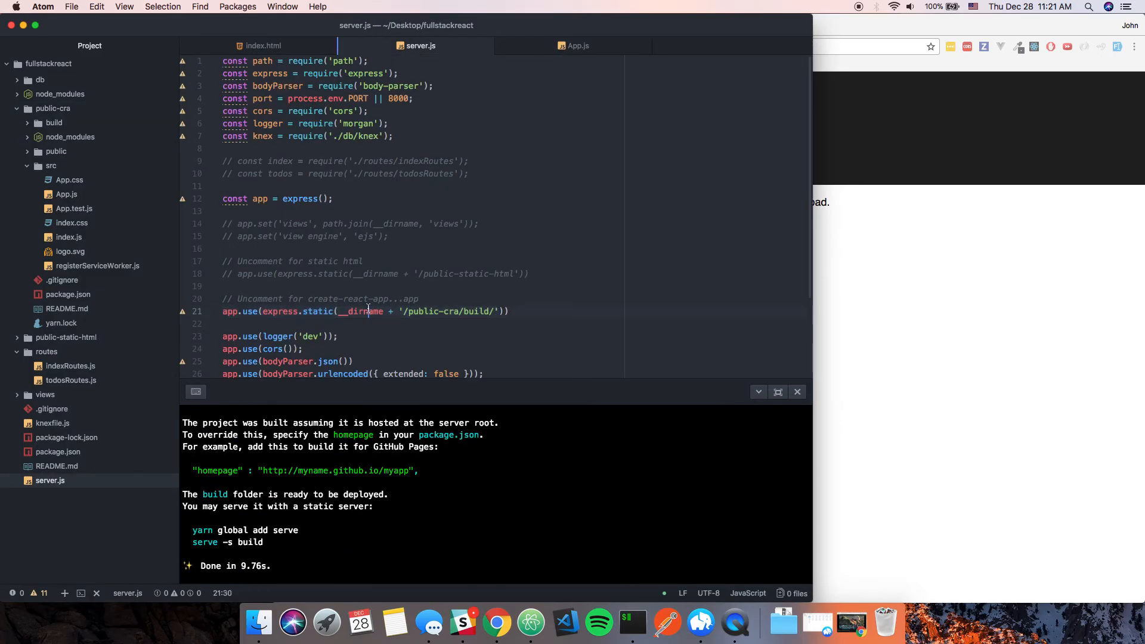
{"action": "left_click", "coordinate": [577, 45]}
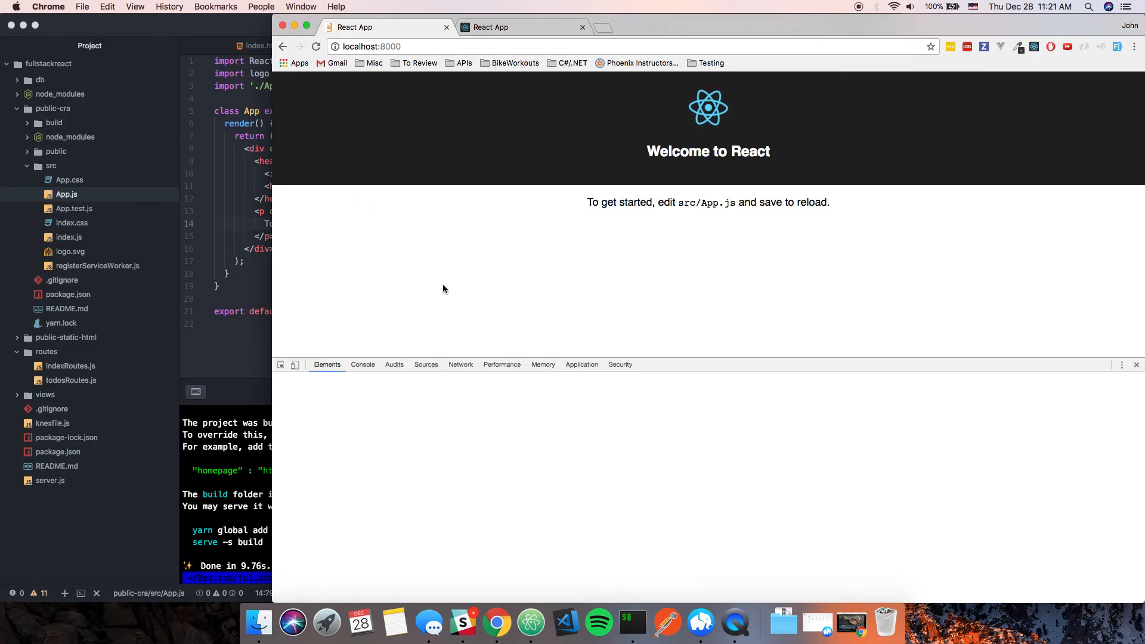
Step: Reload localhost:8000 with the Console open, then Empty Cache and Hard Reload
{"action": "left_click", "coordinate": [362, 364]}
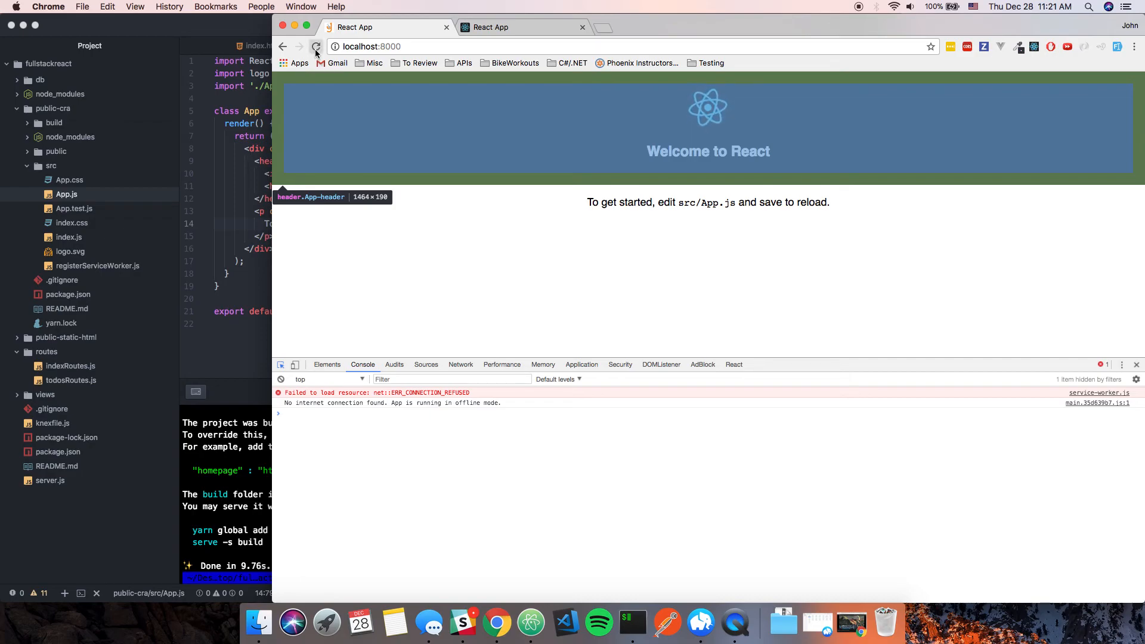
{"action": "left_click", "coordinate": [316, 46]}
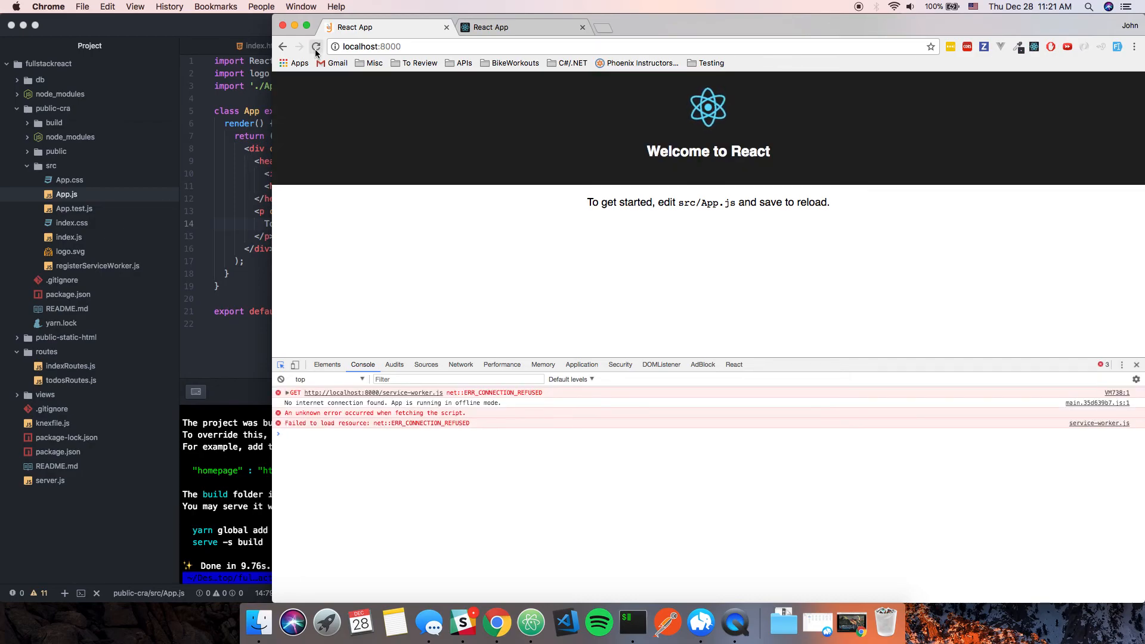
{"action": "right_click", "coordinate": [316, 46]}
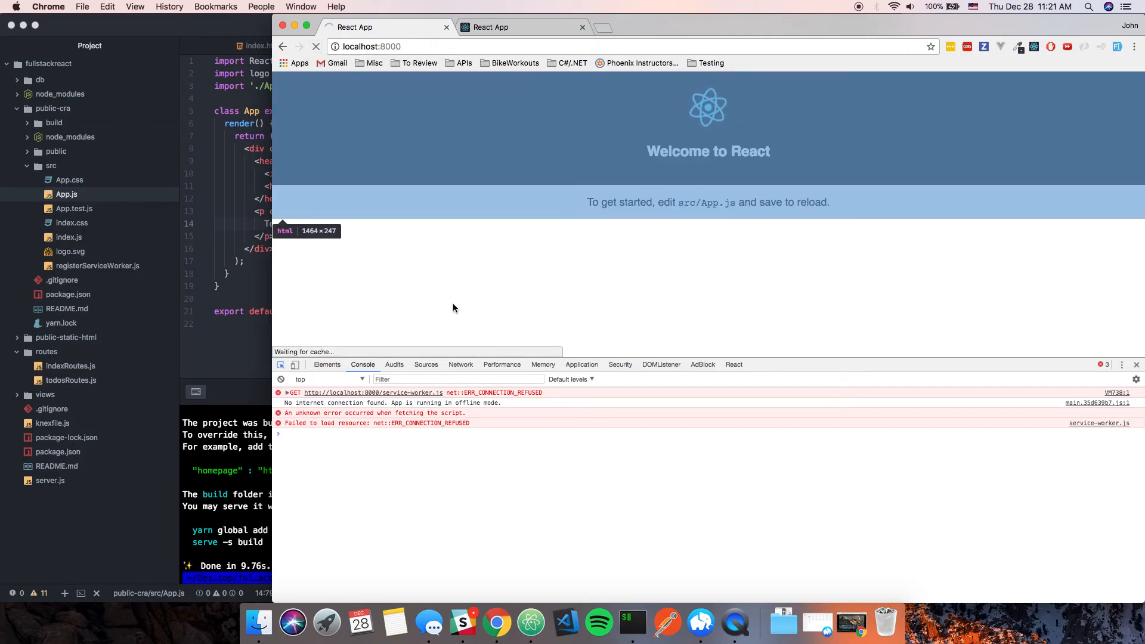
{"action": "left_click", "coordinate": [315, 46]}
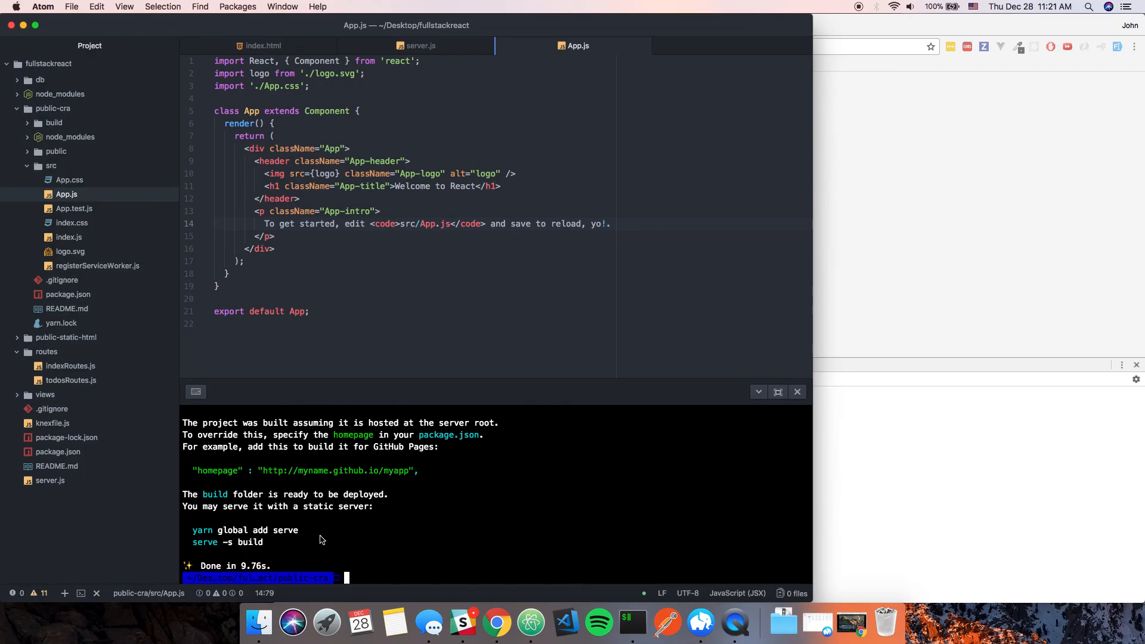
Step: Run nodemon from the project root to restart the Express server
{"action": "type", "text": "nd"}
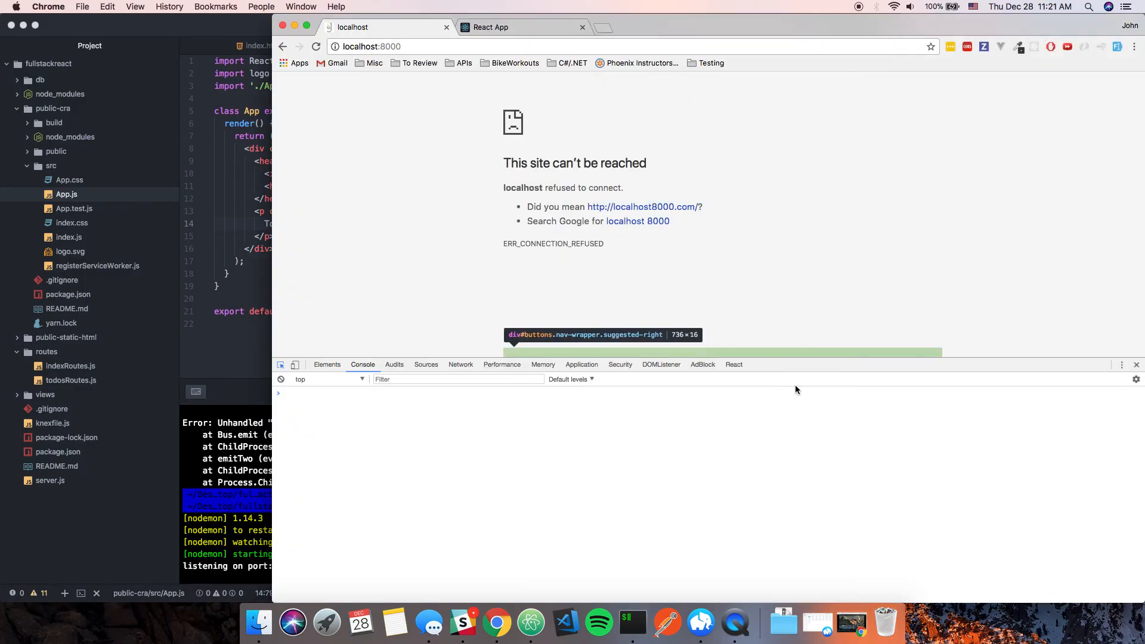
Step: Reload localhost:8000 twice so the restarted server delivers the intro ending 'save to reload, yo!'
{"action": "left_click", "coordinate": [372, 46]}
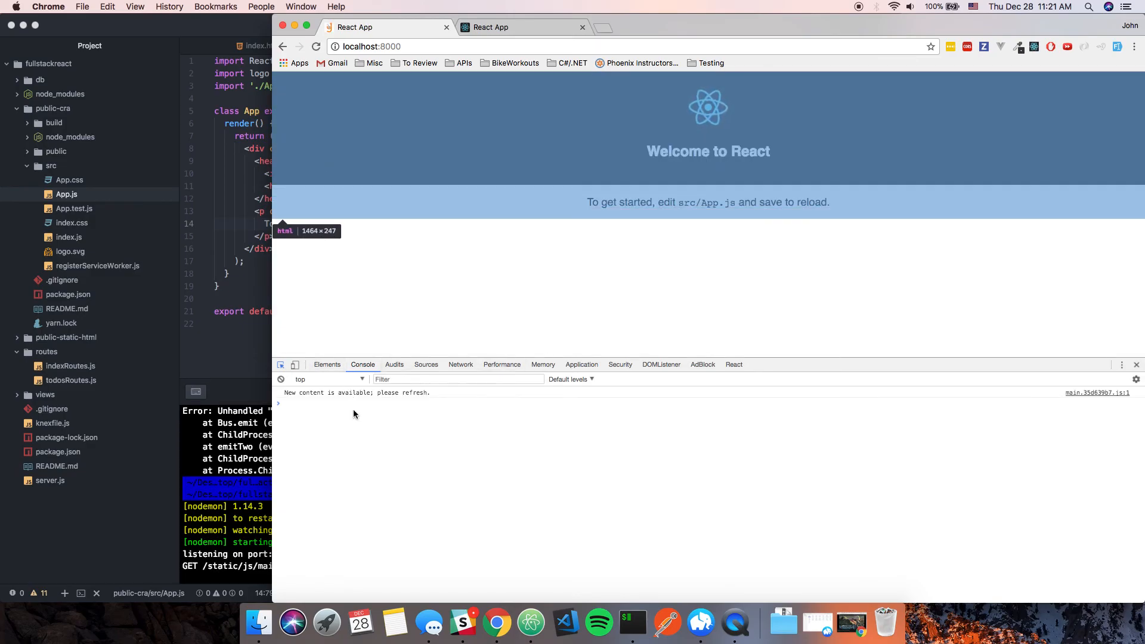
{"action": "left_click", "coordinate": [315, 46]}
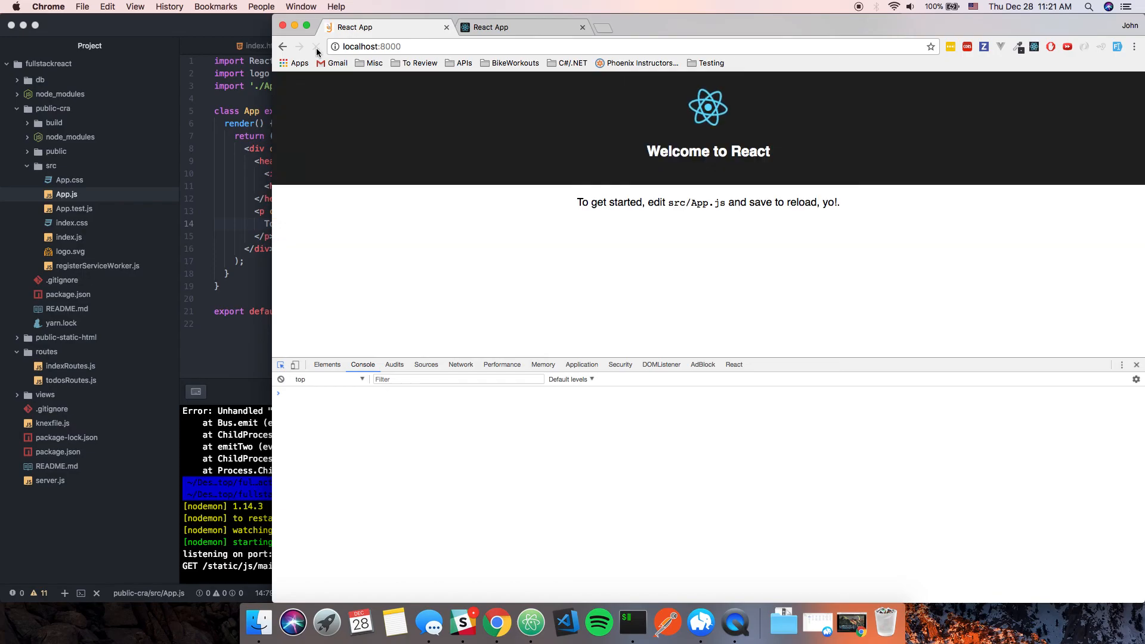